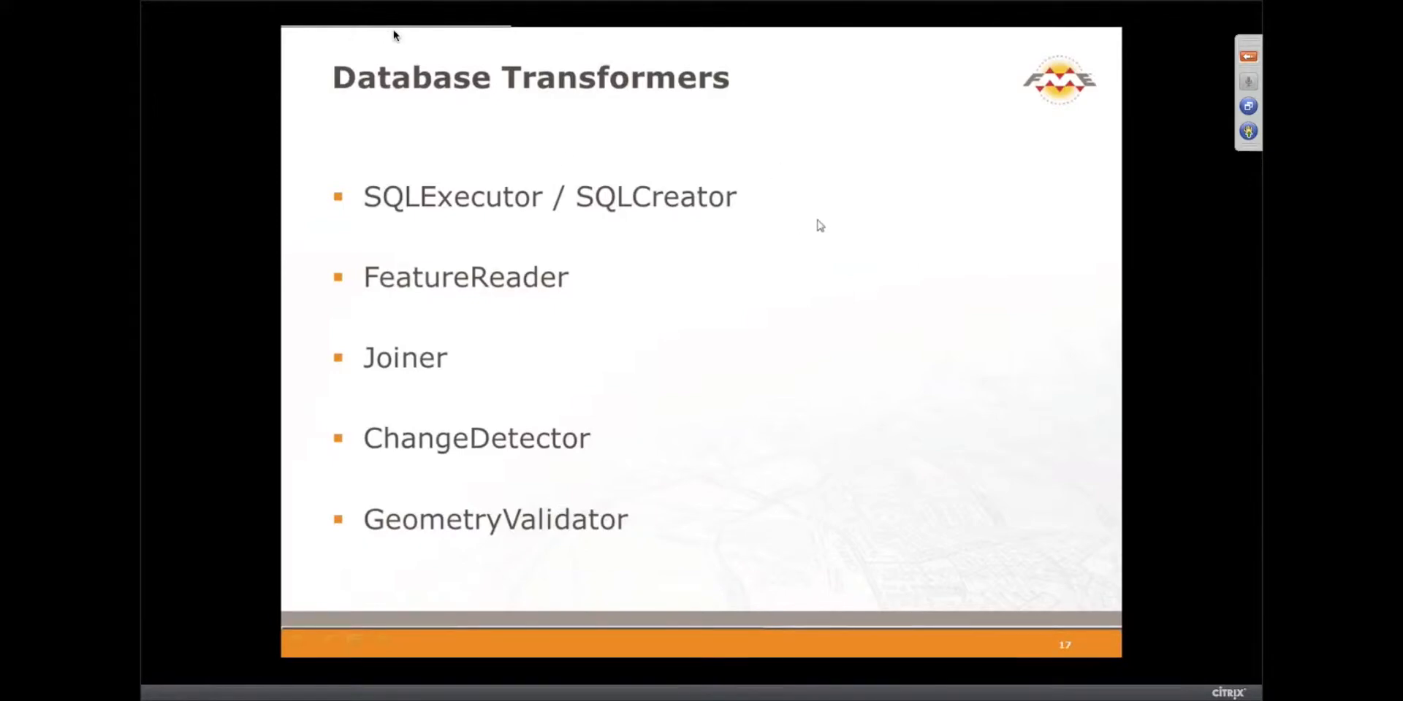
{"action": "mouse_move", "coordinate": [630, 213]}
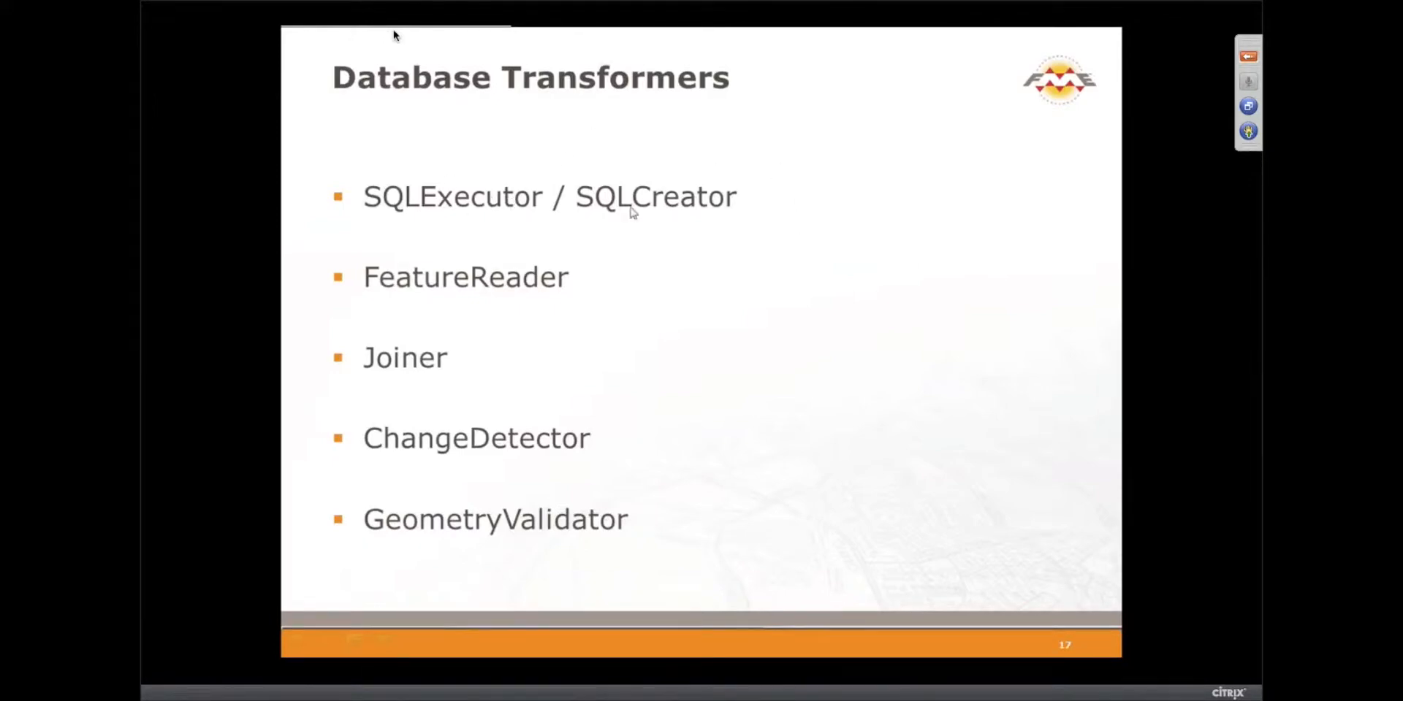
{"action": "mouse_move", "coordinate": [406, 295]}
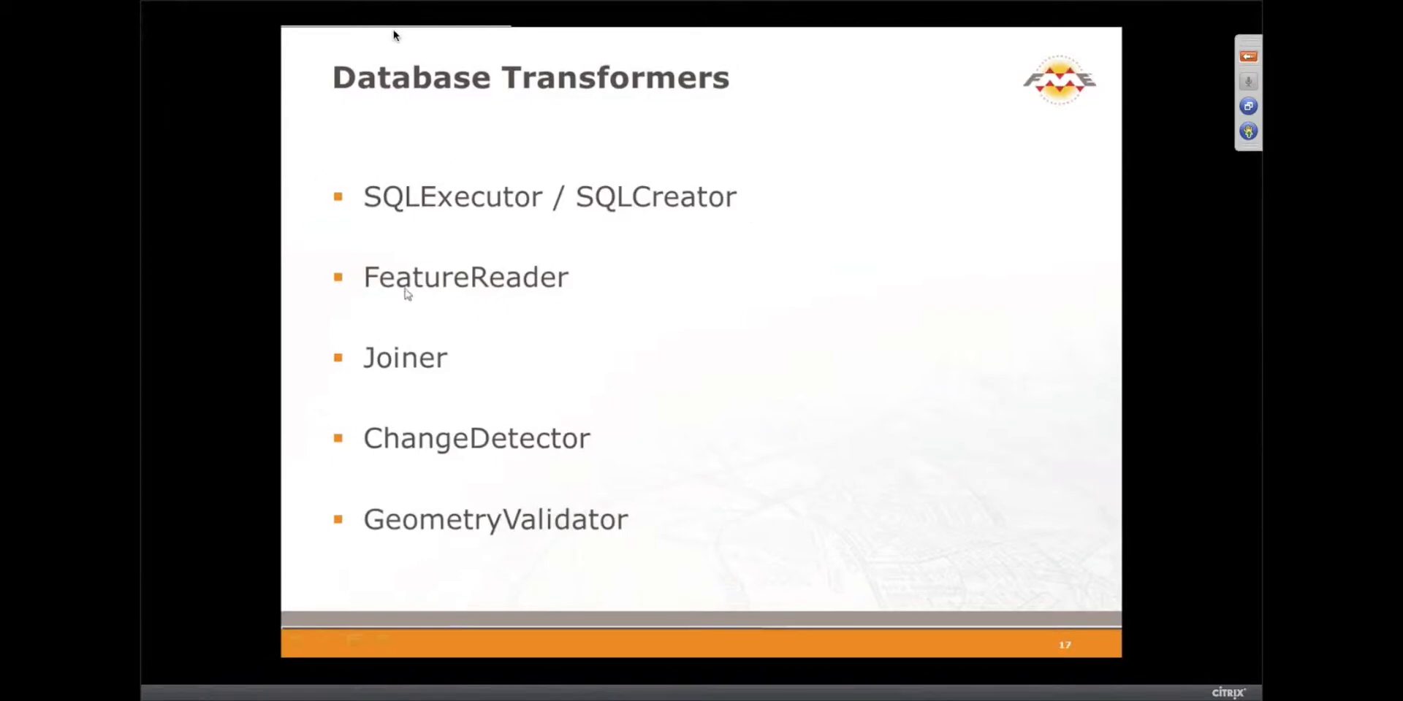
{"action": "mouse_move", "coordinate": [502, 305]}
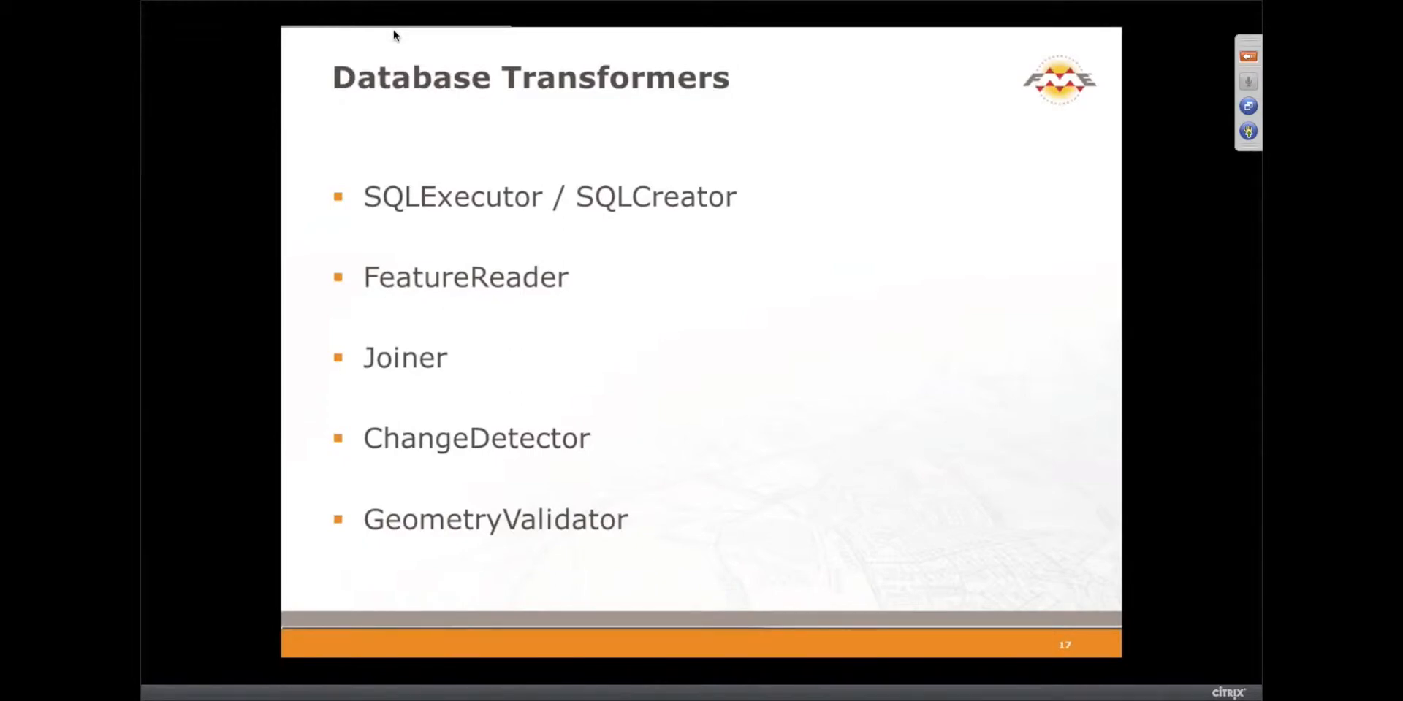
{"action": "mouse_move", "coordinate": [412, 386]}
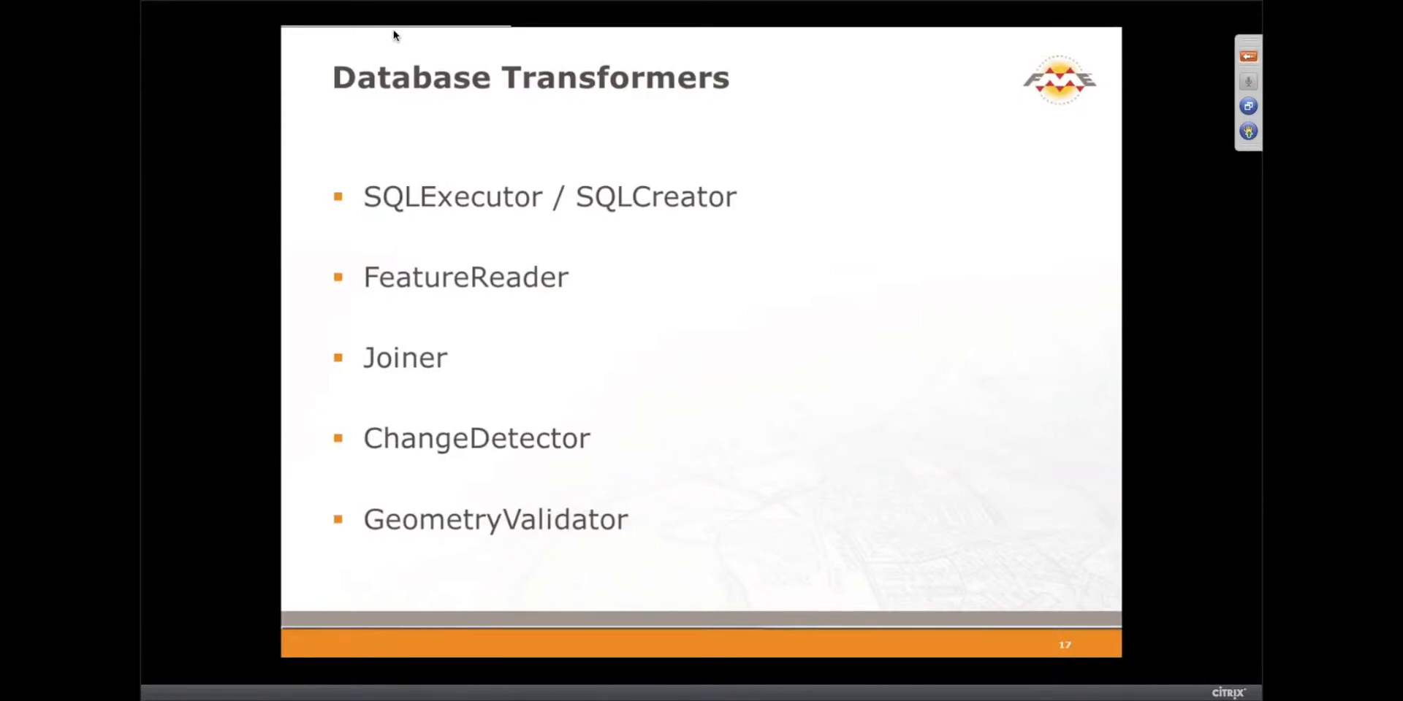
{"action": "mouse_move", "coordinate": [472, 547]}
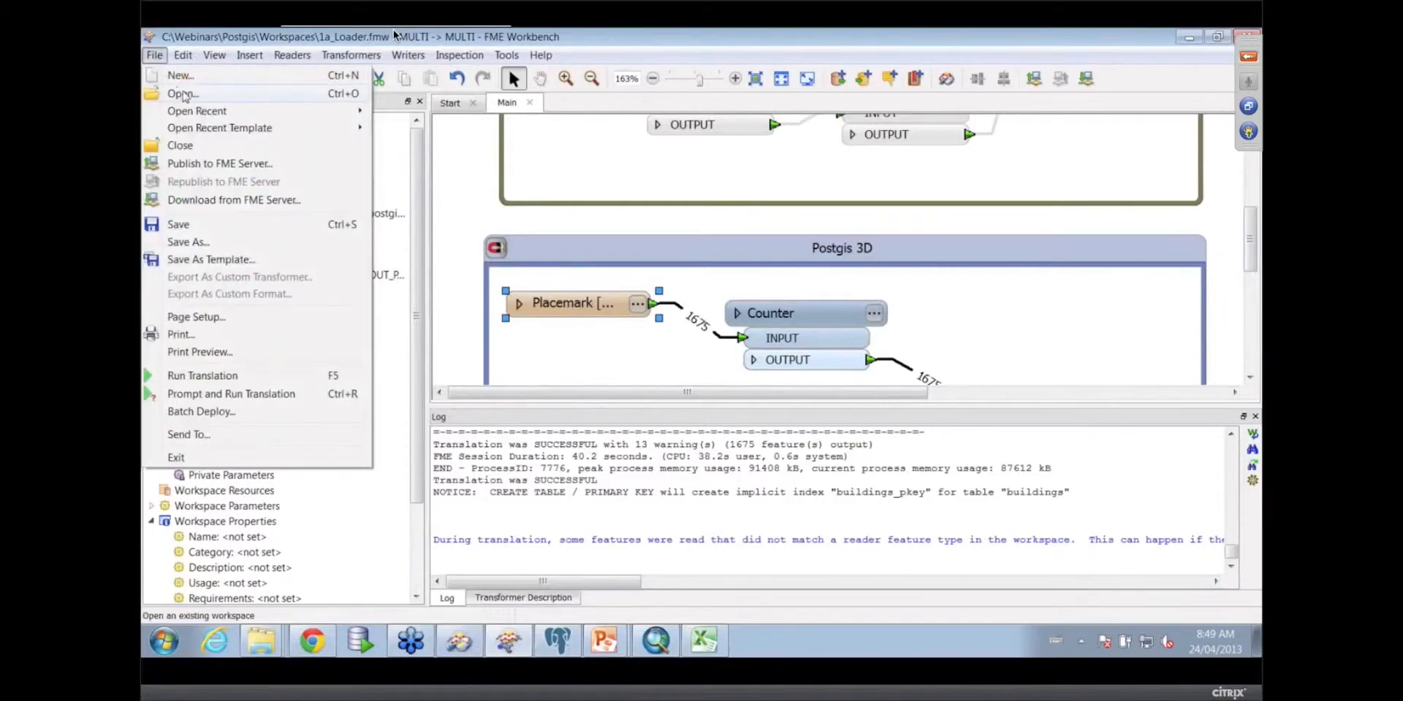
Open 2_SQL_Creator.fmw and show the SQLCreator's Big Walnut Creek city parks query summary
{"action": "left_click", "coordinate": [182, 93]}
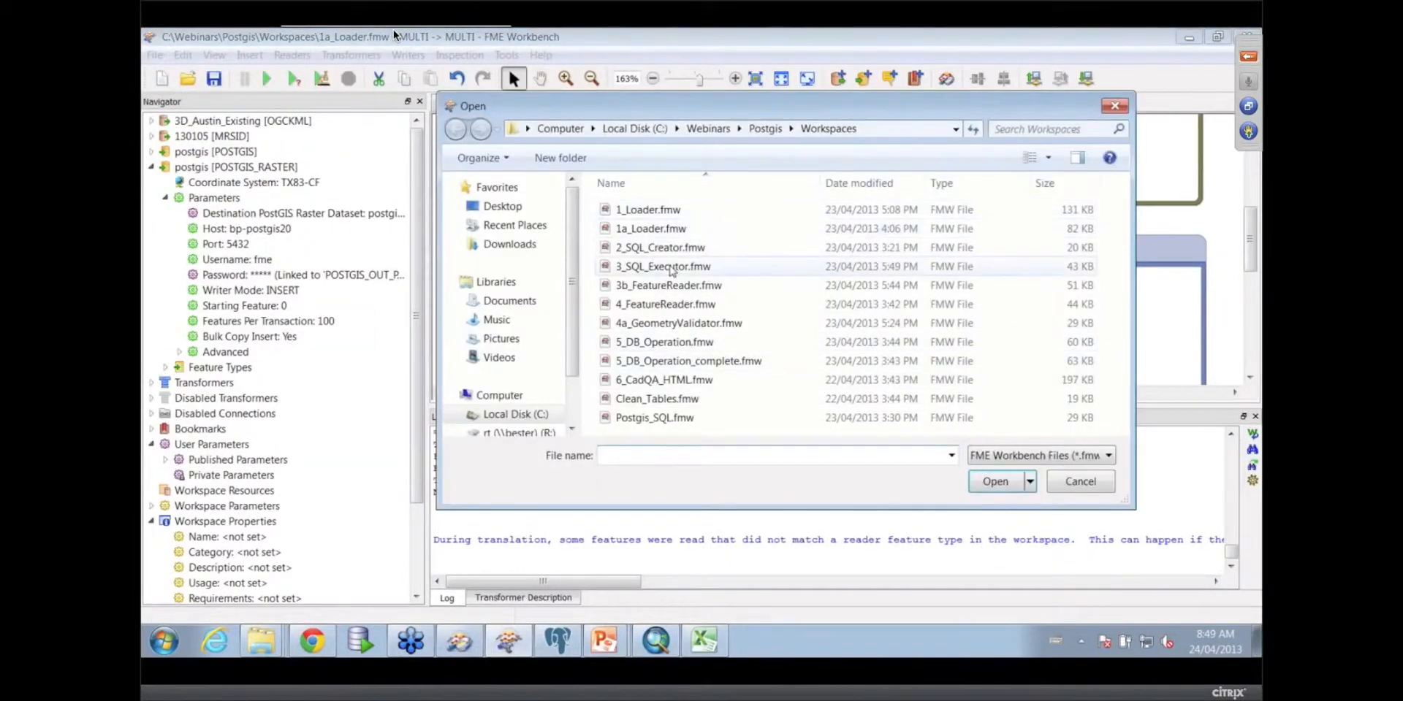
{"action": "left_click", "coordinate": [662, 266]}
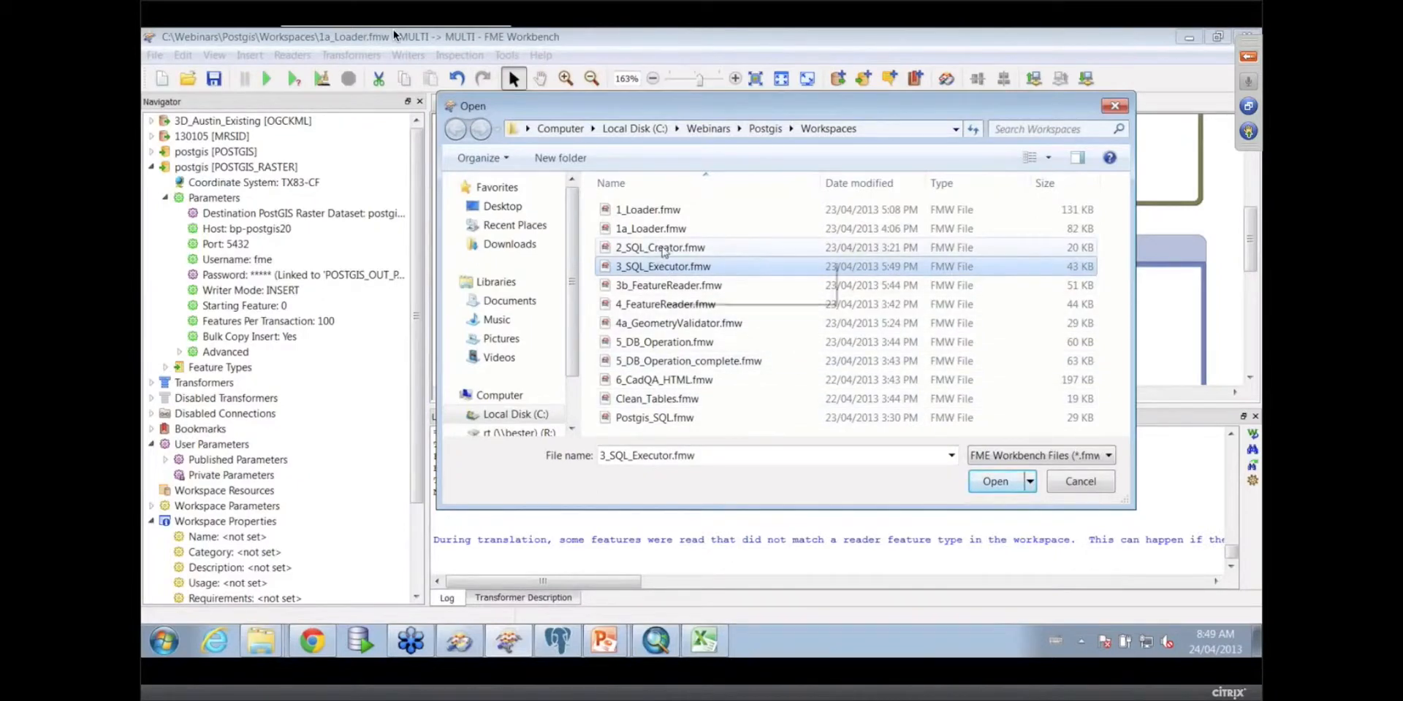
{"action": "mouse_move", "coordinate": [662, 266]}
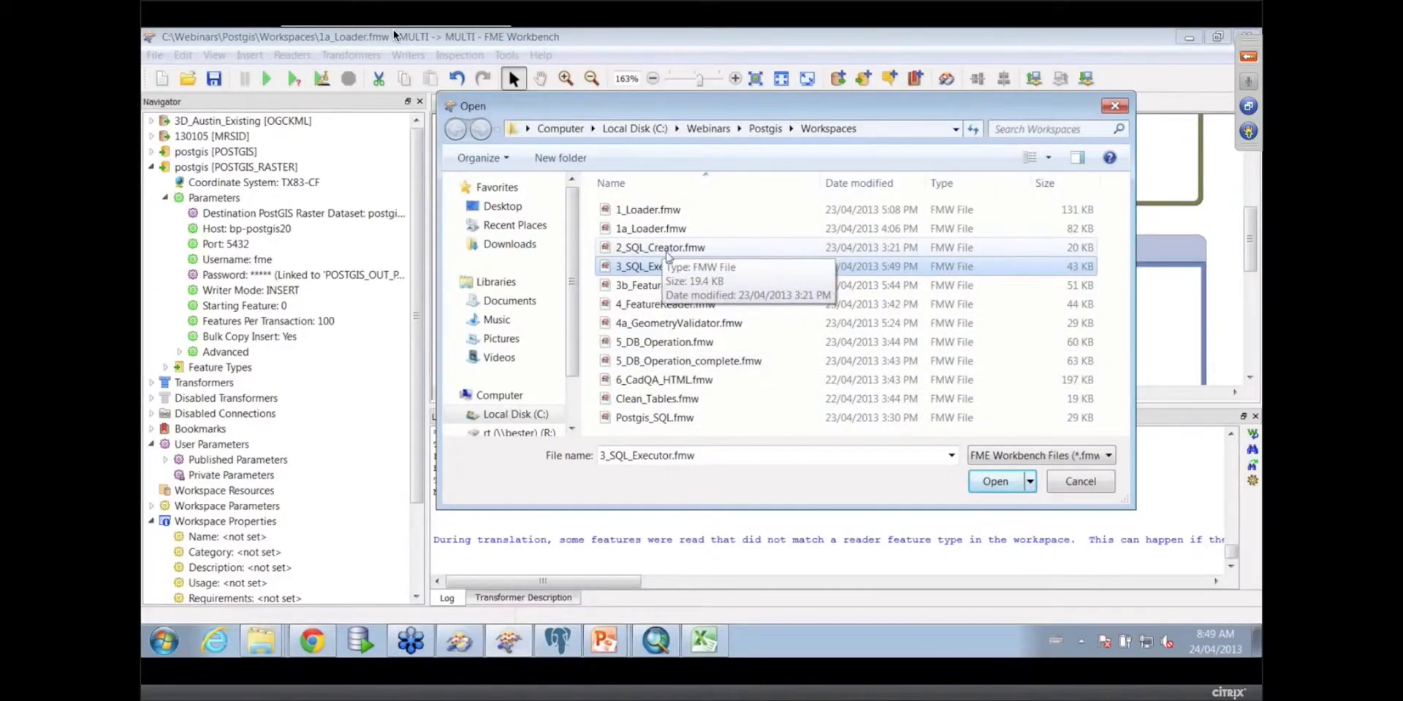
{"action": "left_click", "coordinate": [659, 247]}
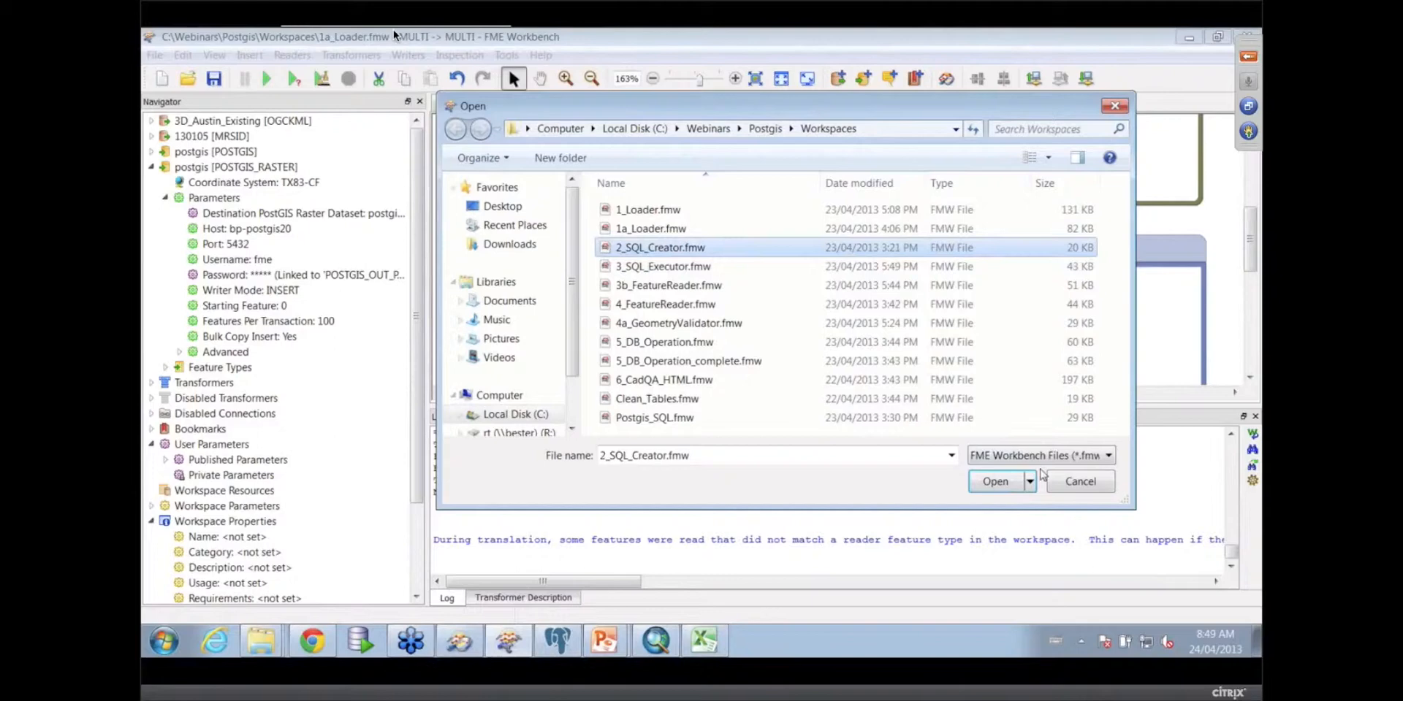
{"action": "left_click", "coordinate": [994, 481]}
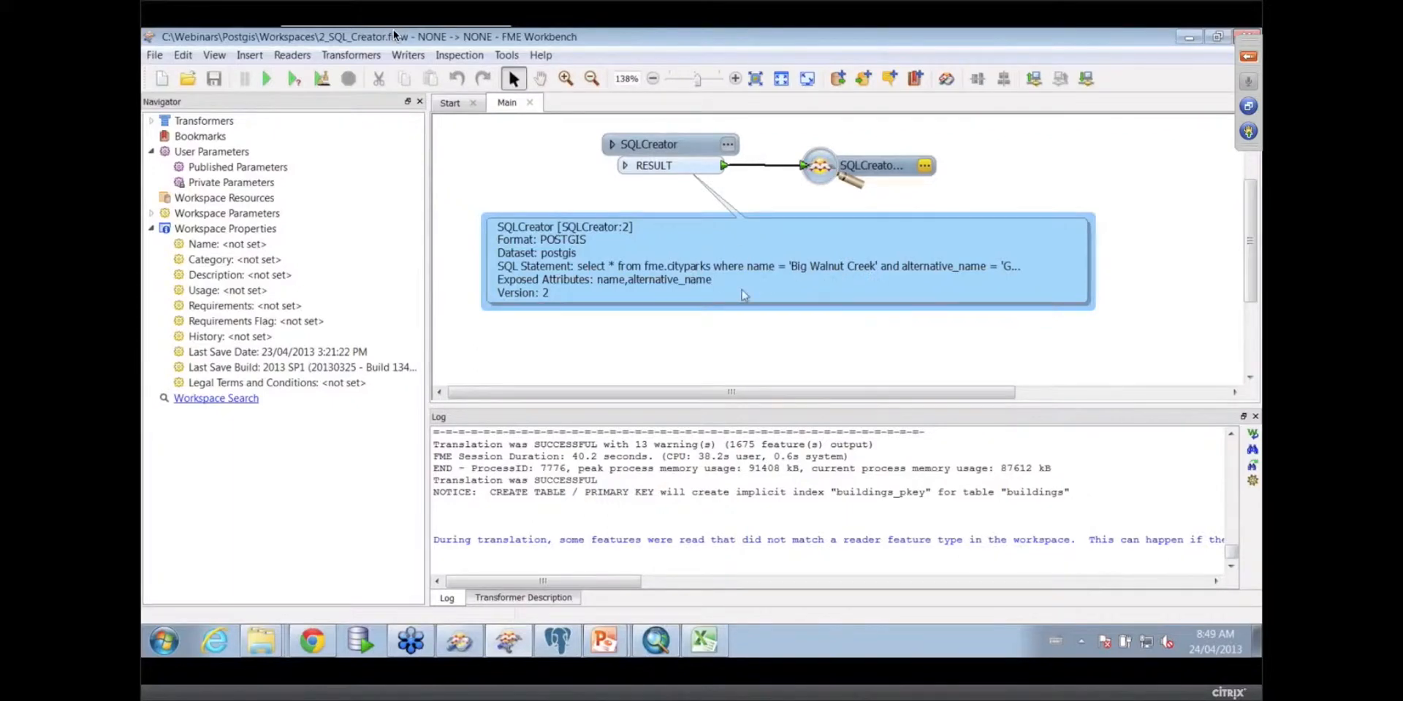
{"action": "mouse_move", "coordinate": [590, 237]}
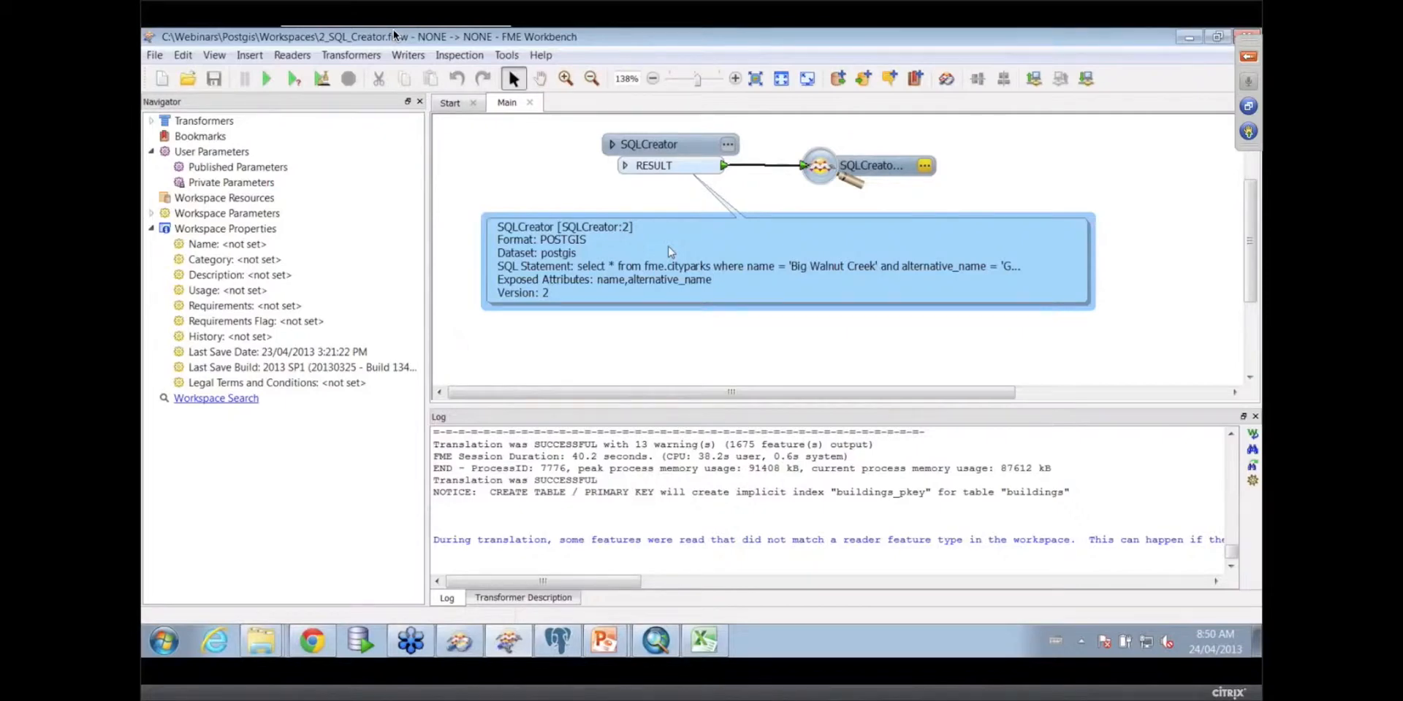
{"action": "left_click", "coordinate": [670, 144]}
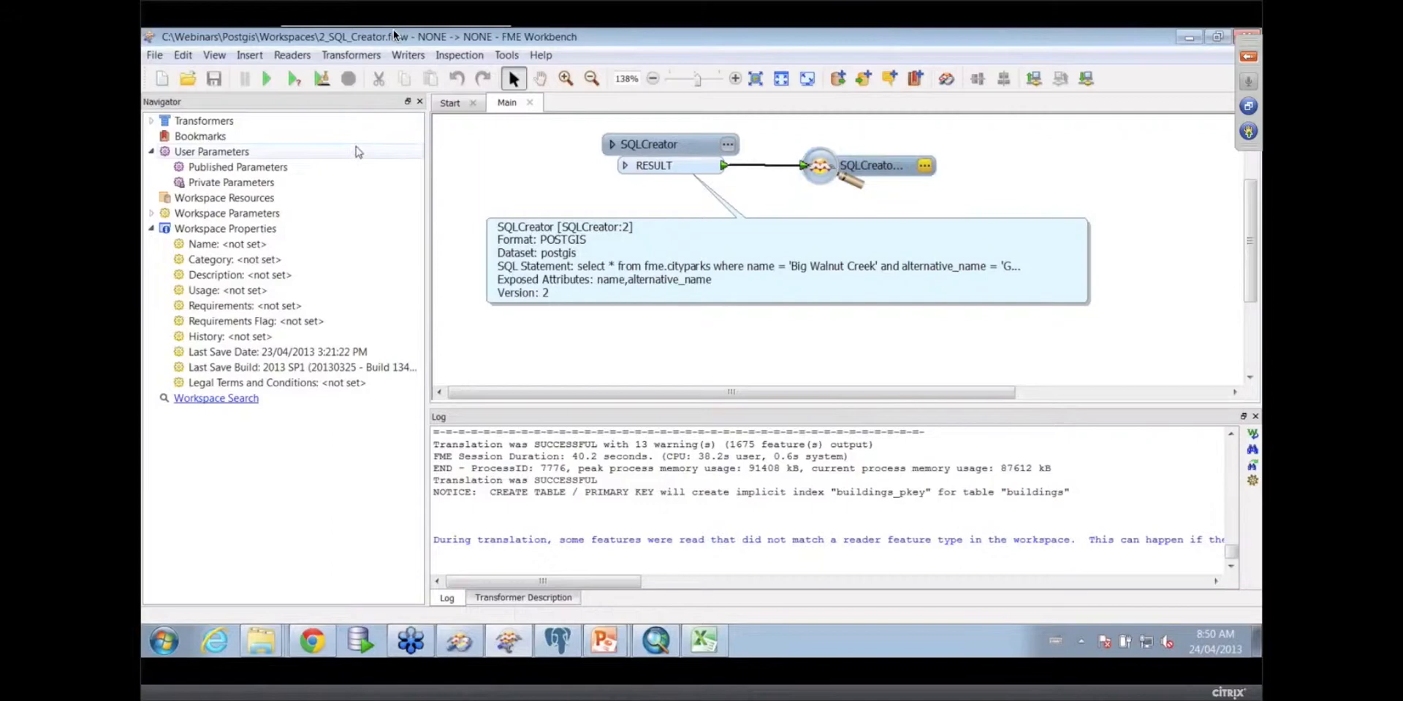
Open 3_SQL_Executor.fmw and zoom to the 'Loading data from SQL text file' bookmark
{"action": "left_click", "coordinate": [154, 55]}
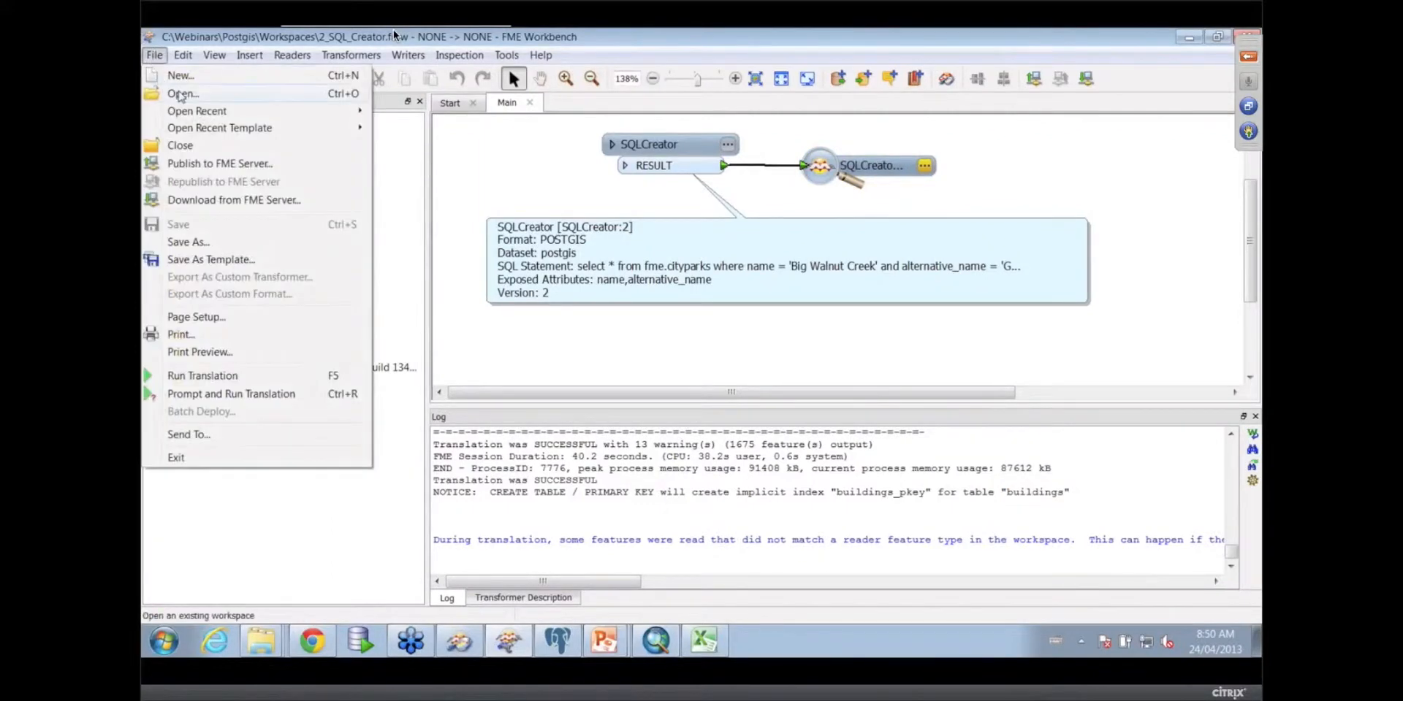
{"action": "left_click", "coordinate": [182, 93]}
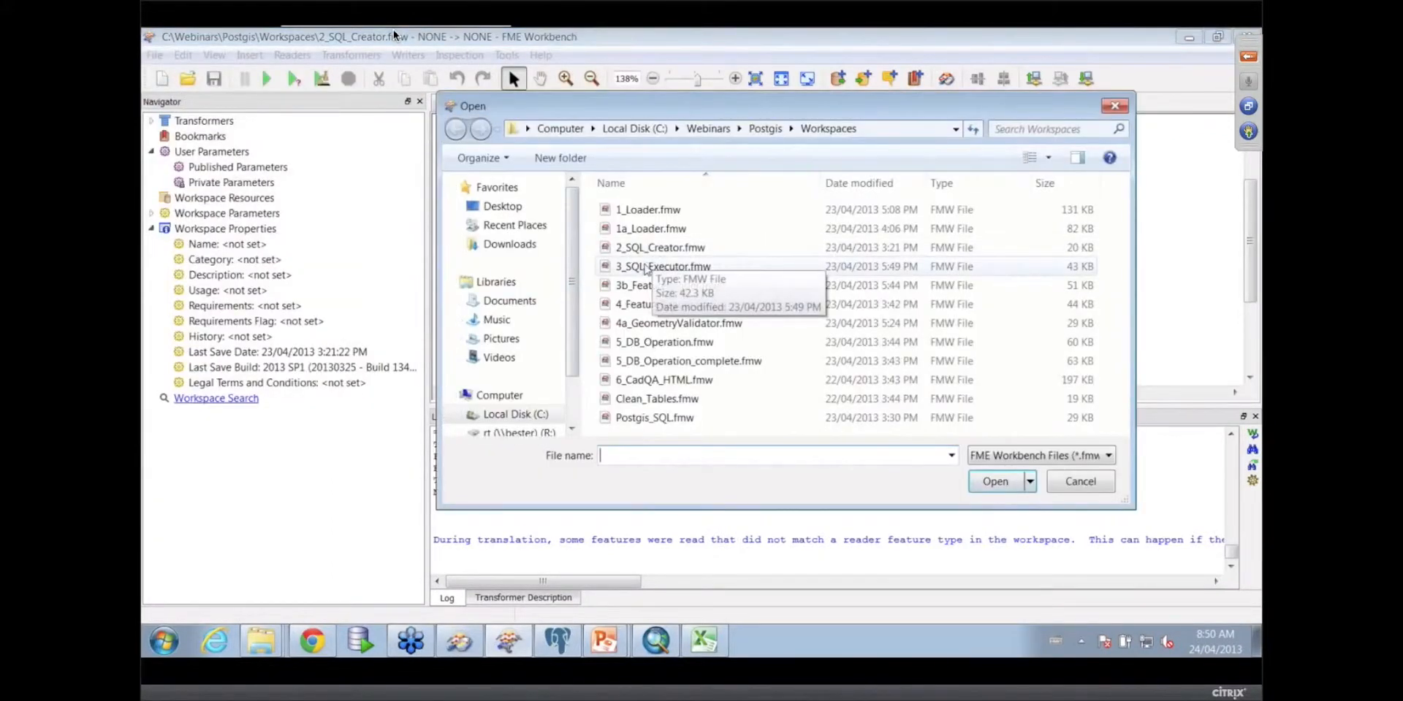
{"action": "left_click", "coordinate": [662, 266]}
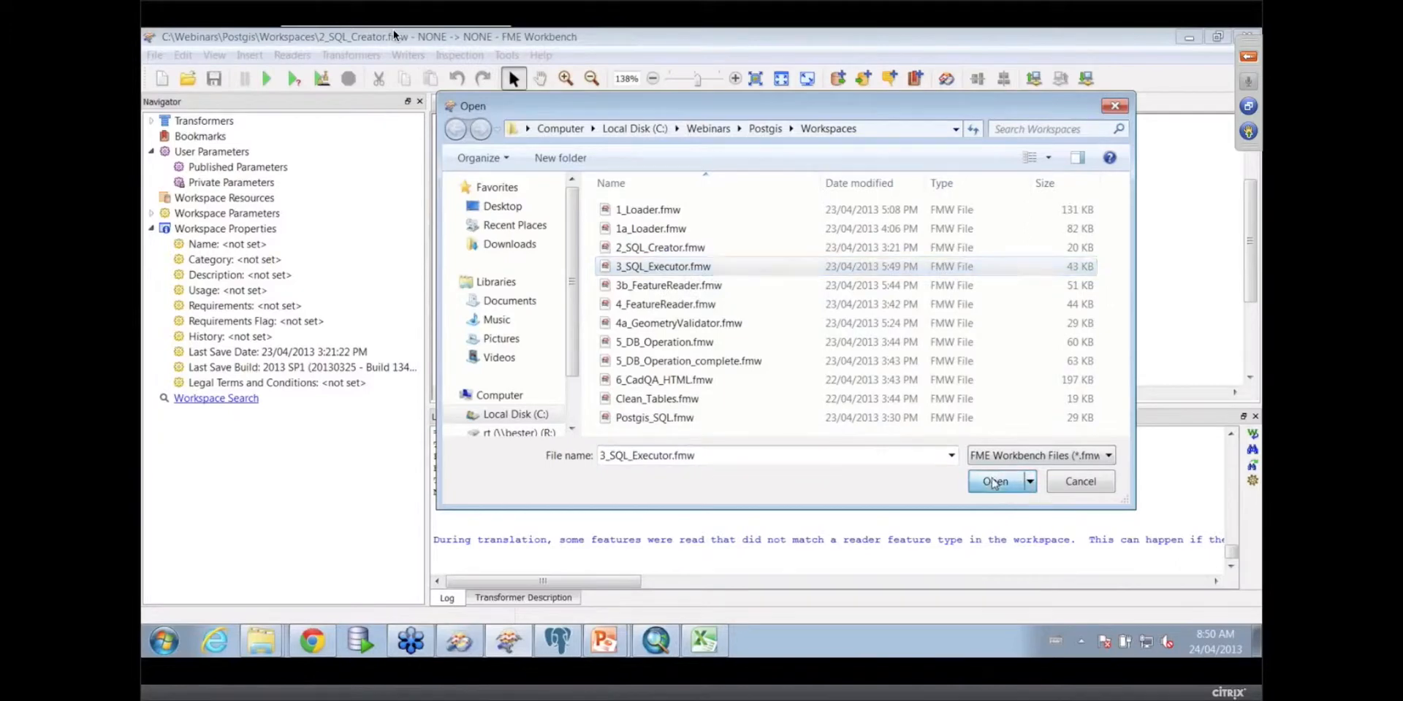
{"action": "left_click", "coordinate": [994, 481]}
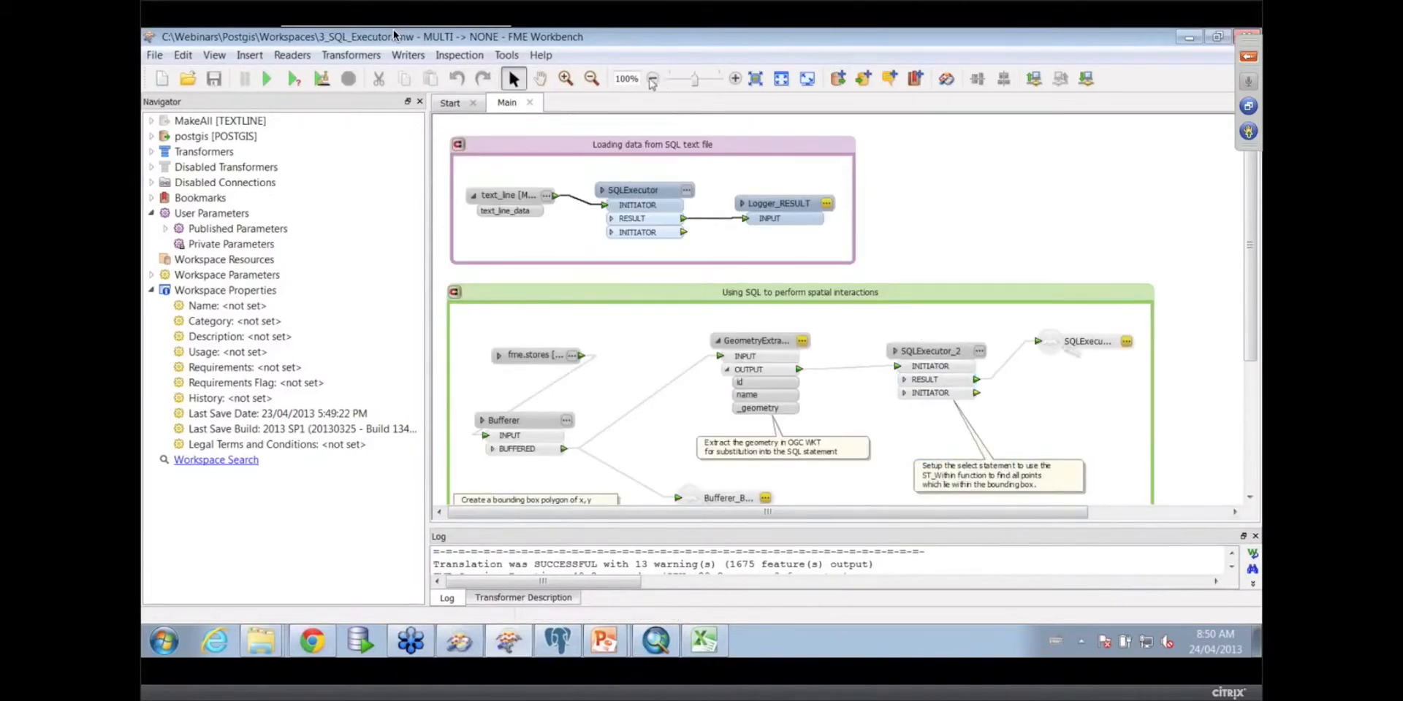
{"action": "left_click", "coordinate": [565, 79]}
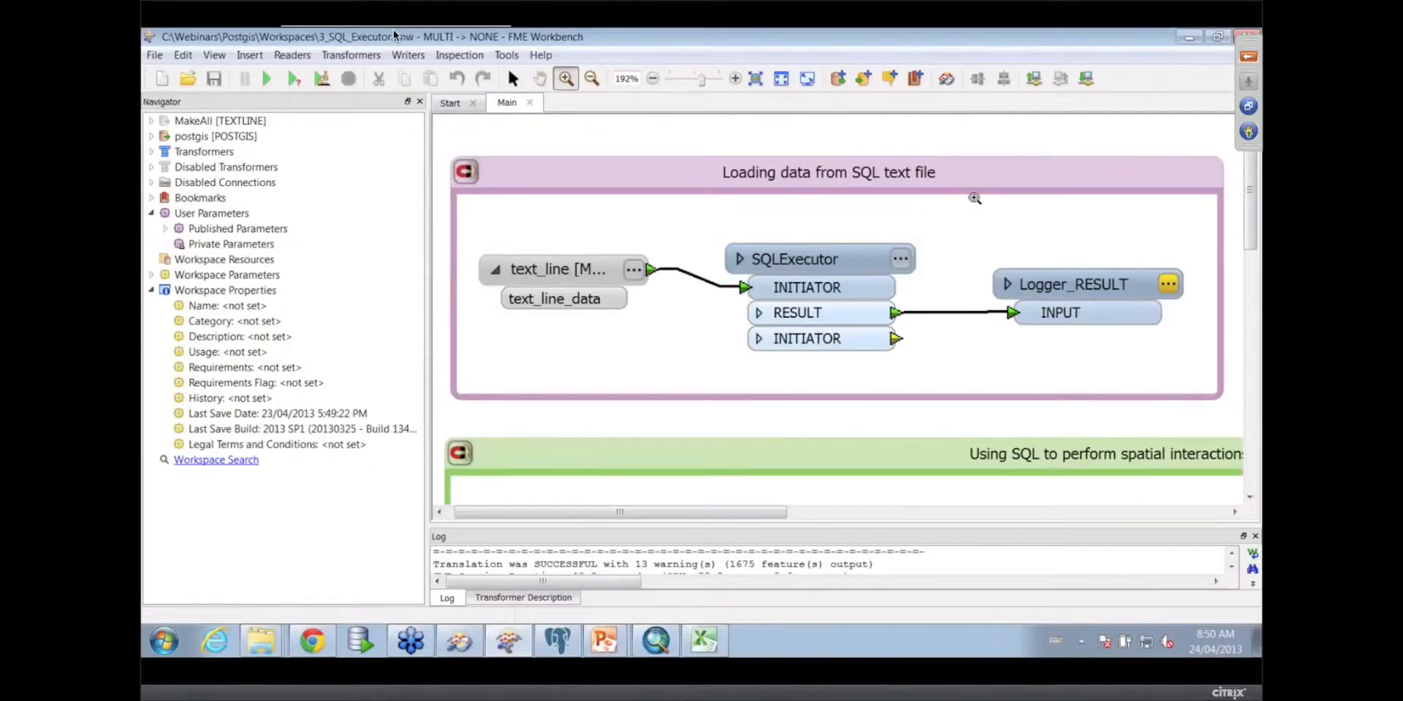
Open the containing folder of the text_line reader's SQL script file
{"action": "left_click", "coordinate": [559, 268]}
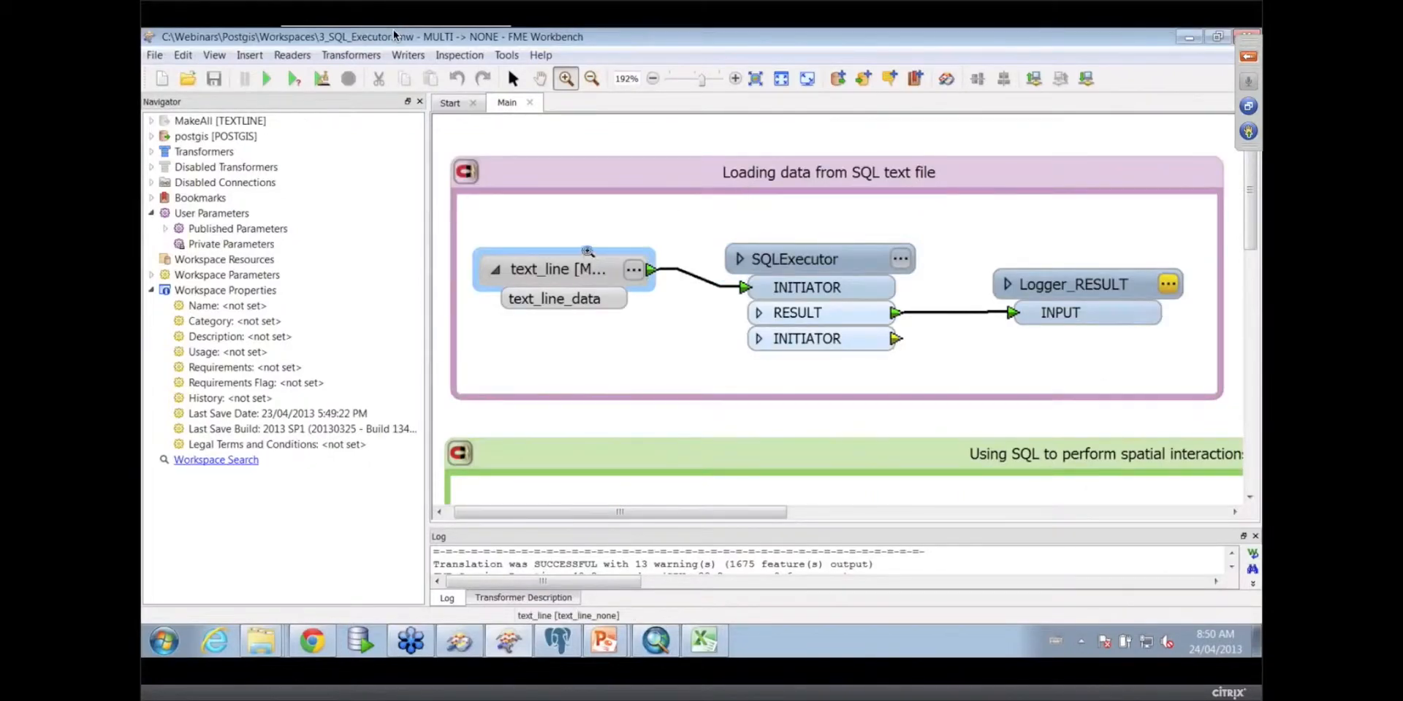
{"action": "left_click", "coordinate": [558, 269]}
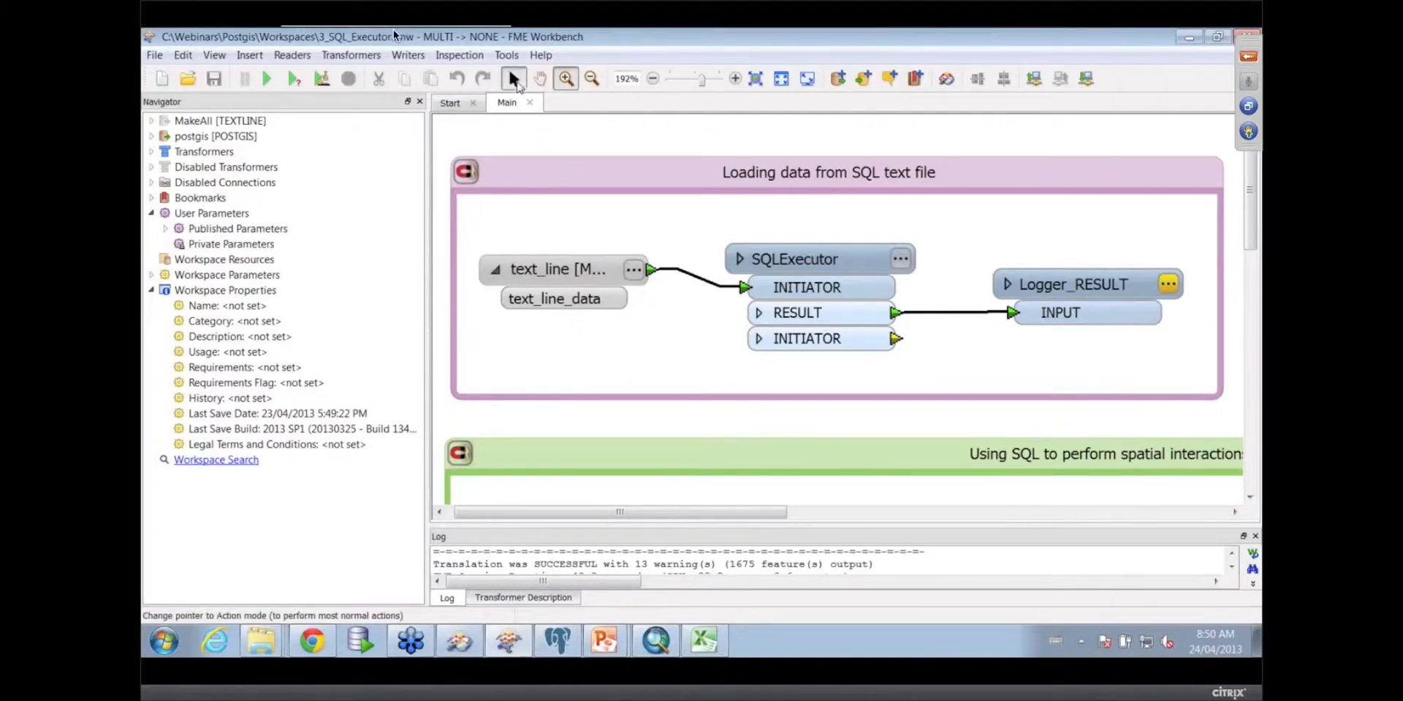
{"action": "right_click", "coordinate": [557, 269]}
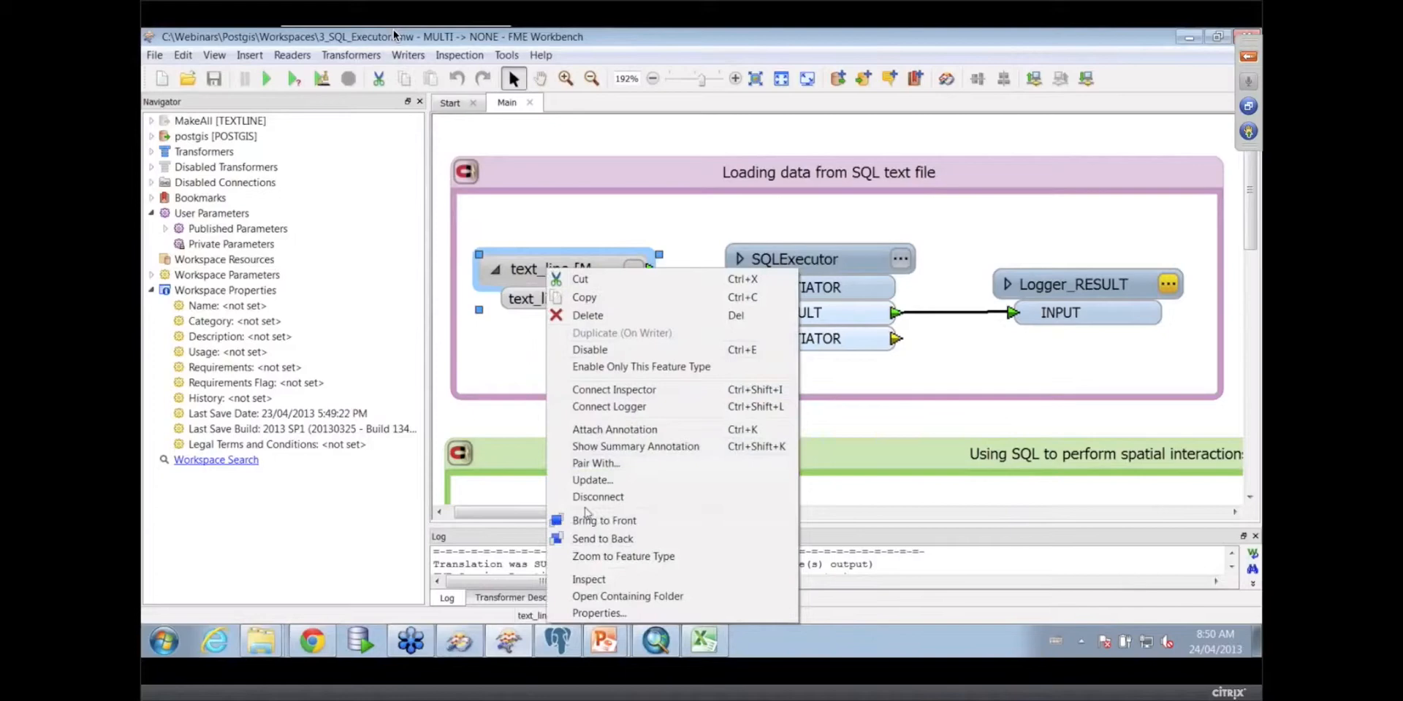
{"action": "left_click", "coordinate": [589, 578]}
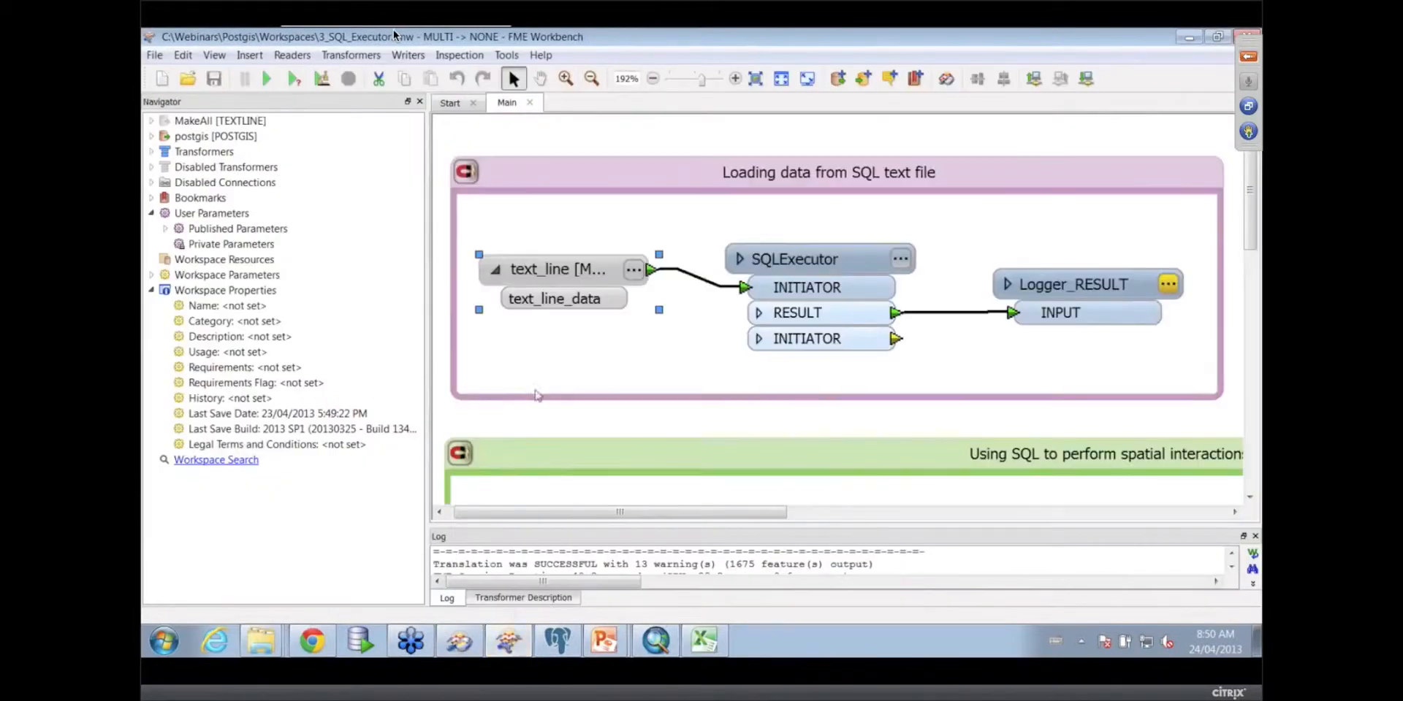
{"action": "right_click", "coordinate": [557, 269]}
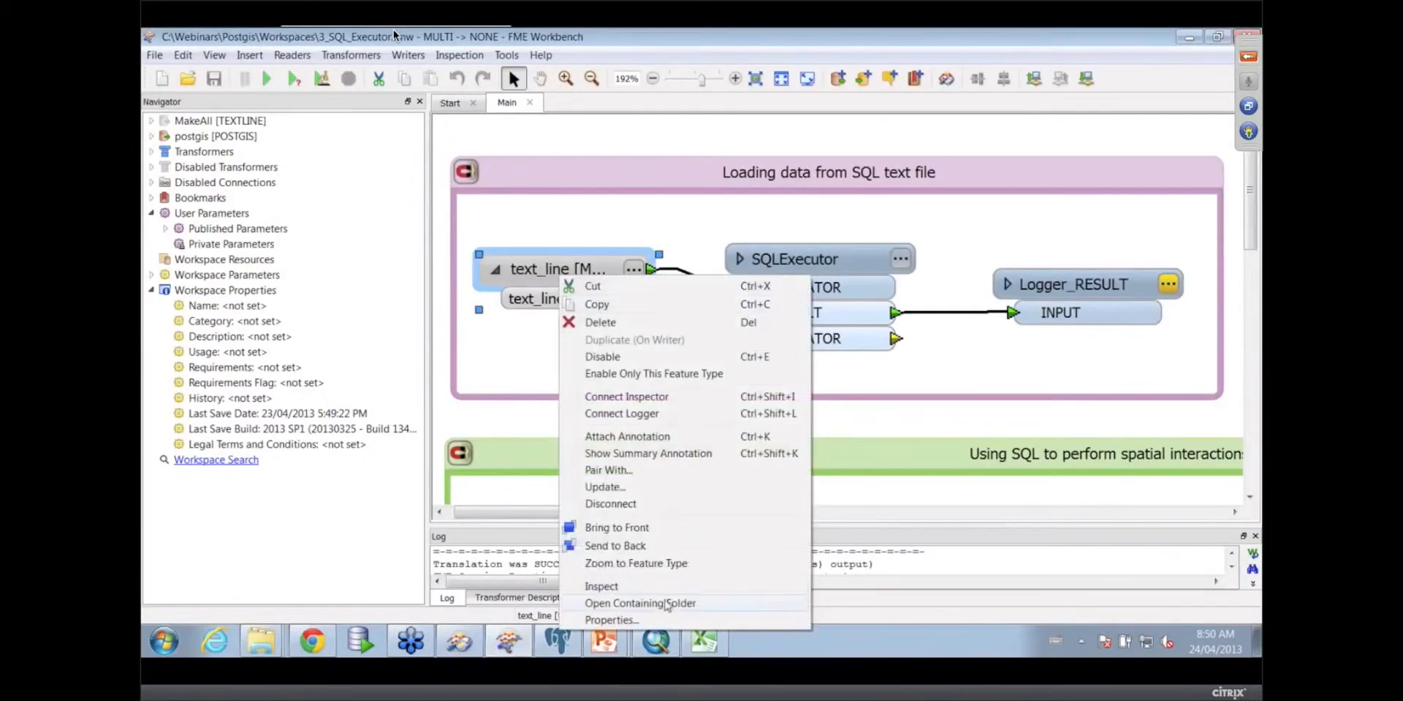
{"action": "left_click", "coordinate": [640, 603]}
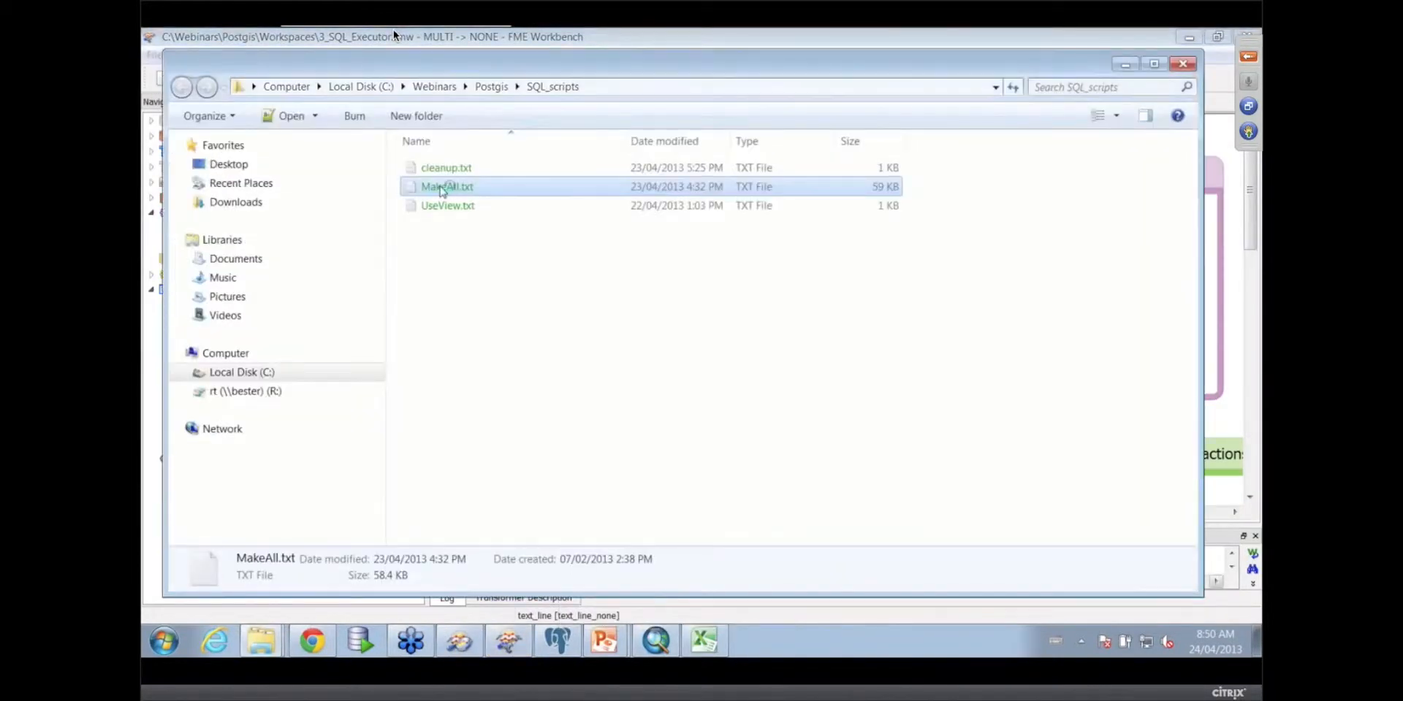
Open the MakeAll.txt SQL script from the SQL_scripts folder
{"action": "double_click", "coordinate": [446, 187]}
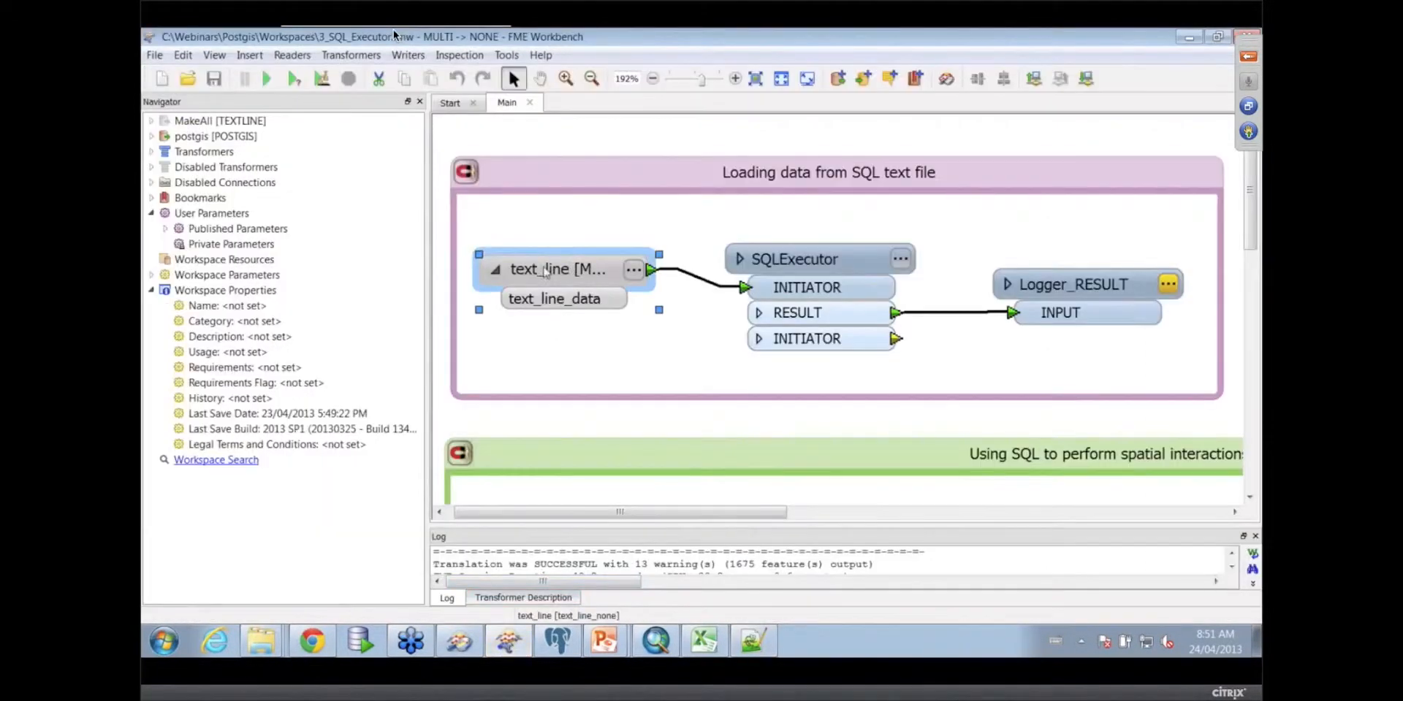
{"action": "right_click", "coordinate": [555, 269]}
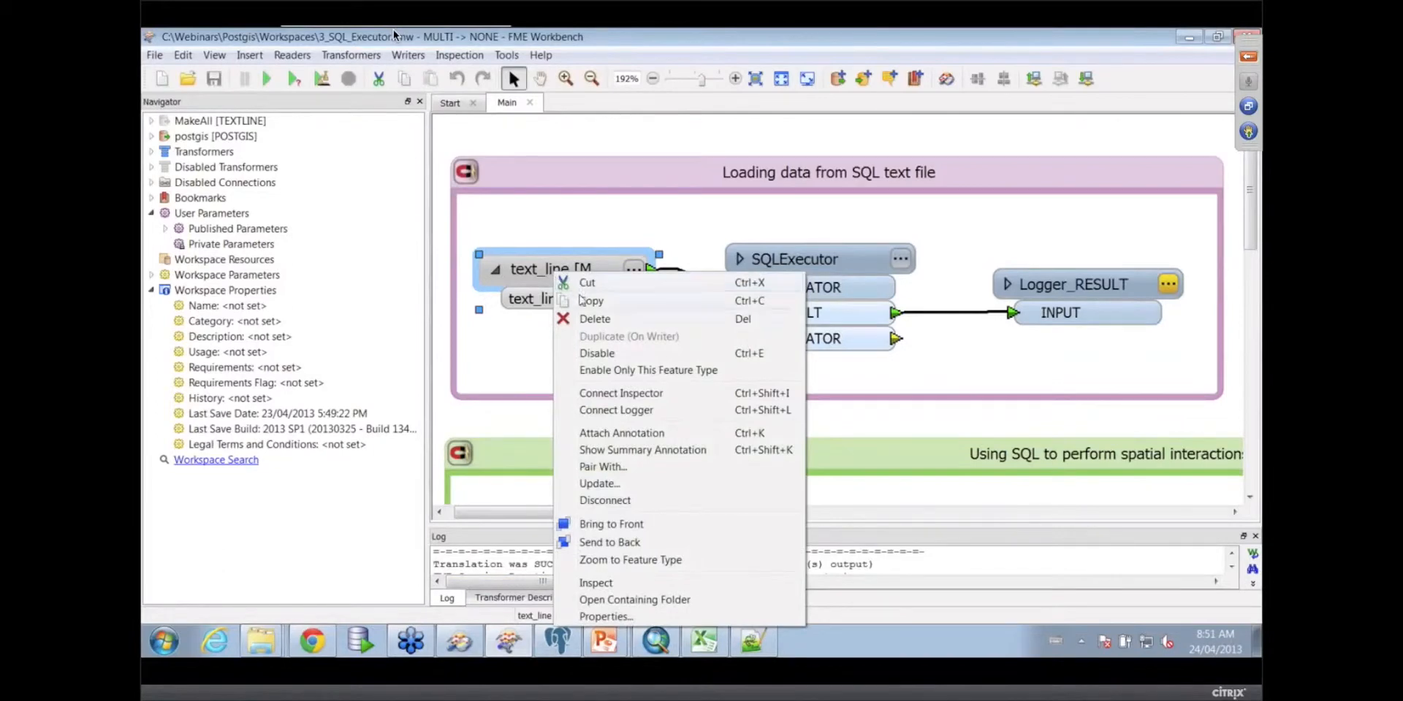
{"action": "mouse_move", "coordinate": [613, 386]}
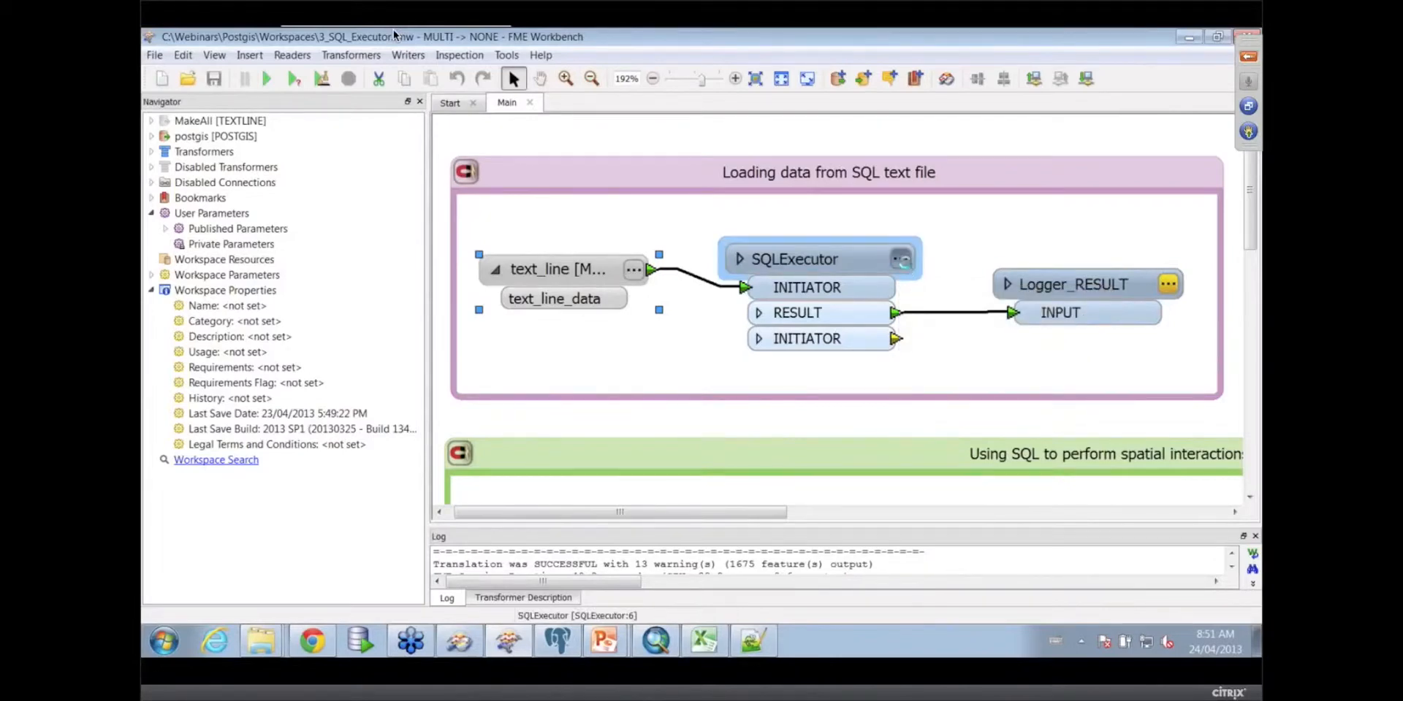
{"action": "double_click", "coordinate": [794, 259]}
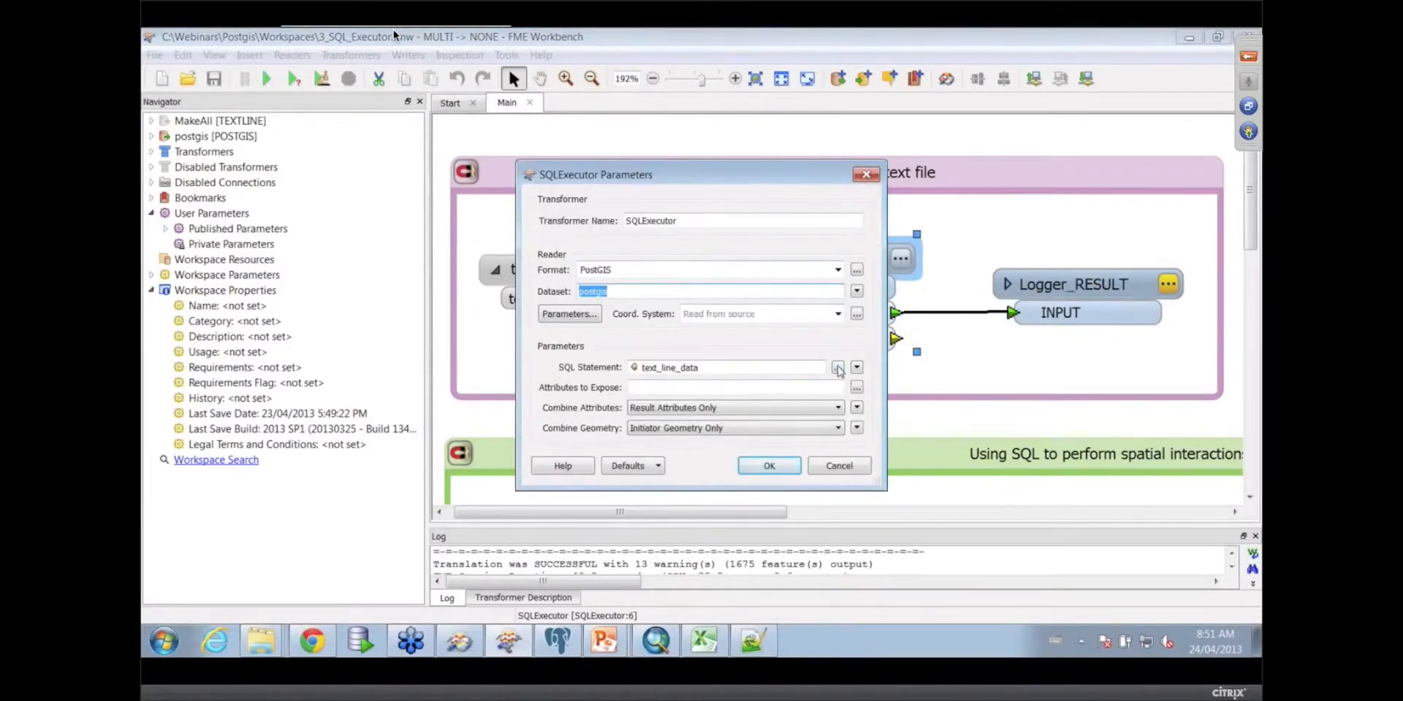
{"action": "left_click", "coordinate": [837, 367]}
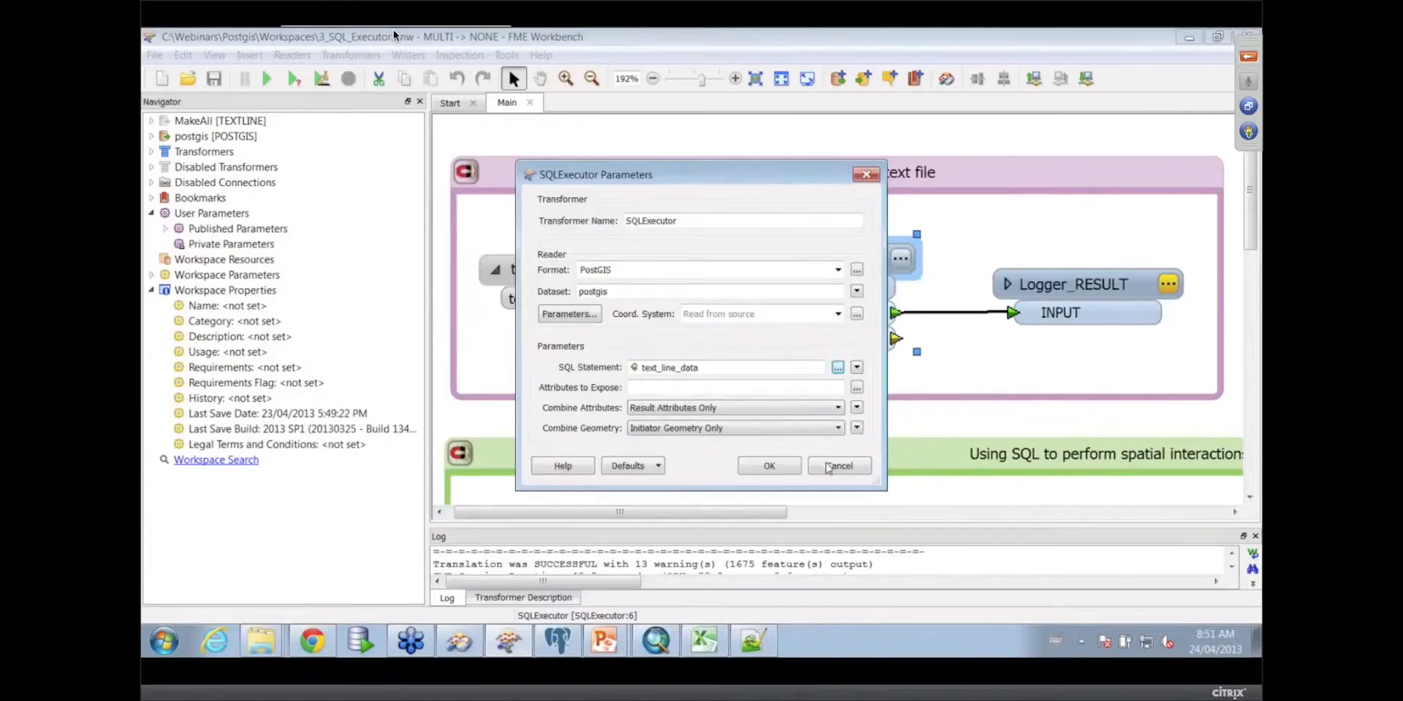
{"action": "left_click", "coordinate": [840, 465]}
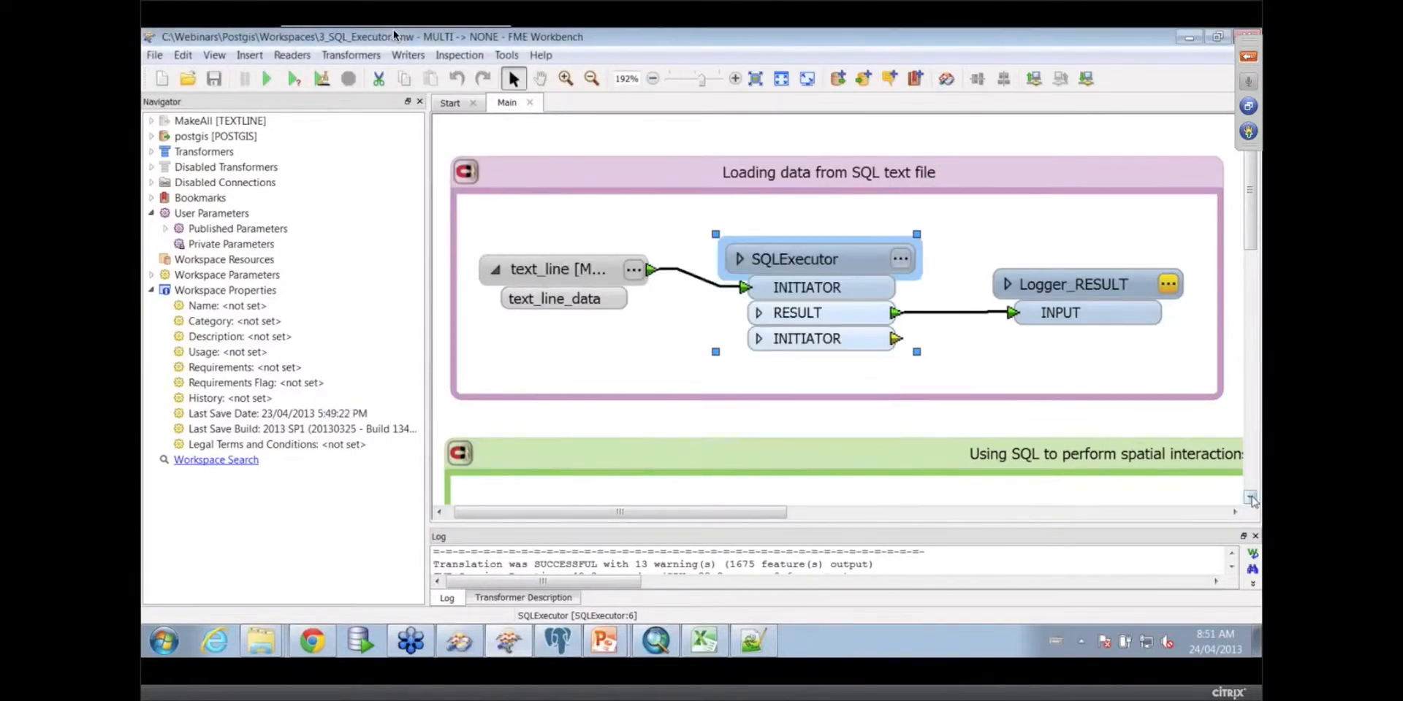
View SQLExecutor_2's ST_Within SELECT statement on fme.customers
{"action": "scroll", "scroll_direction": "down", "scroll_amount": 3}
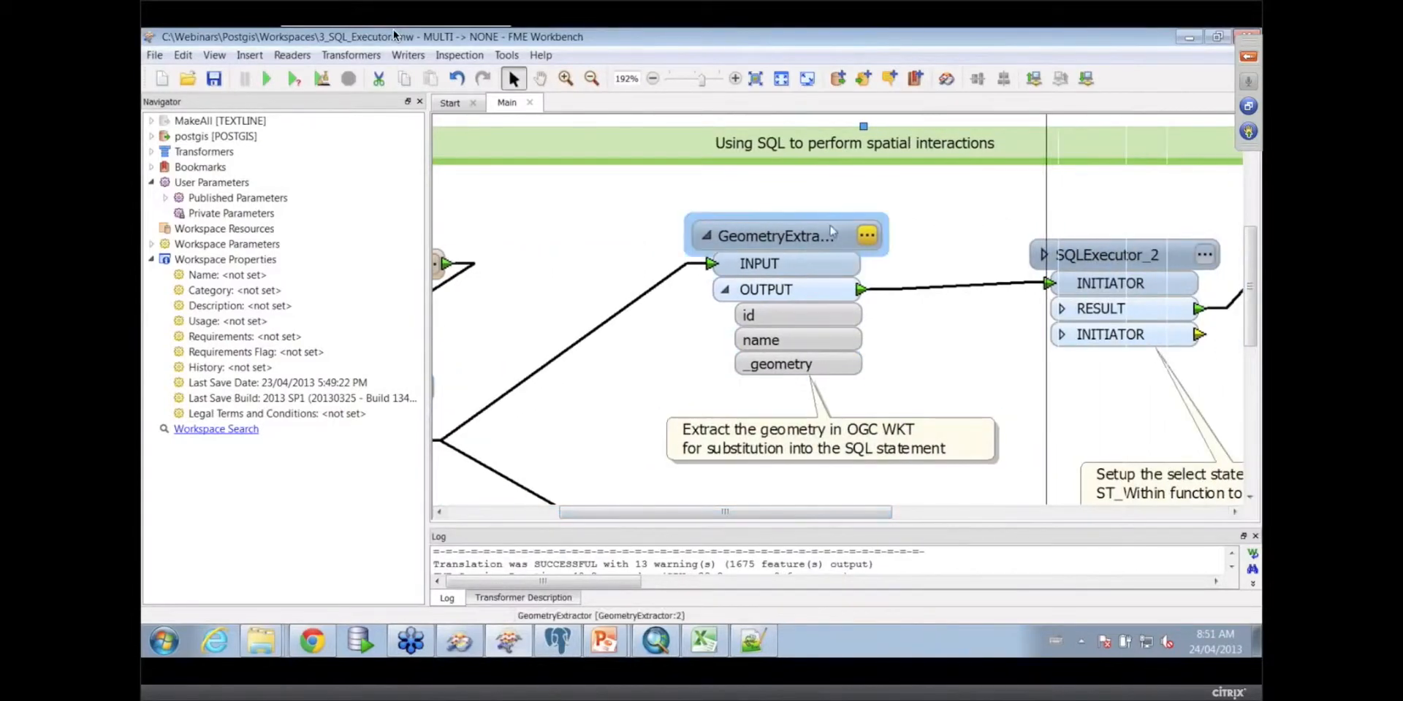
{"action": "left_click", "coordinate": [1107, 255]}
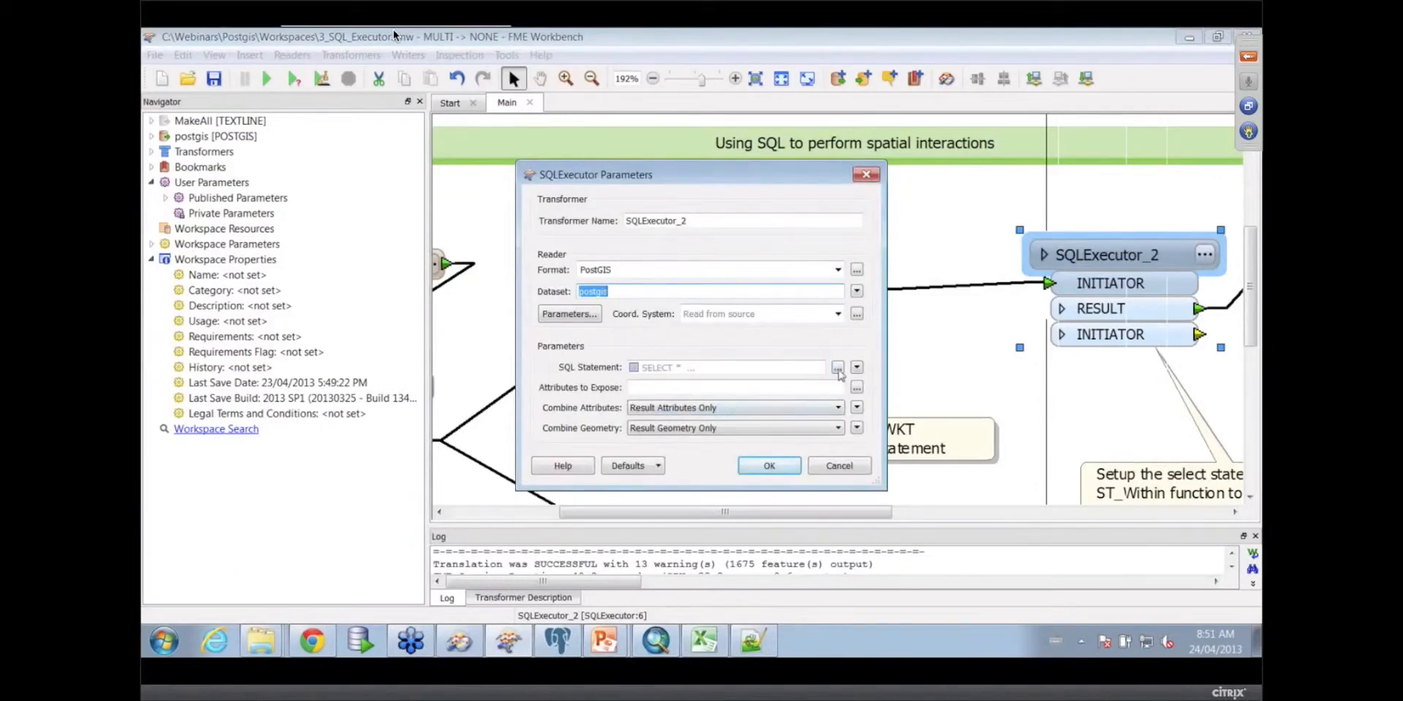
{"action": "left_click", "coordinate": [836, 366]}
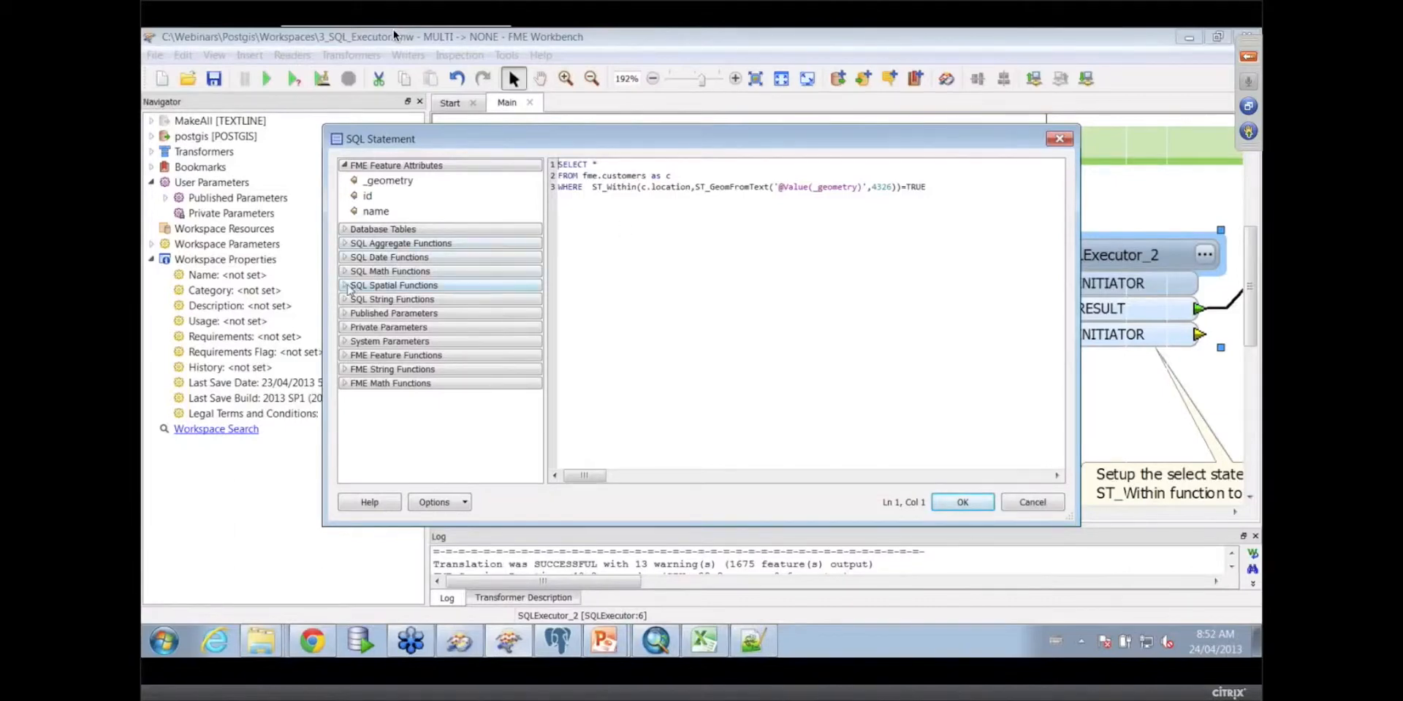
Expand SQL Spatial Functions and follow the Online SQL Reference link
{"action": "left_click", "coordinate": [394, 284]}
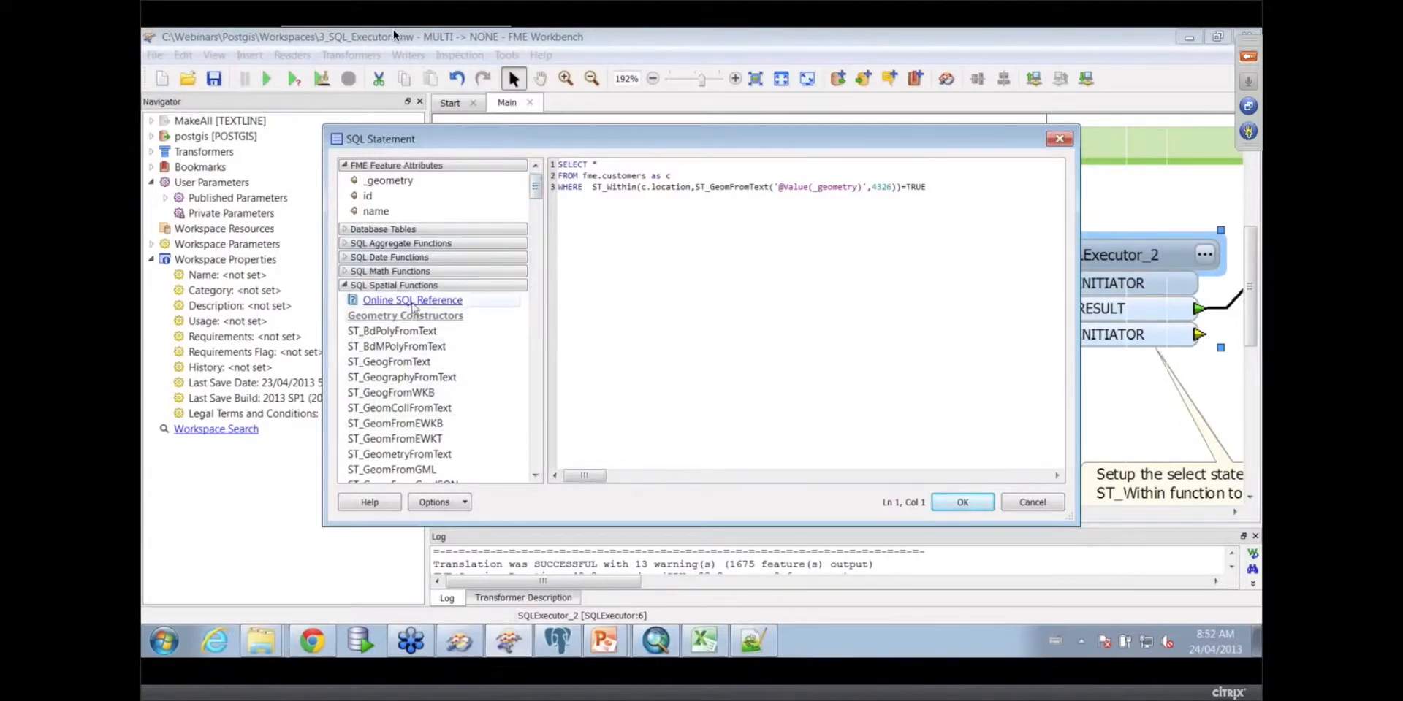
{"action": "left_click", "coordinate": [411, 299]}
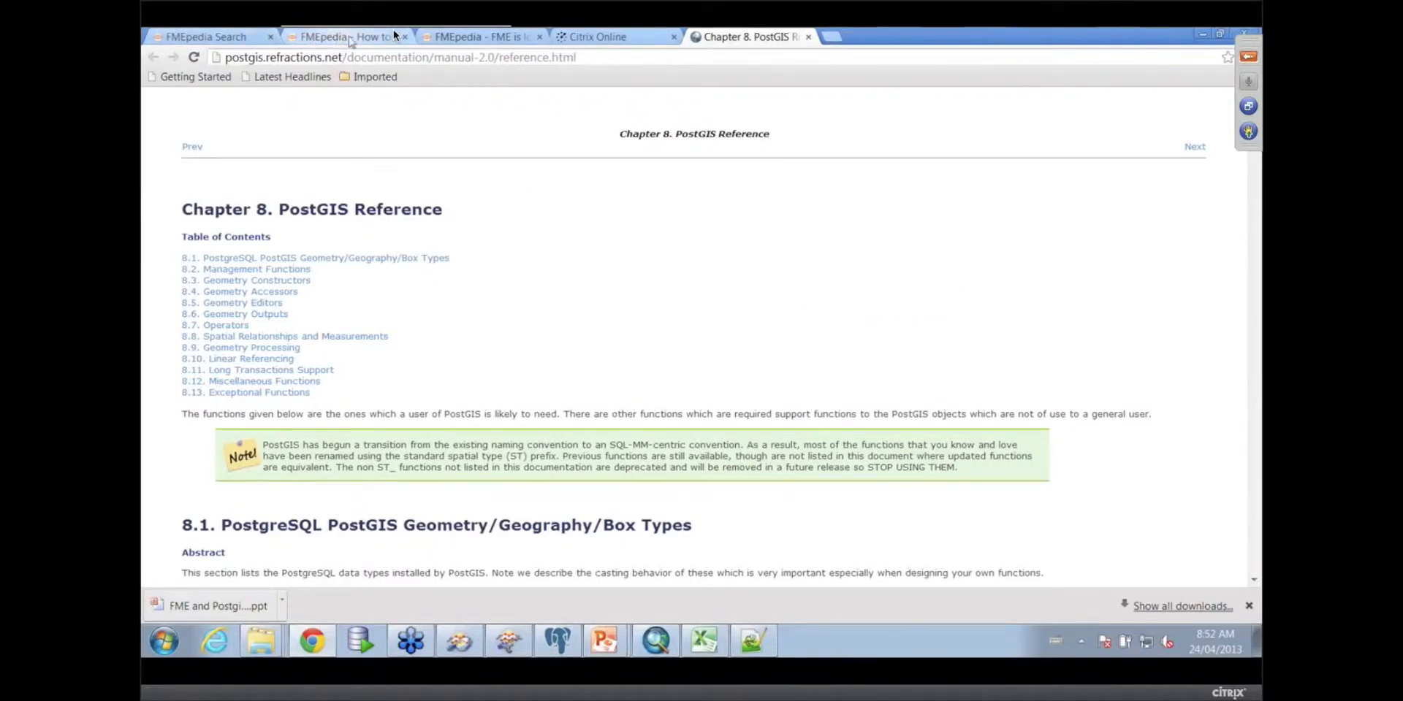
Leave the Chrome PostGIS manual and switch back to FME Workbench
{"action": "left_click", "coordinate": [349, 36]}
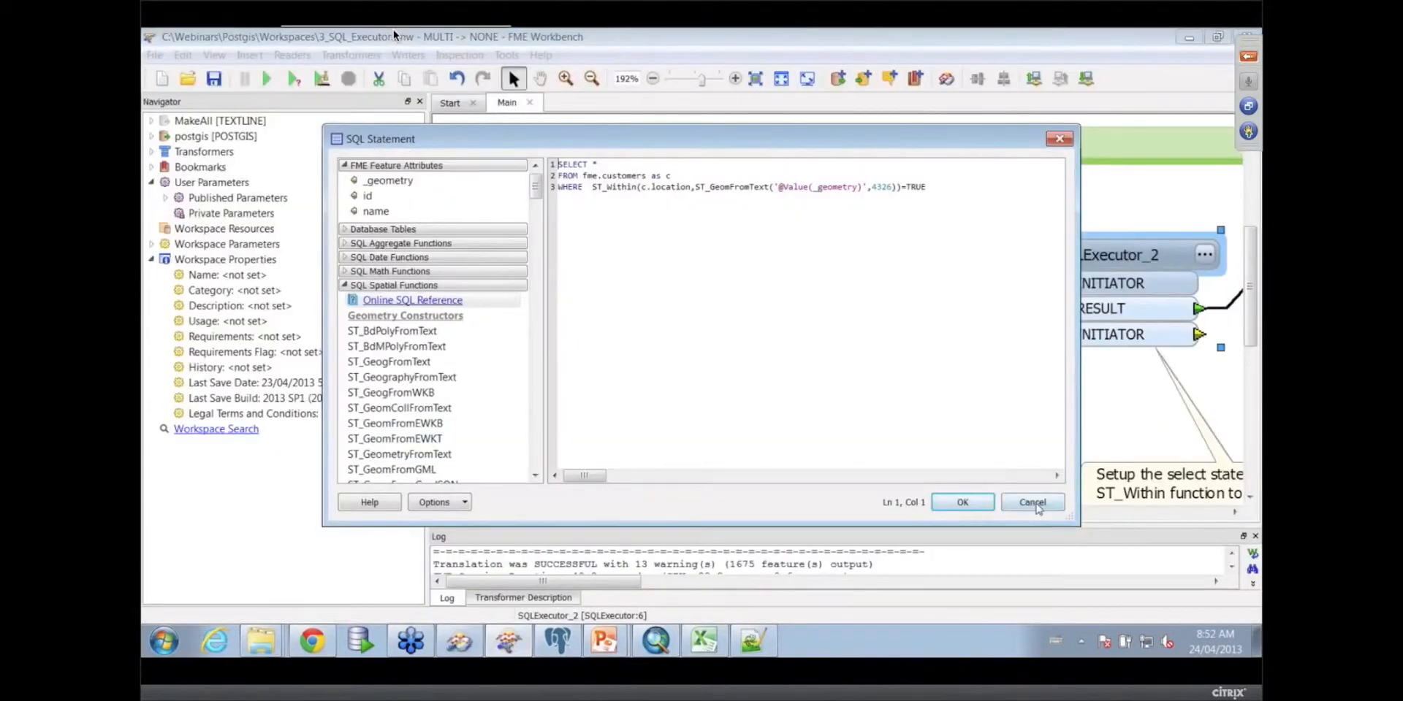
Cancel the SQL Statement dialog and select 3b_FeatureReader.fmw to open
{"action": "left_click", "coordinate": [1031, 502]}
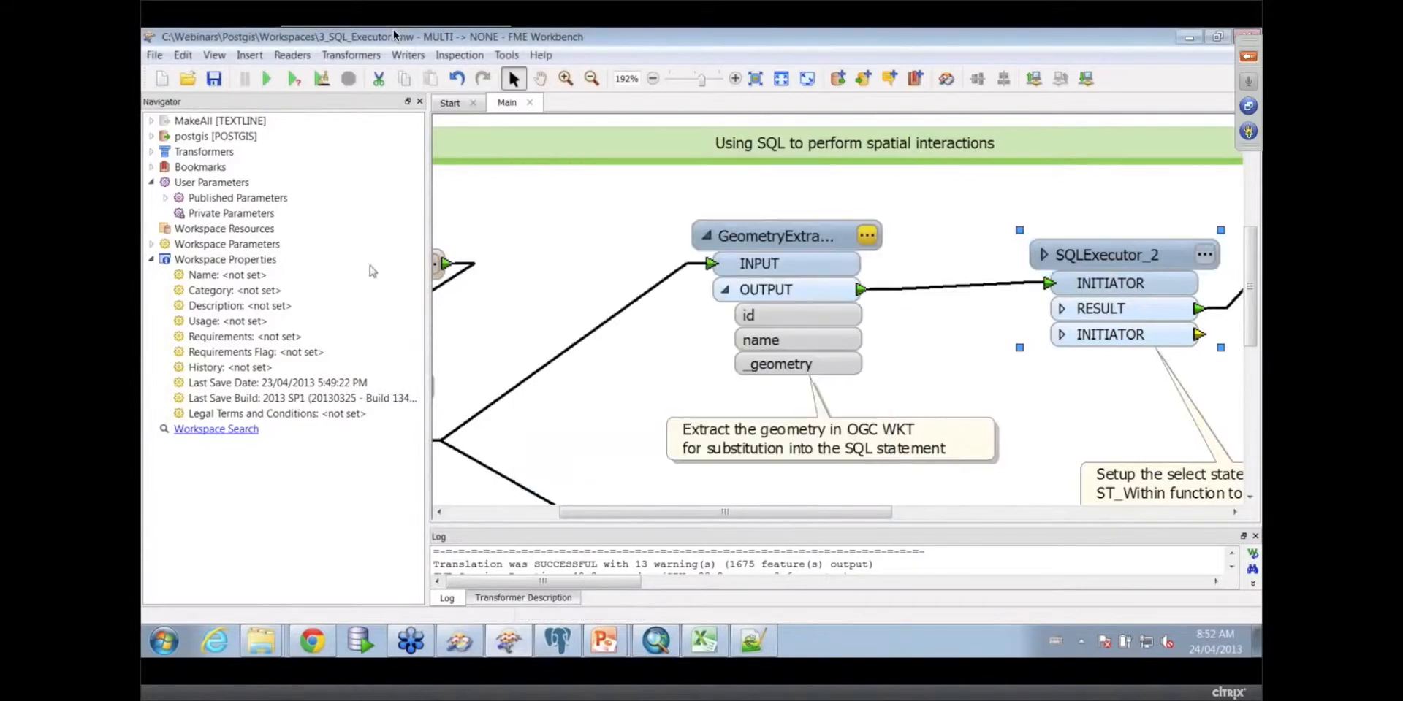
{"action": "left_click", "coordinate": [155, 55]}
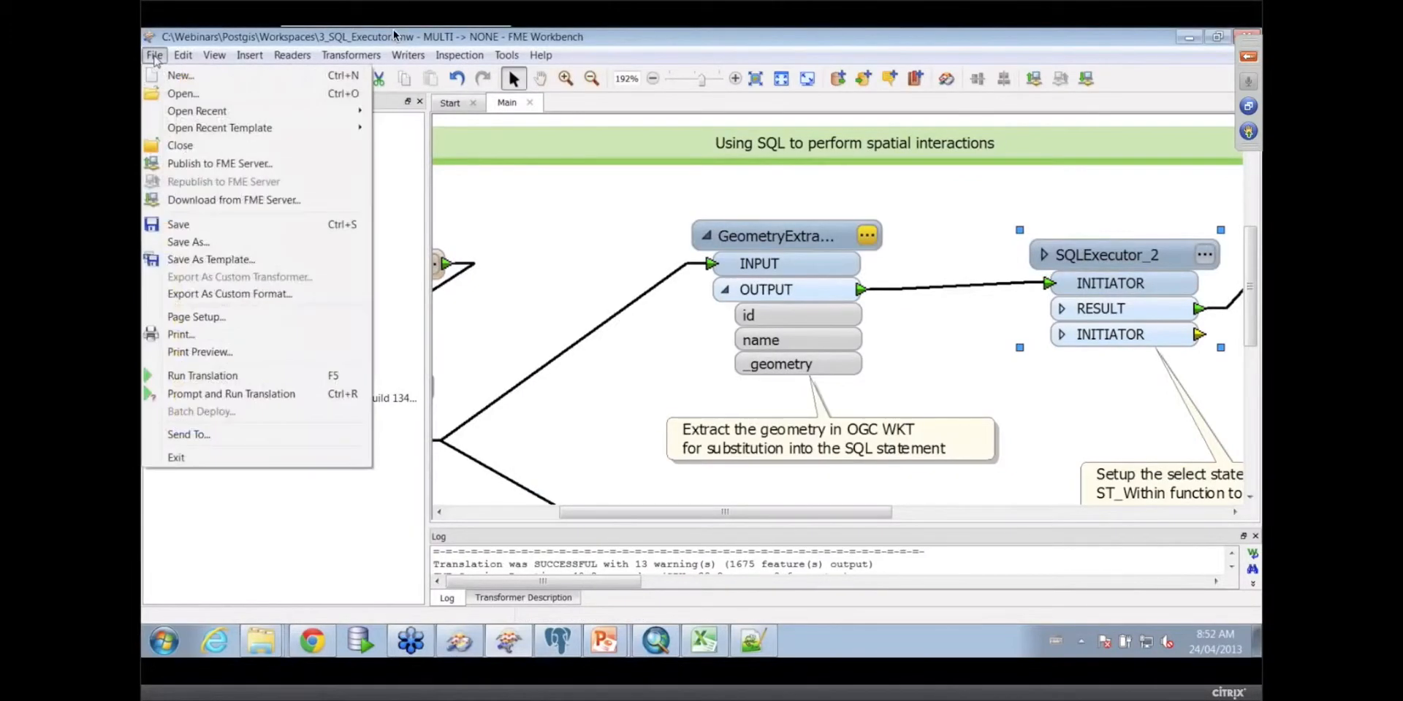
{"action": "left_click", "coordinate": [182, 92]}
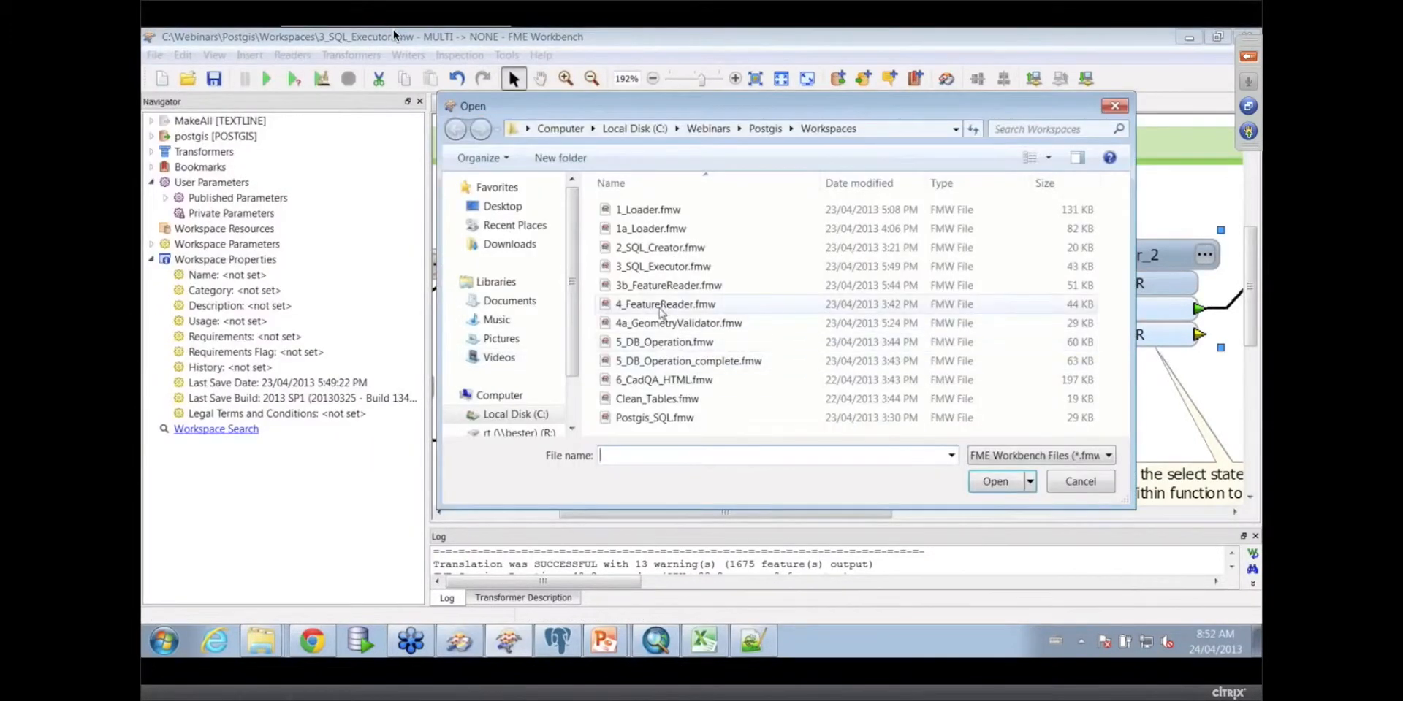
{"action": "left_click", "coordinate": [668, 284]}
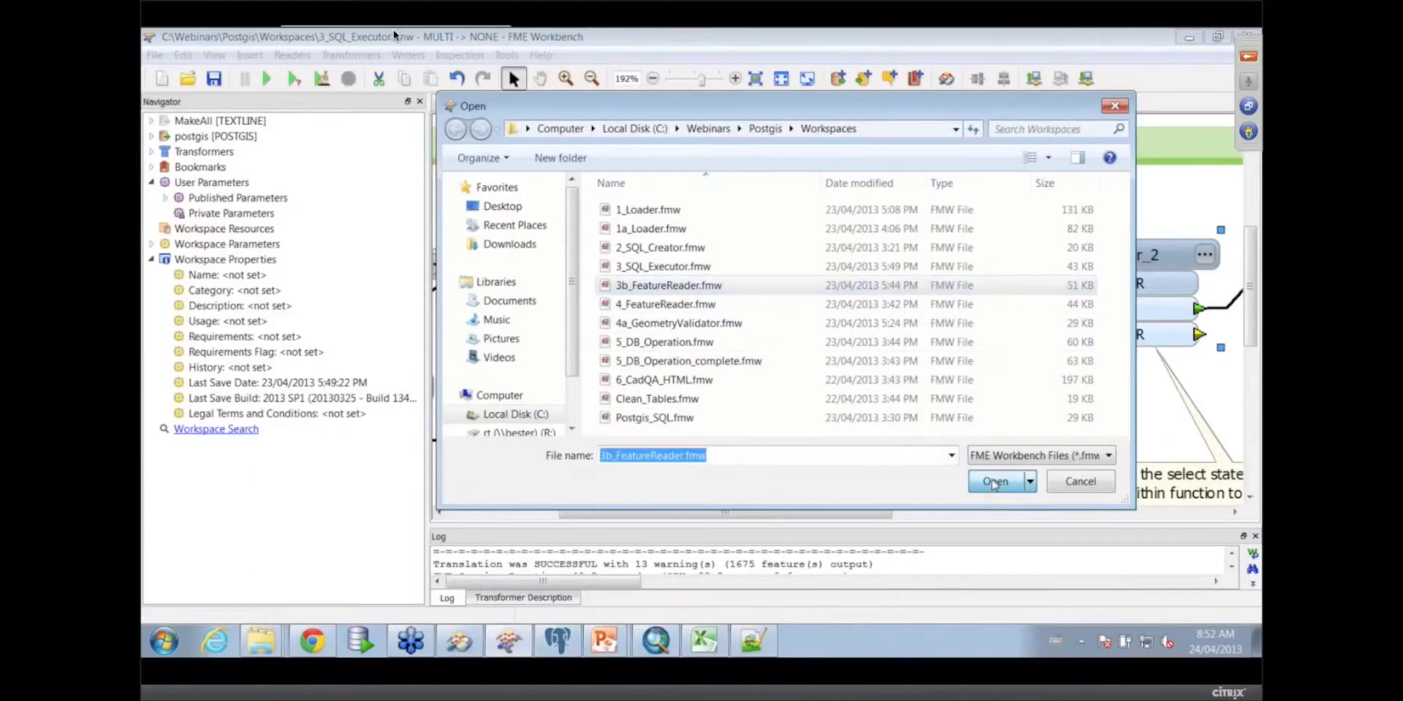
Open 3b_FeatureReader and check the FeatureReader's PostGIS connection parameters
{"action": "left_click", "coordinate": [994, 481]}
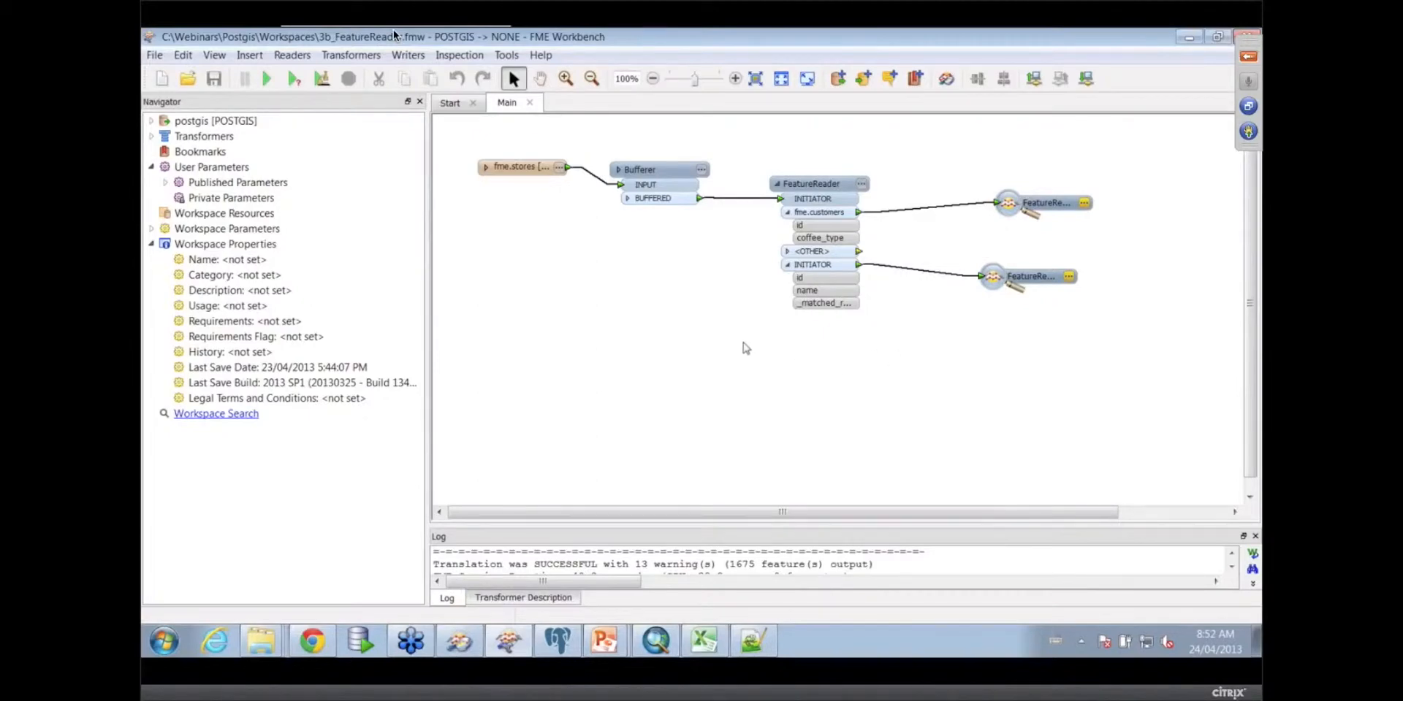
{"action": "mouse_move", "coordinate": [495, 183]}
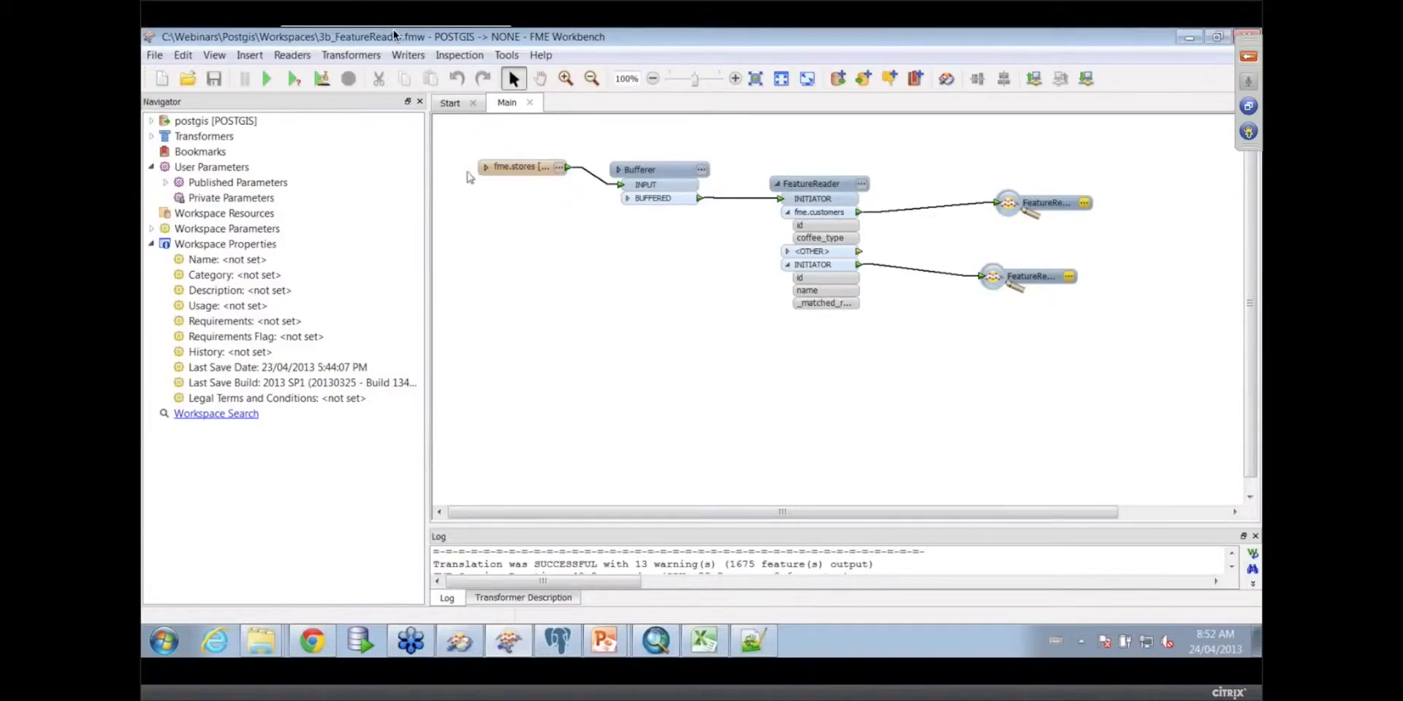
{"action": "mouse_move", "coordinate": [720, 152]}
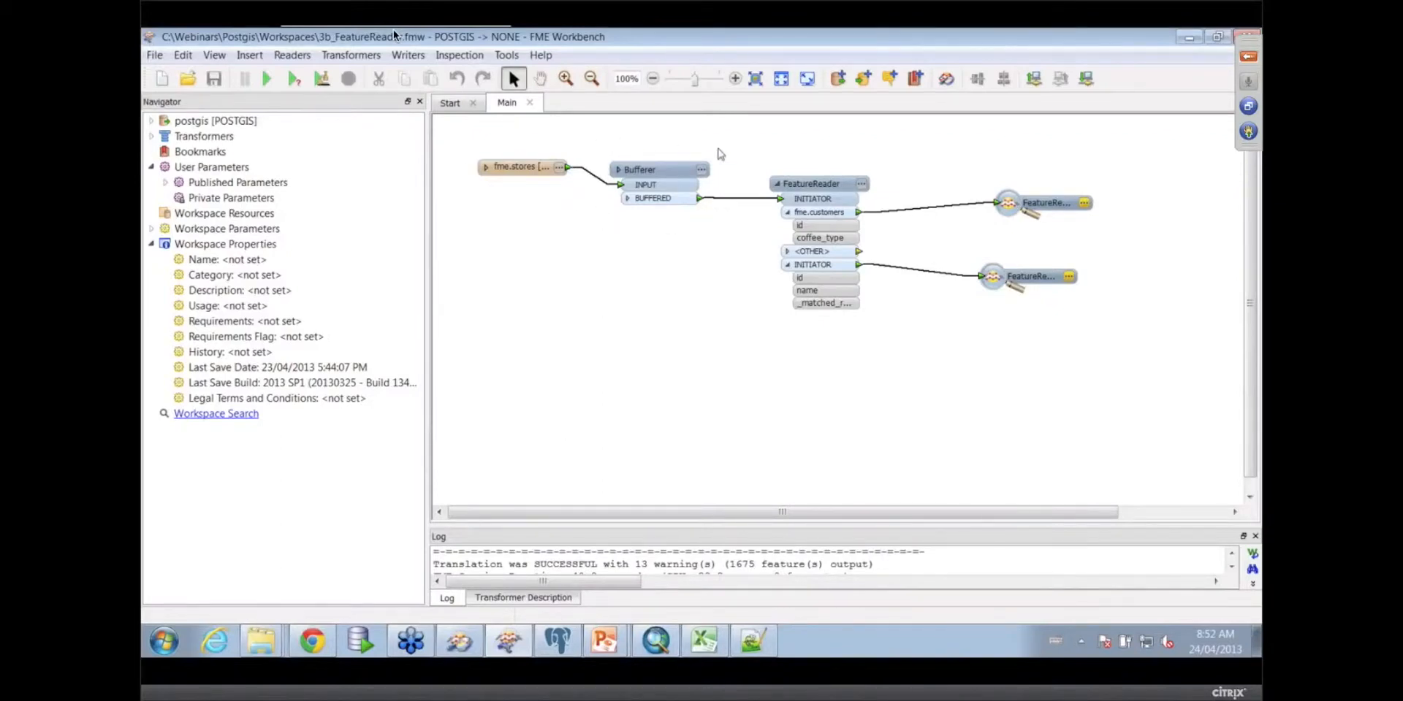
{"action": "mouse_move", "coordinate": [814, 184]}
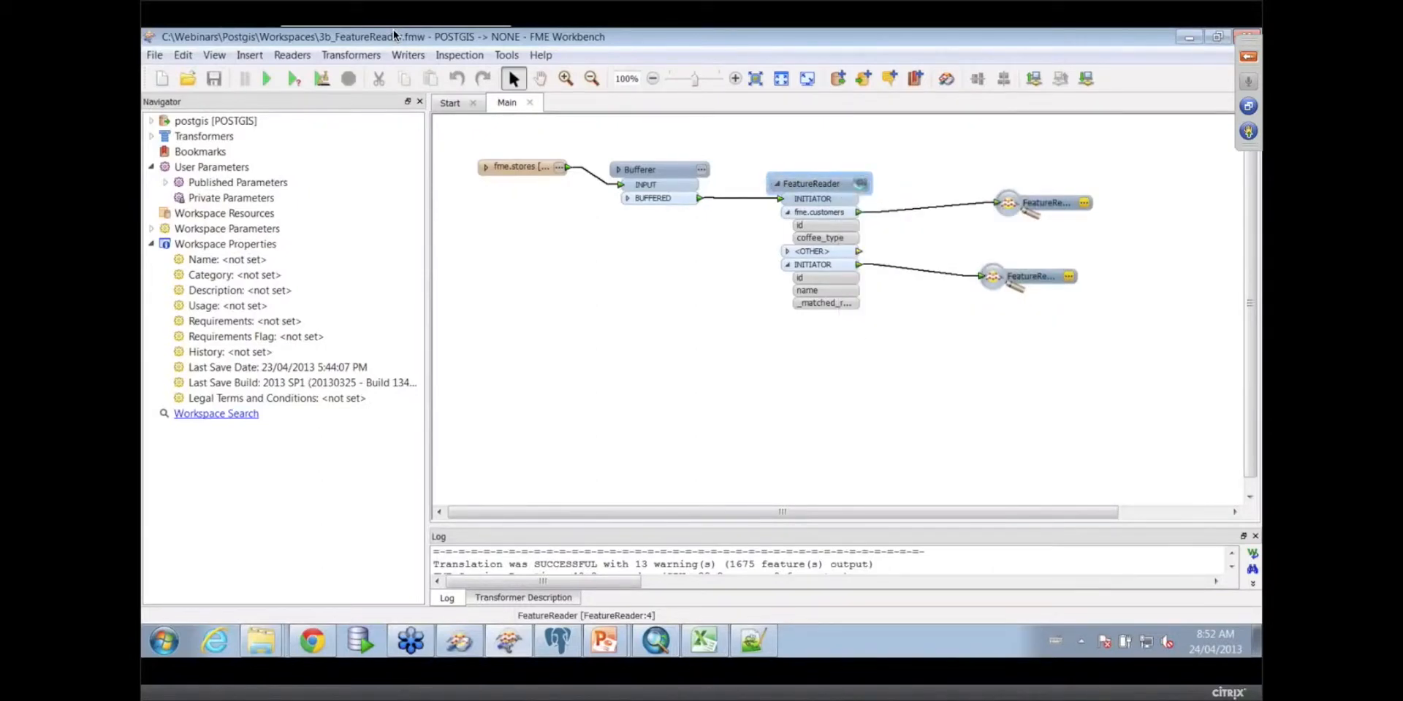
{"action": "double_click", "coordinate": [810, 183]}
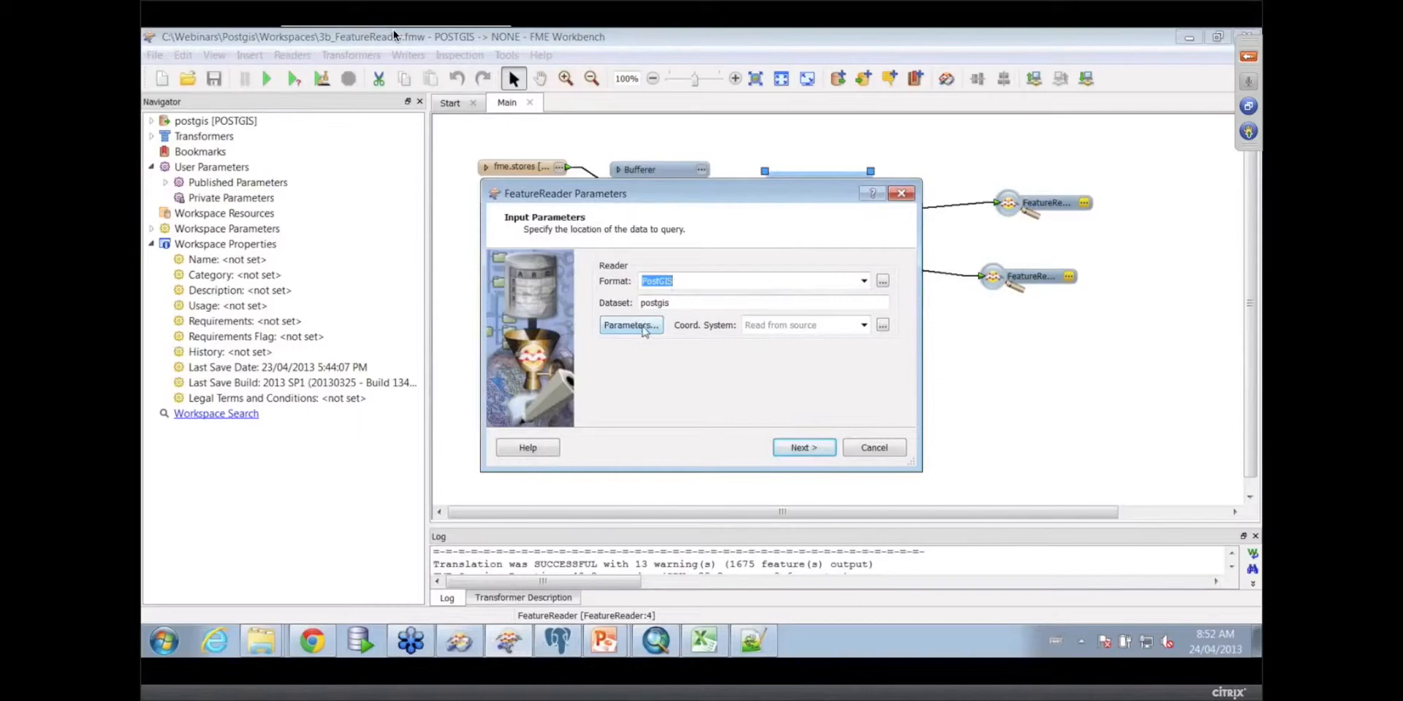
{"action": "left_click", "coordinate": [630, 324]}
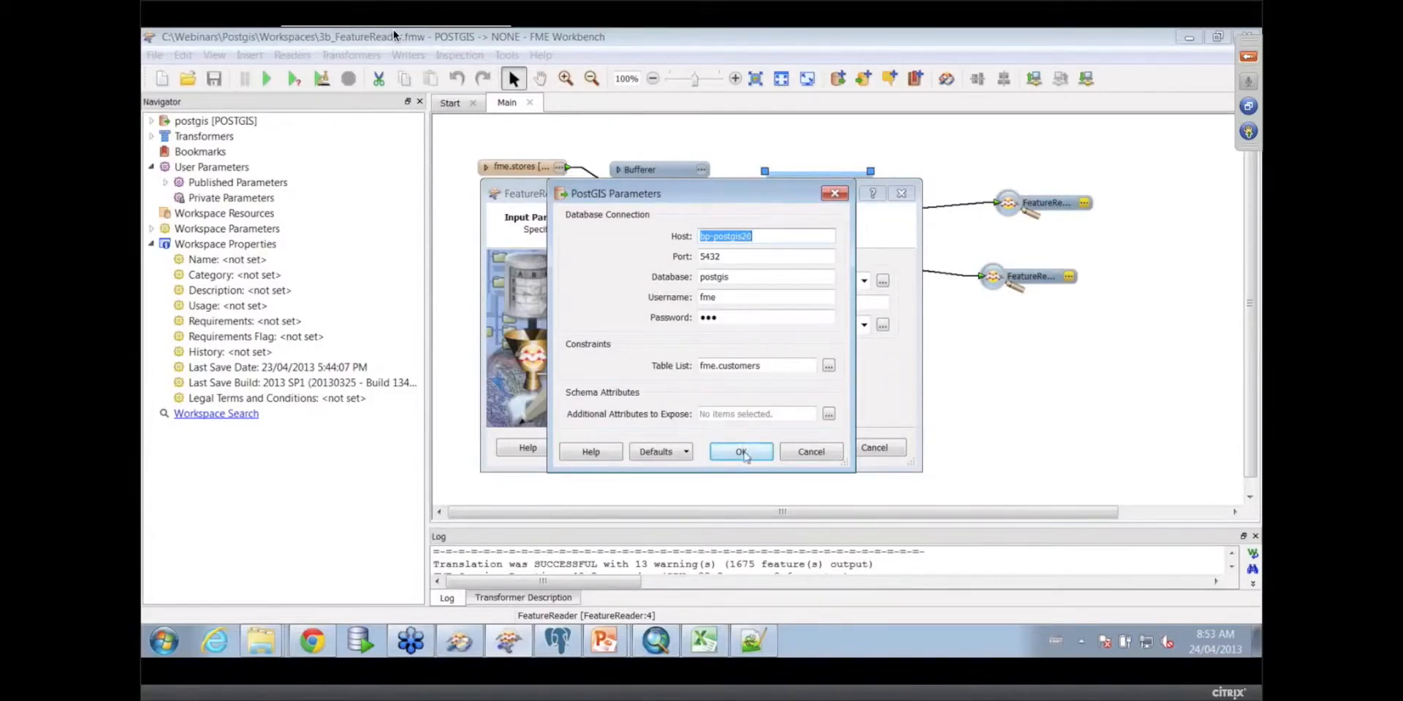
{"action": "left_click", "coordinate": [740, 451]}
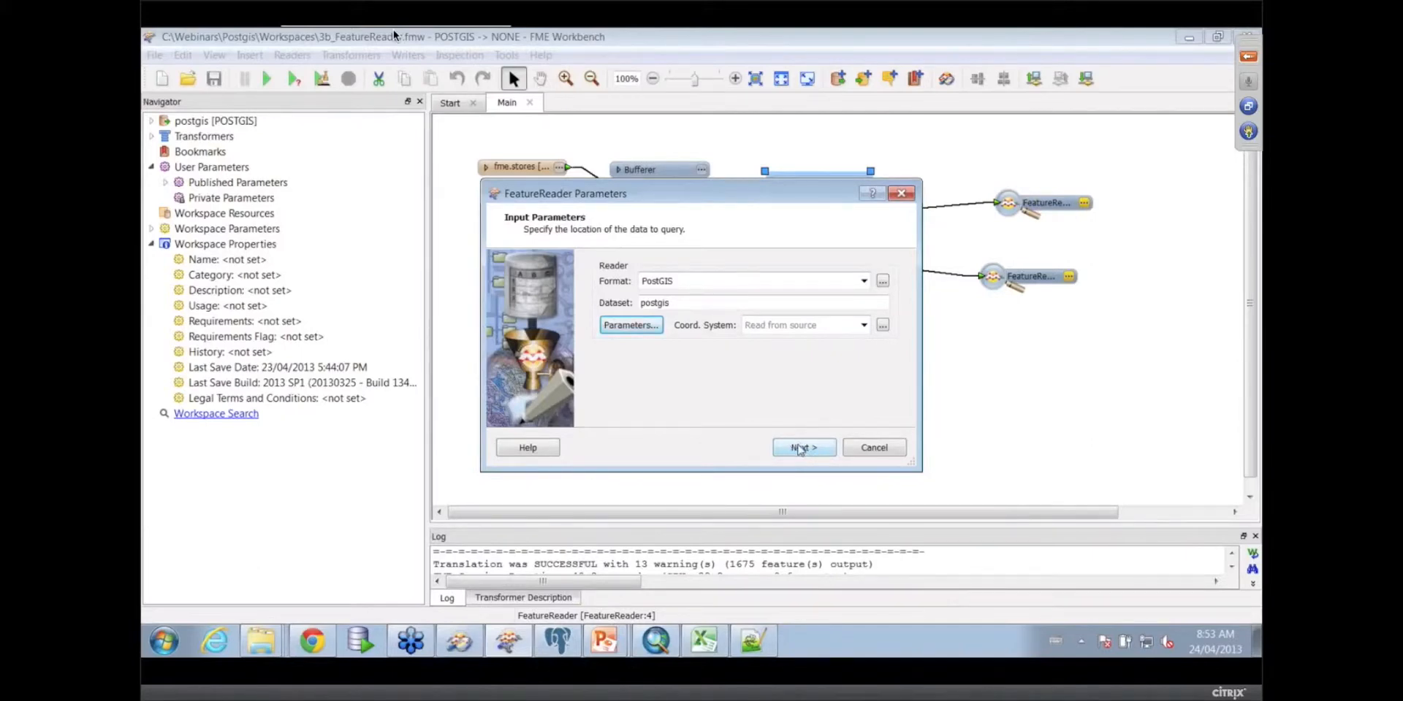
Page through the query and spatial settings: fme.customers with CONTAINS
{"action": "left_click", "coordinate": [802, 447]}
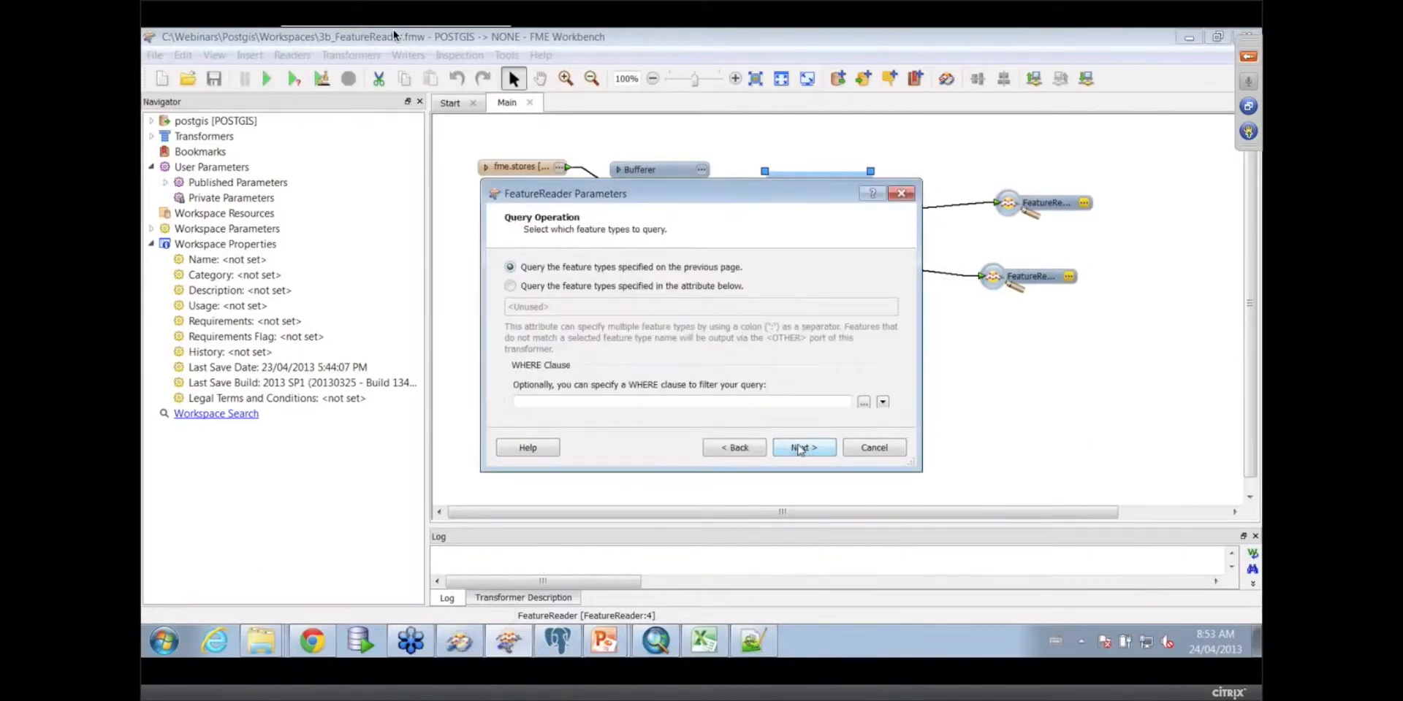
{"action": "left_click", "coordinate": [802, 447]}
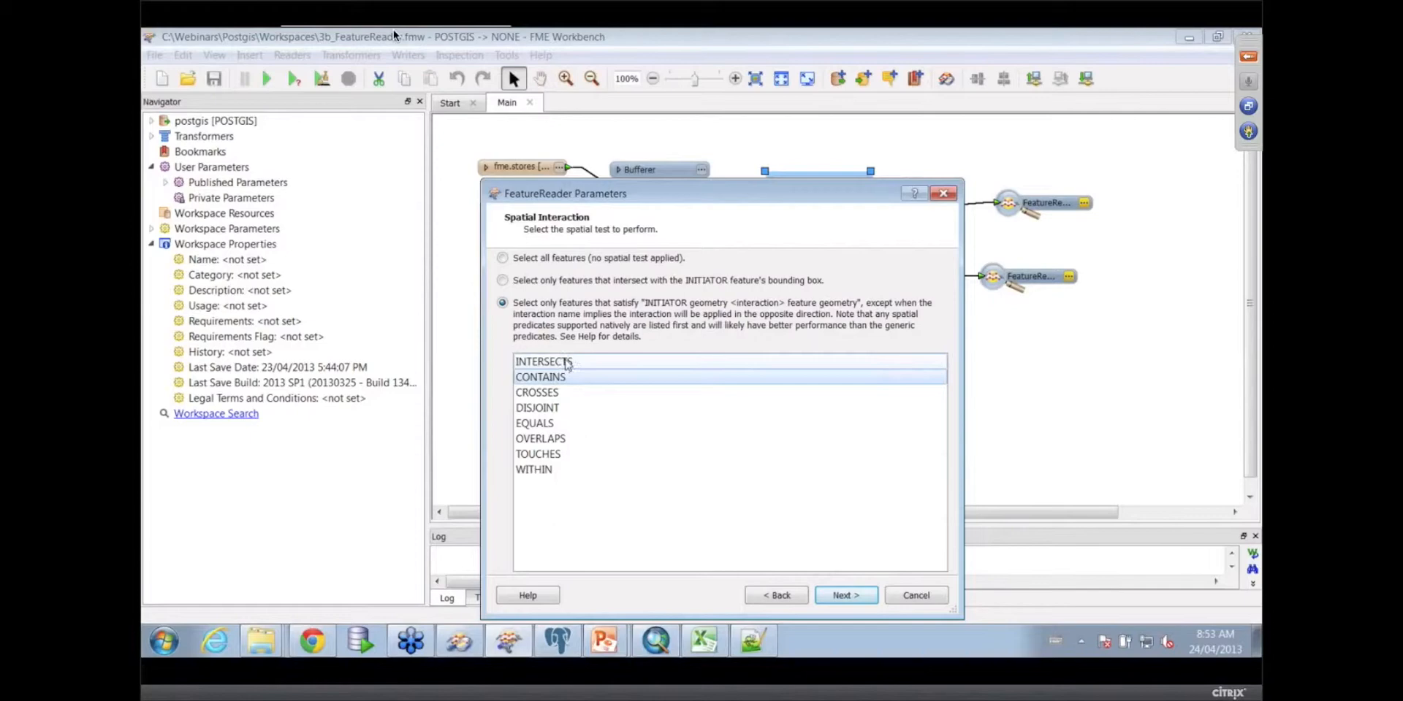
{"action": "left_click", "coordinate": [540, 377]}
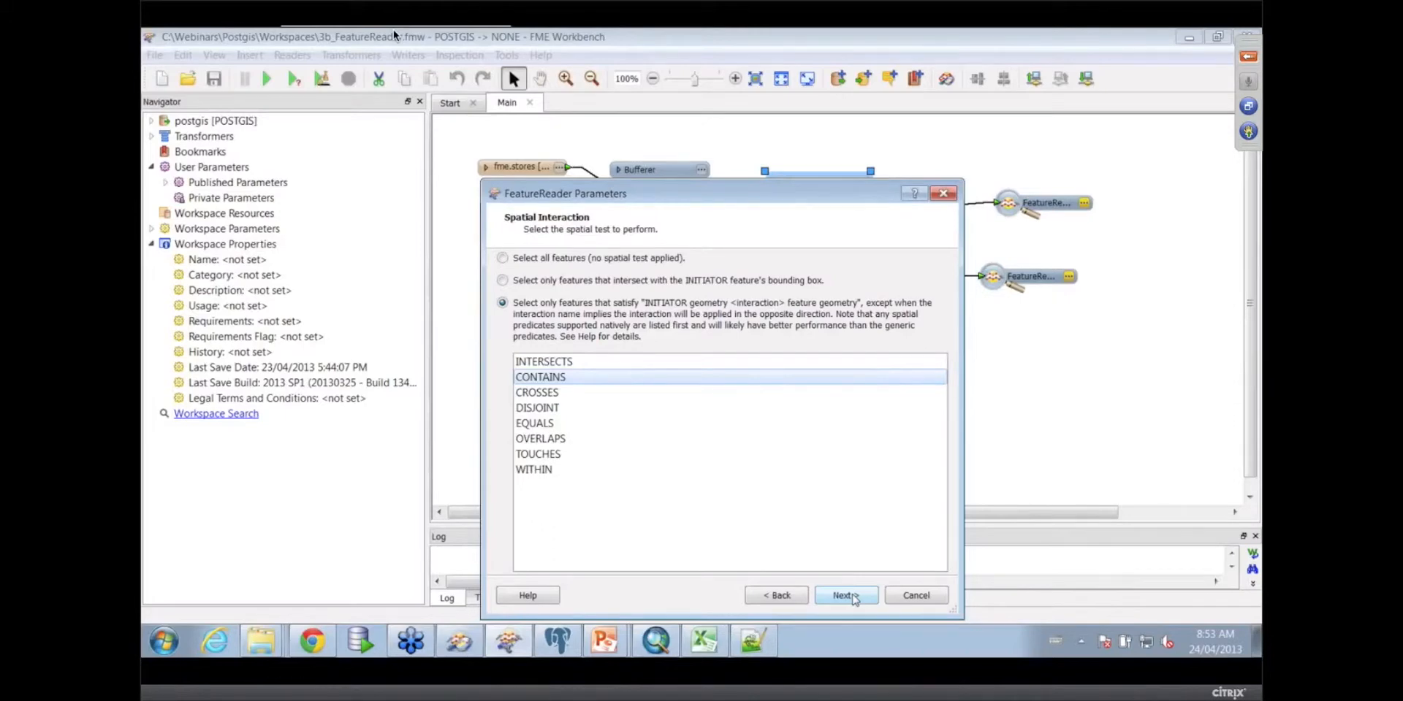
{"action": "mouse_move", "coordinate": [857, 597]}
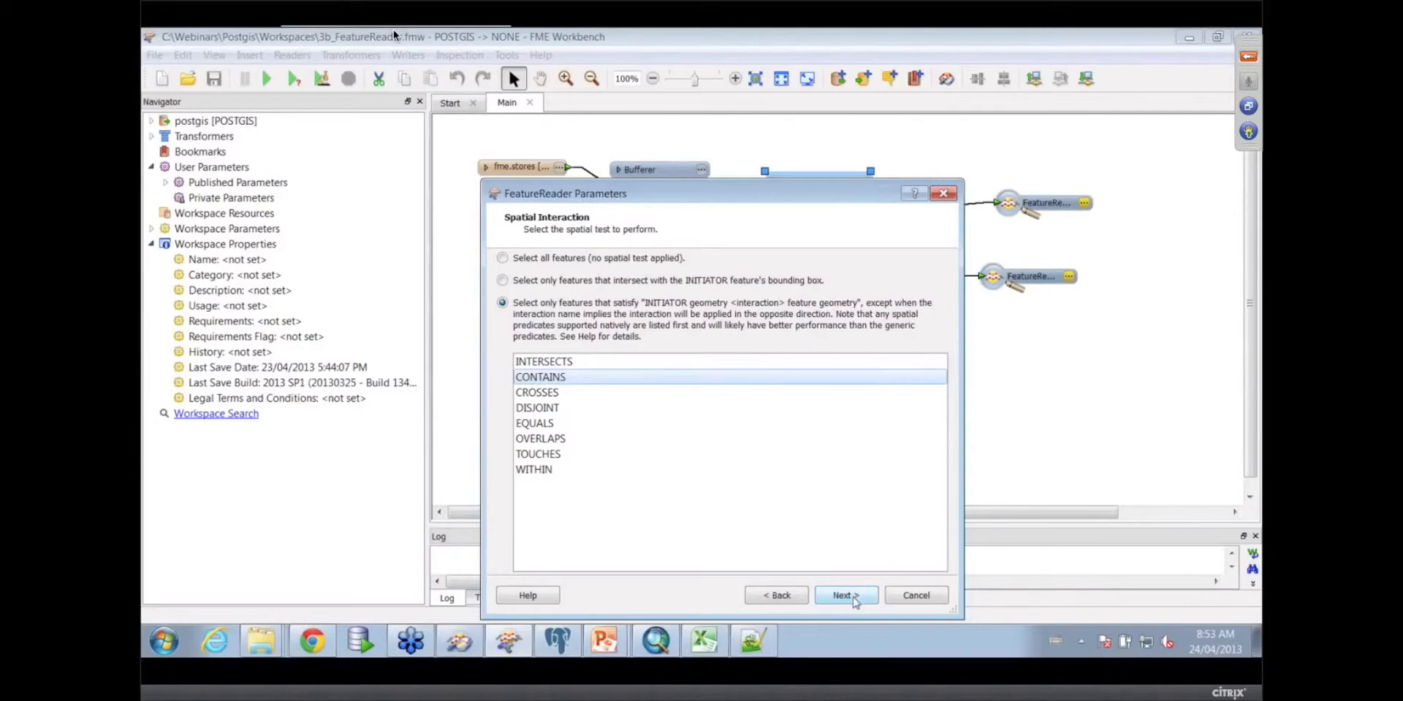
{"action": "left_click", "coordinate": [843, 595]}
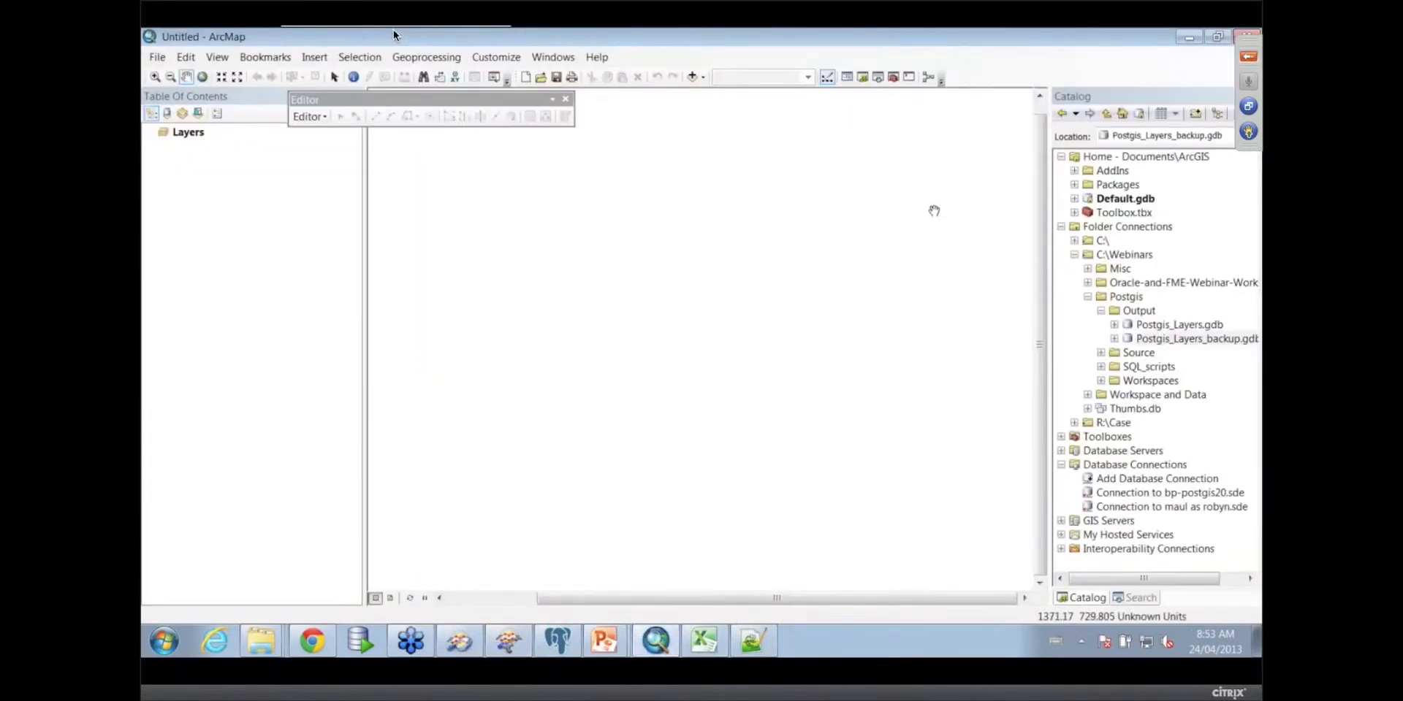
{"action": "mouse_move", "coordinate": [820, 265]}
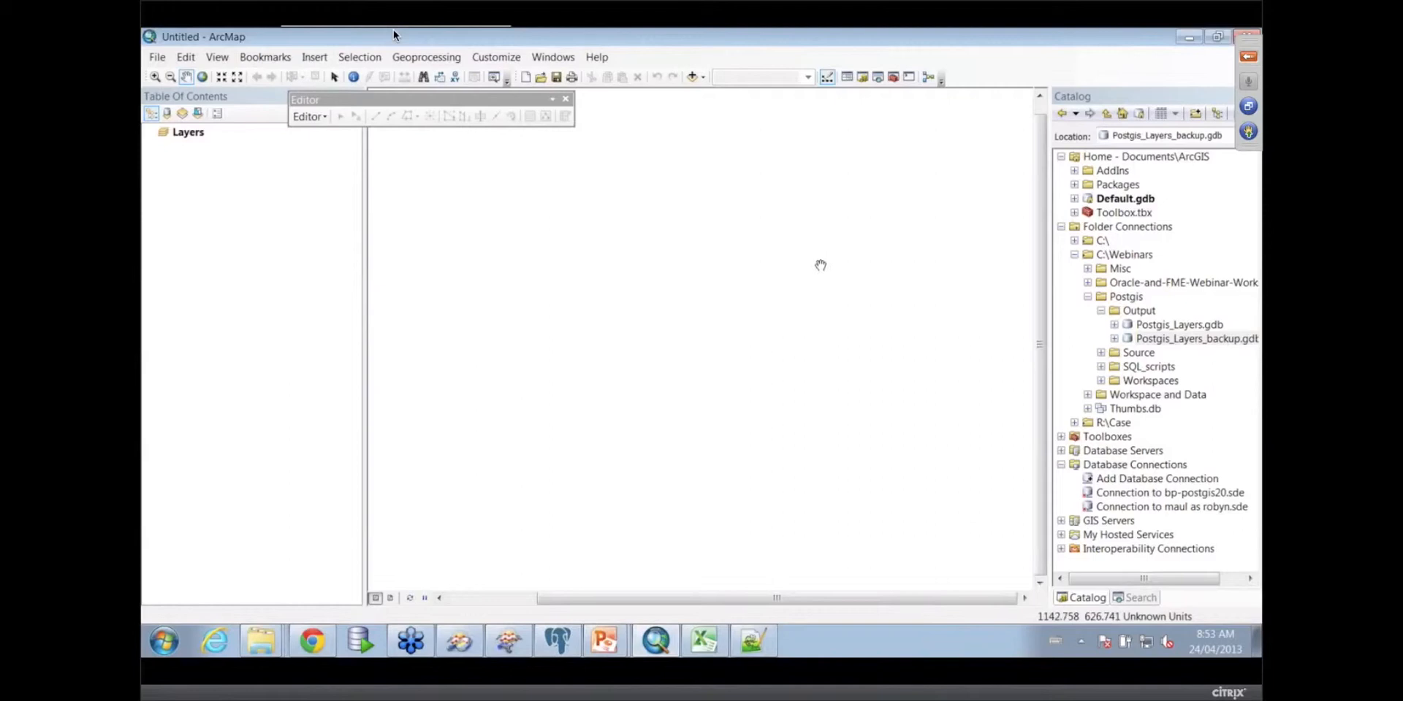
{"action": "mouse_move", "coordinate": [985, 478]}
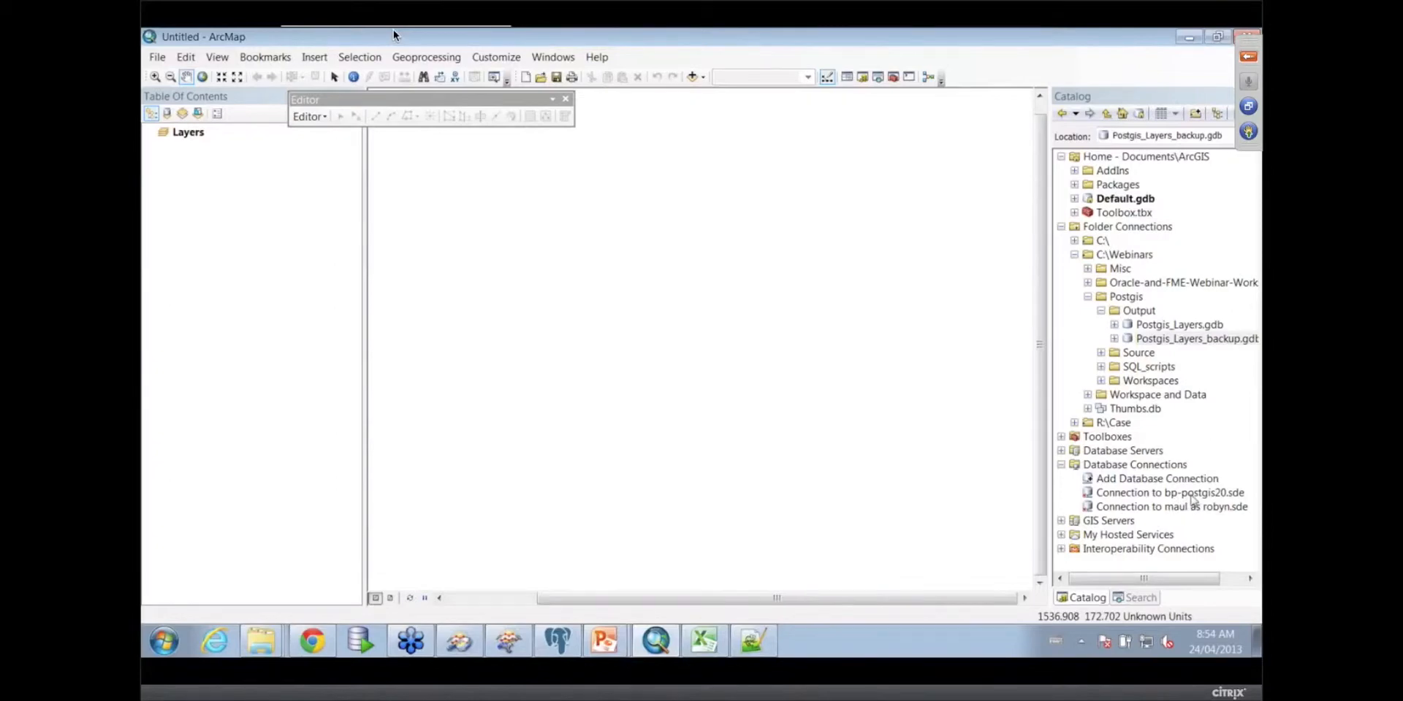
{"action": "mouse_move", "coordinate": [1167, 474]}
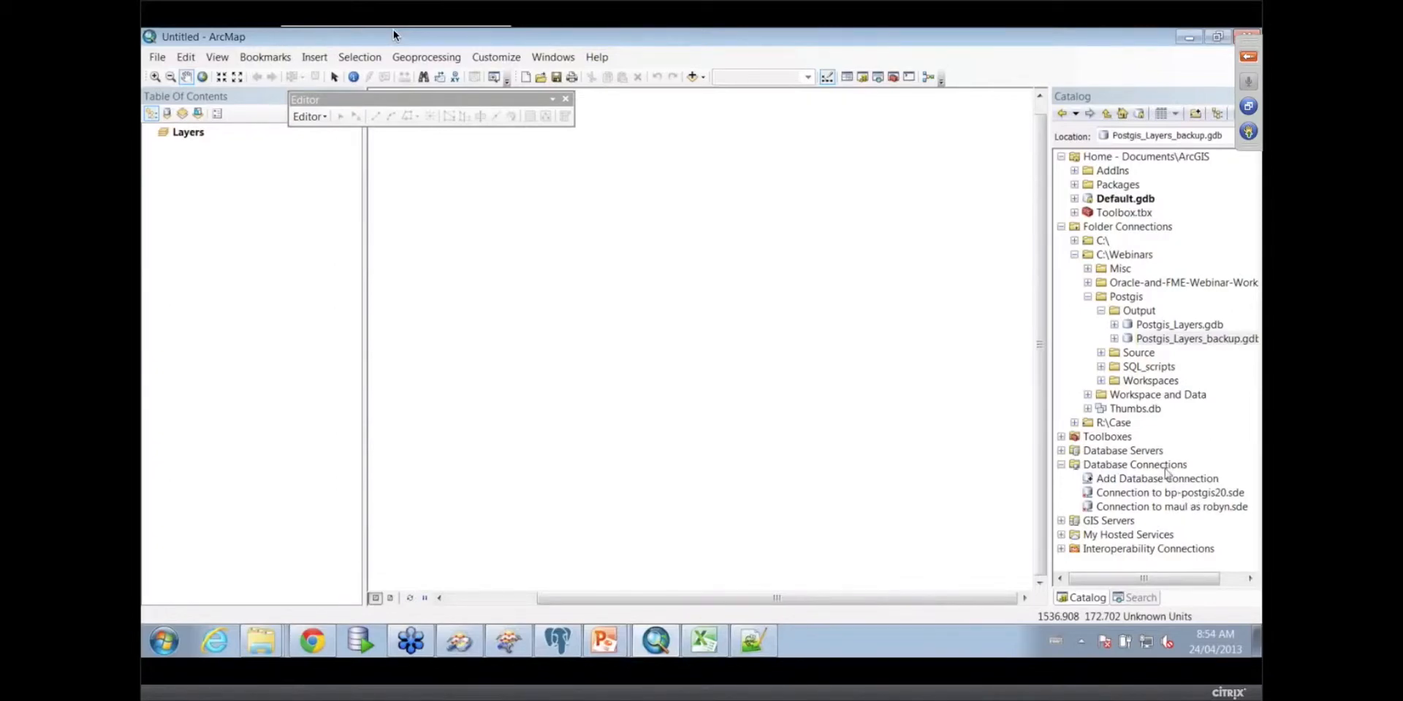
{"action": "mouse_move", "coordinate": [1167, 474]}
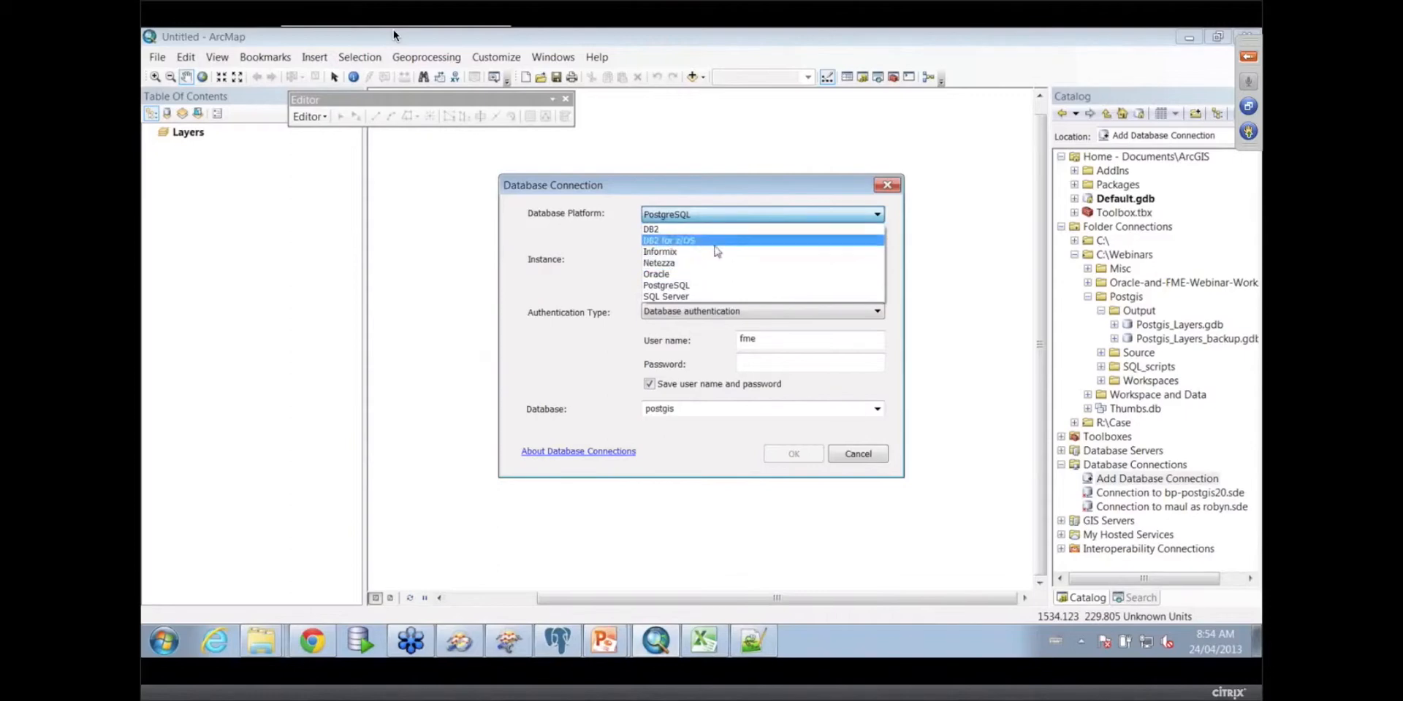
Fill in a PostgreSQL connection to bp-postgis20, database postgis, then cancel
{"action": "left_click", "coordinate": [666, 284]}
{"action": "type", "text": "bp-postgis20"}
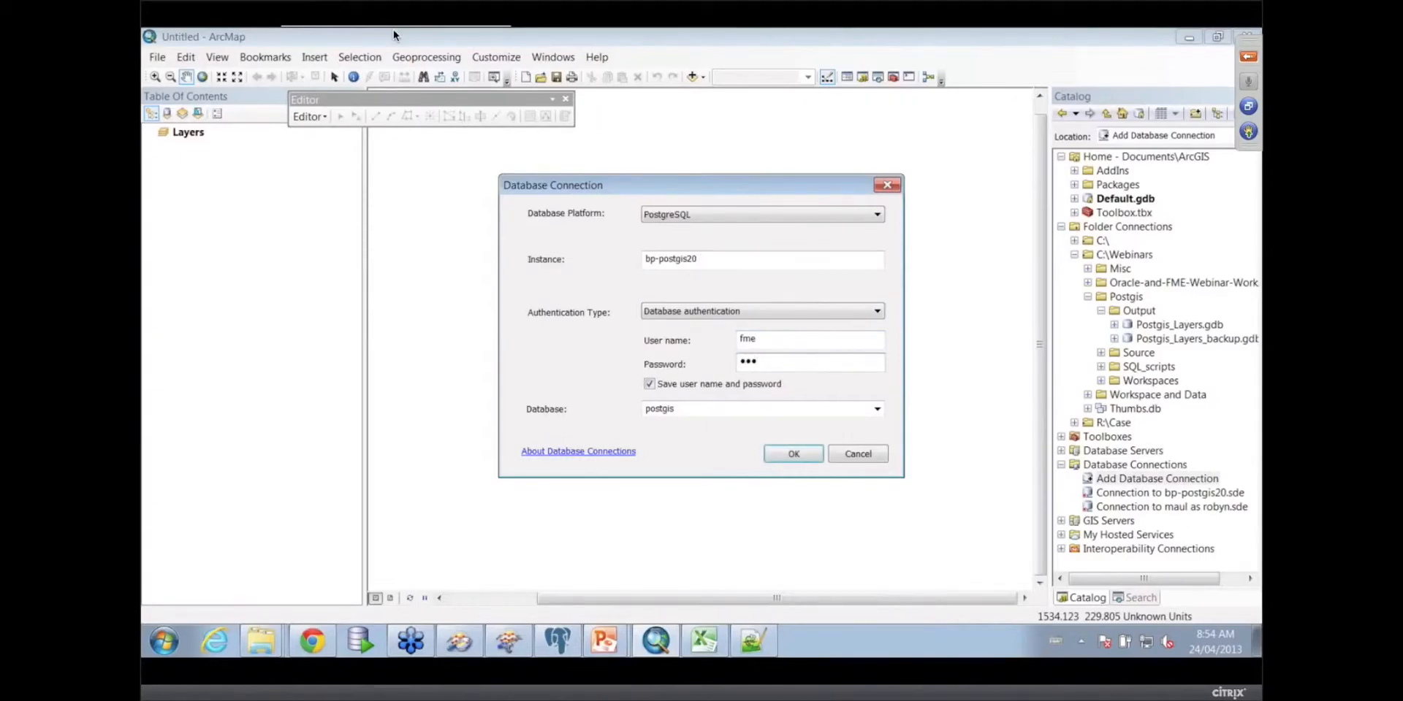
{"action": "left_click", "coordinate": [761, 409]}
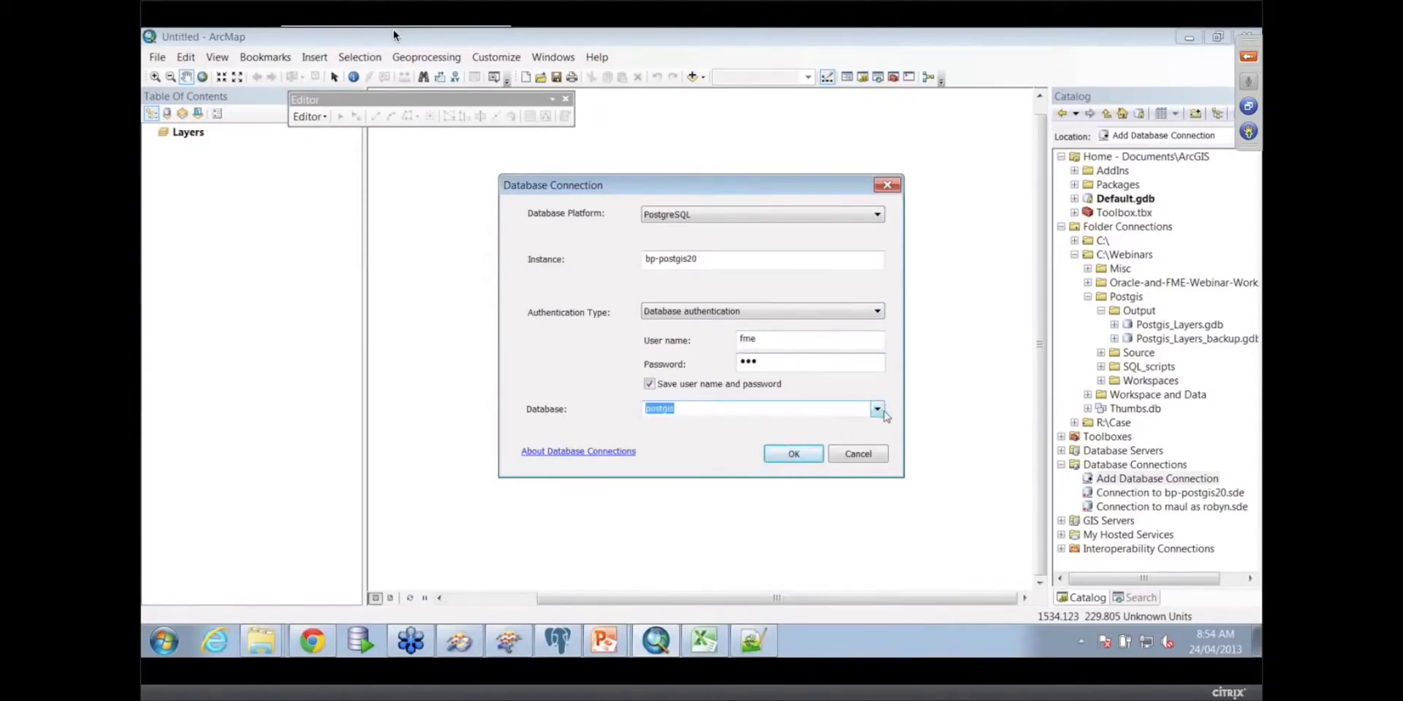
{"action": "left_click", "coordinate": [876, 409]}
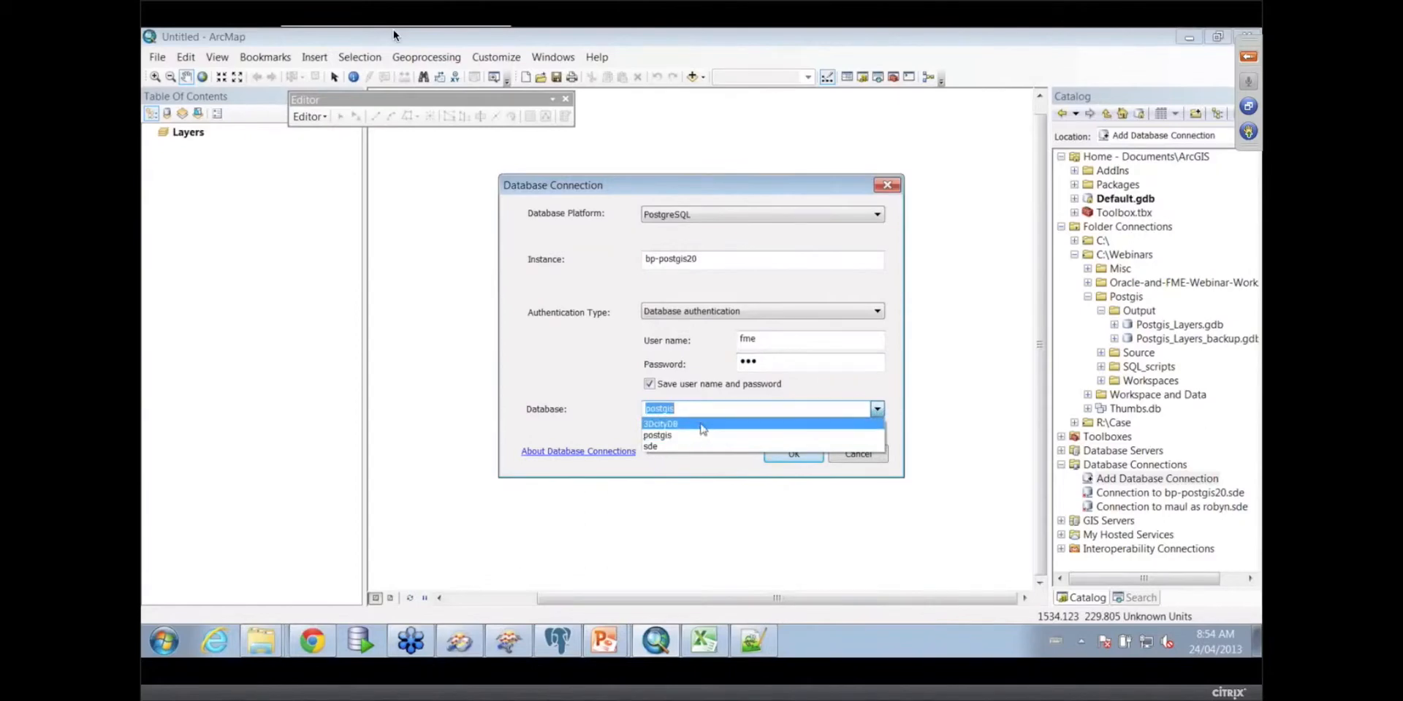
{"action": "mouse_move", "coordinate": [697, 435]}
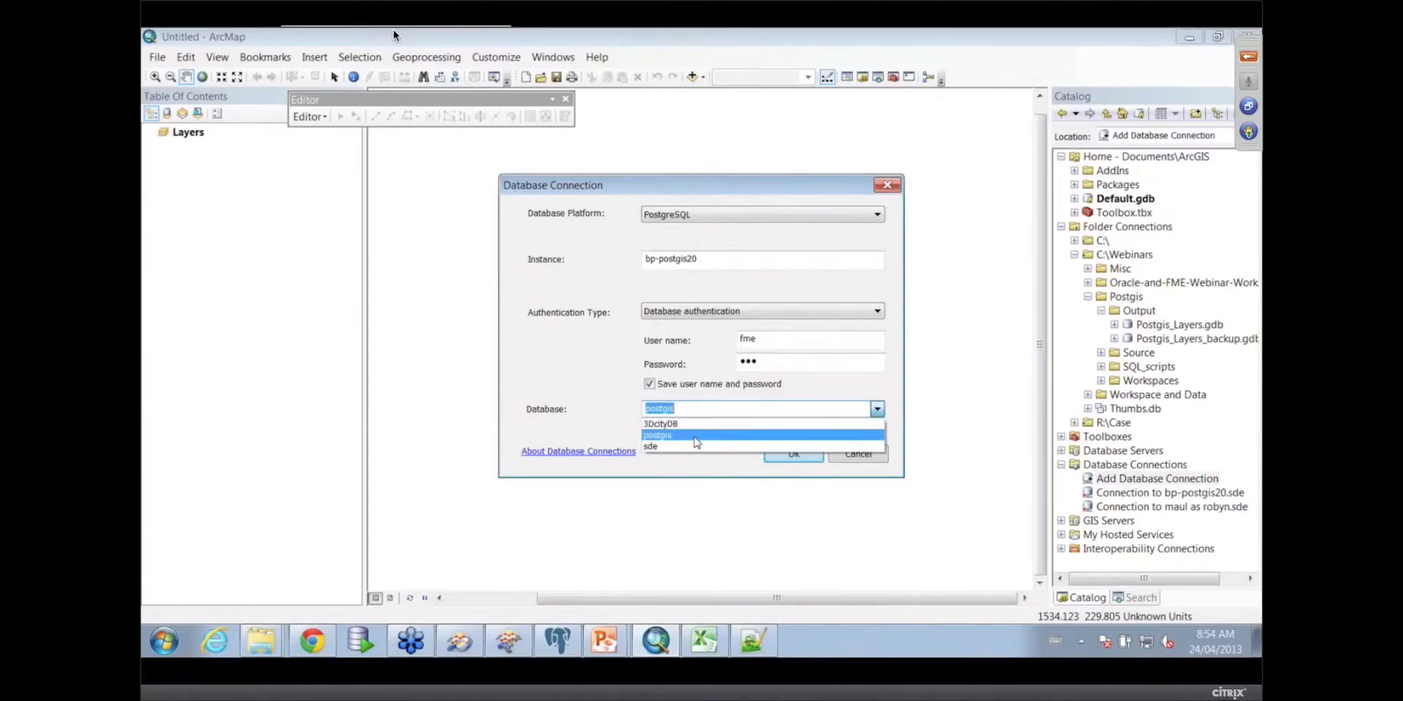
{"action": "left_click", "coordinate": [658, 435]}
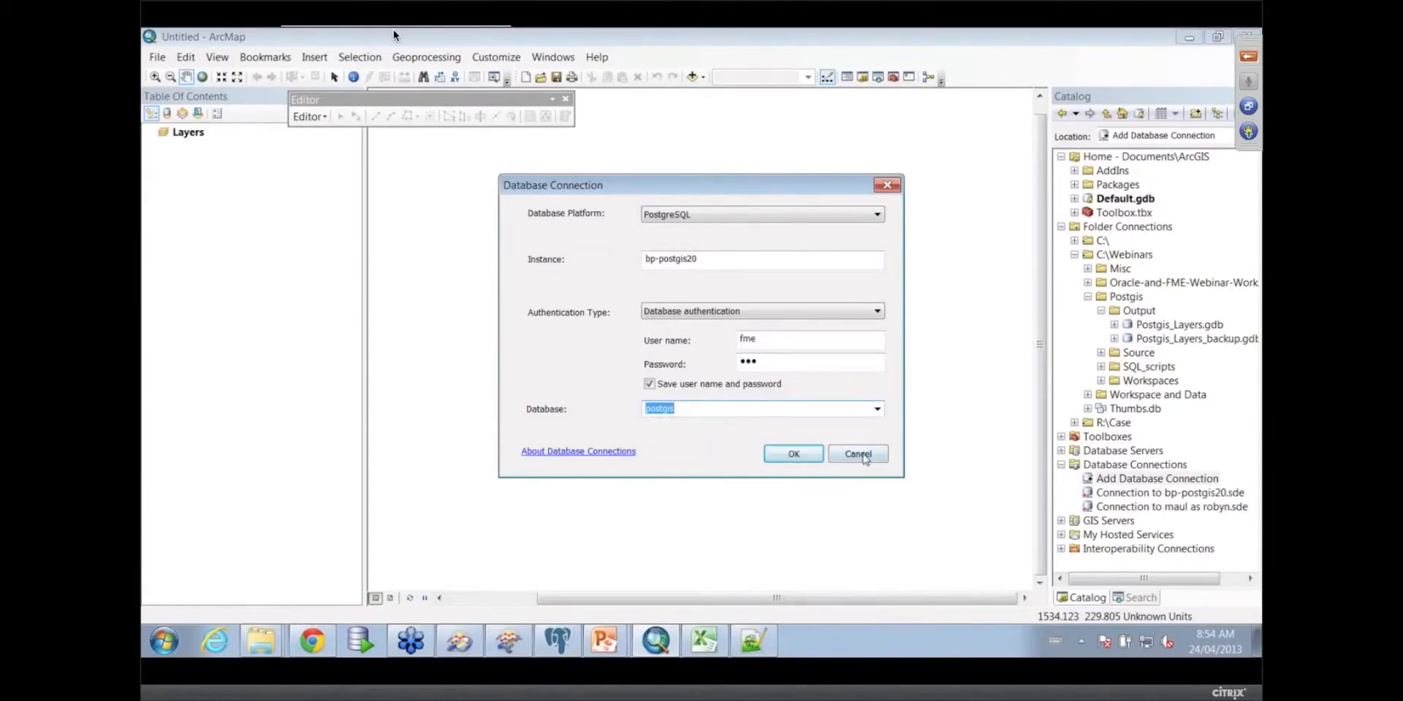
{"action": "left_click", "coordinate": [856, 454]}
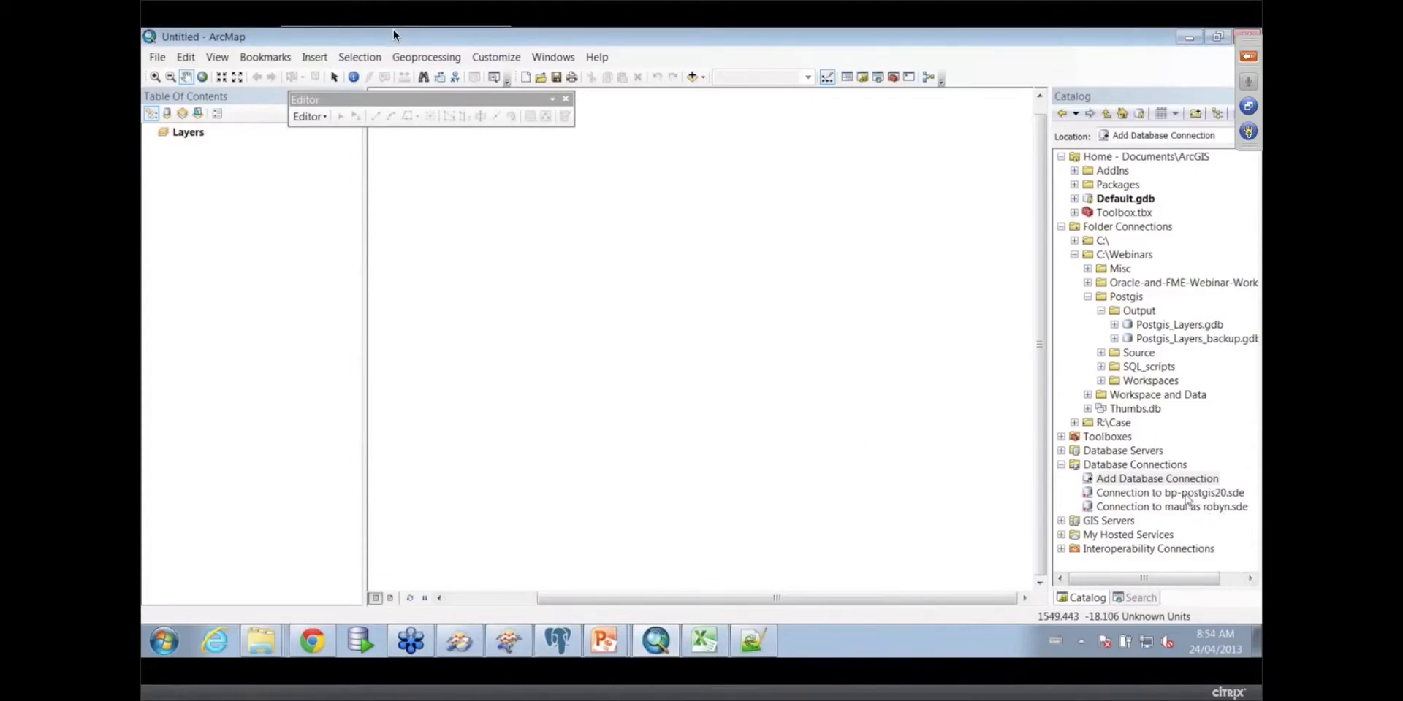
List the bp-postgis20 connection's tables and add postgis.fme.cityparks to the map
{"action": "left_click", "coordinate": [1171, 493]}
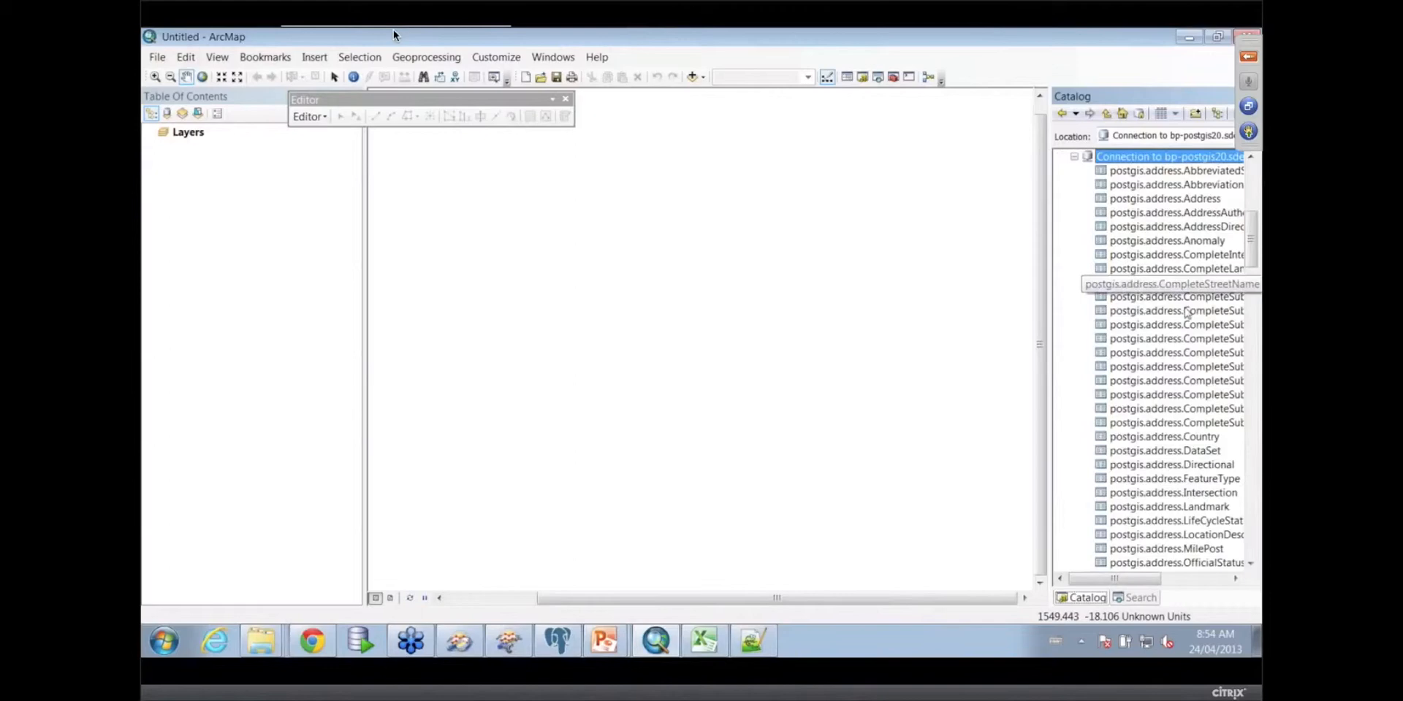
{"action": "scroll", "scroll_direction": "down", "scroll_amount": 3}
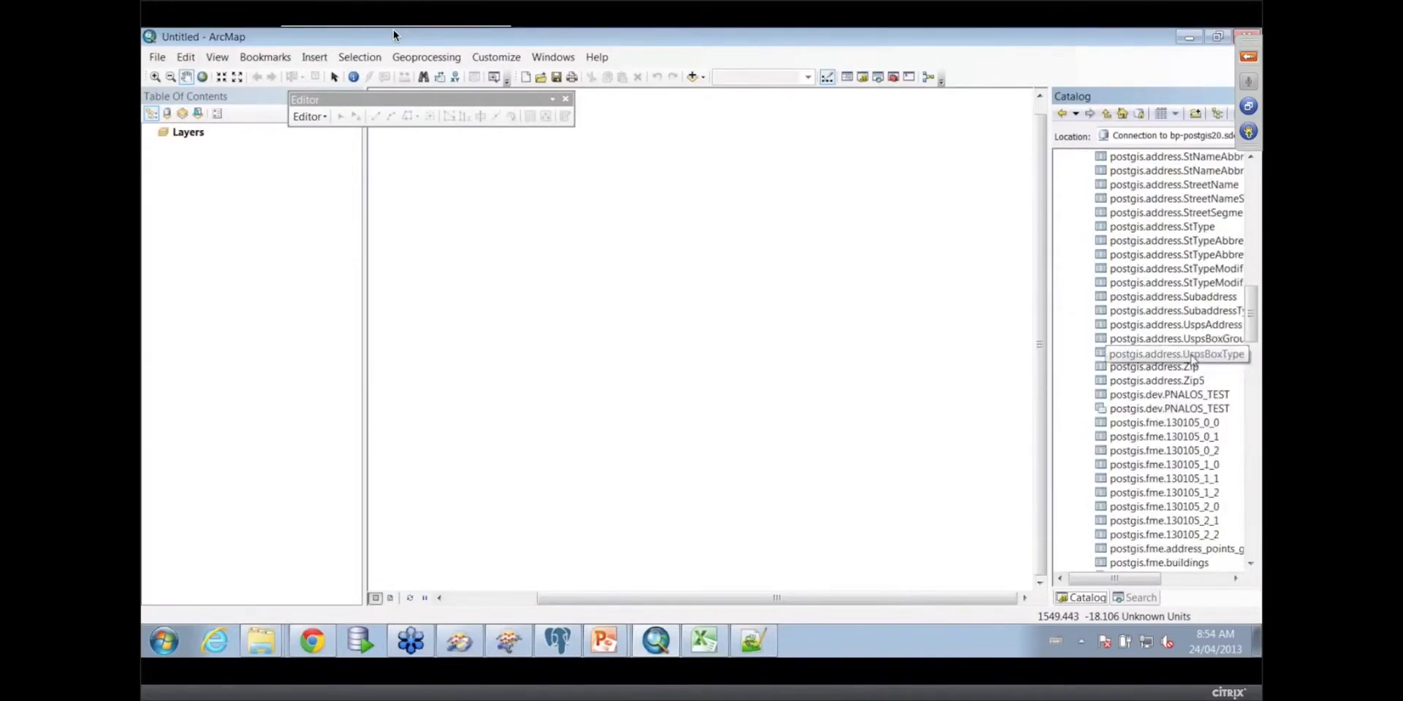
{"action": "scroll", "scroll_direction": "down", "scroll_amount": 3}
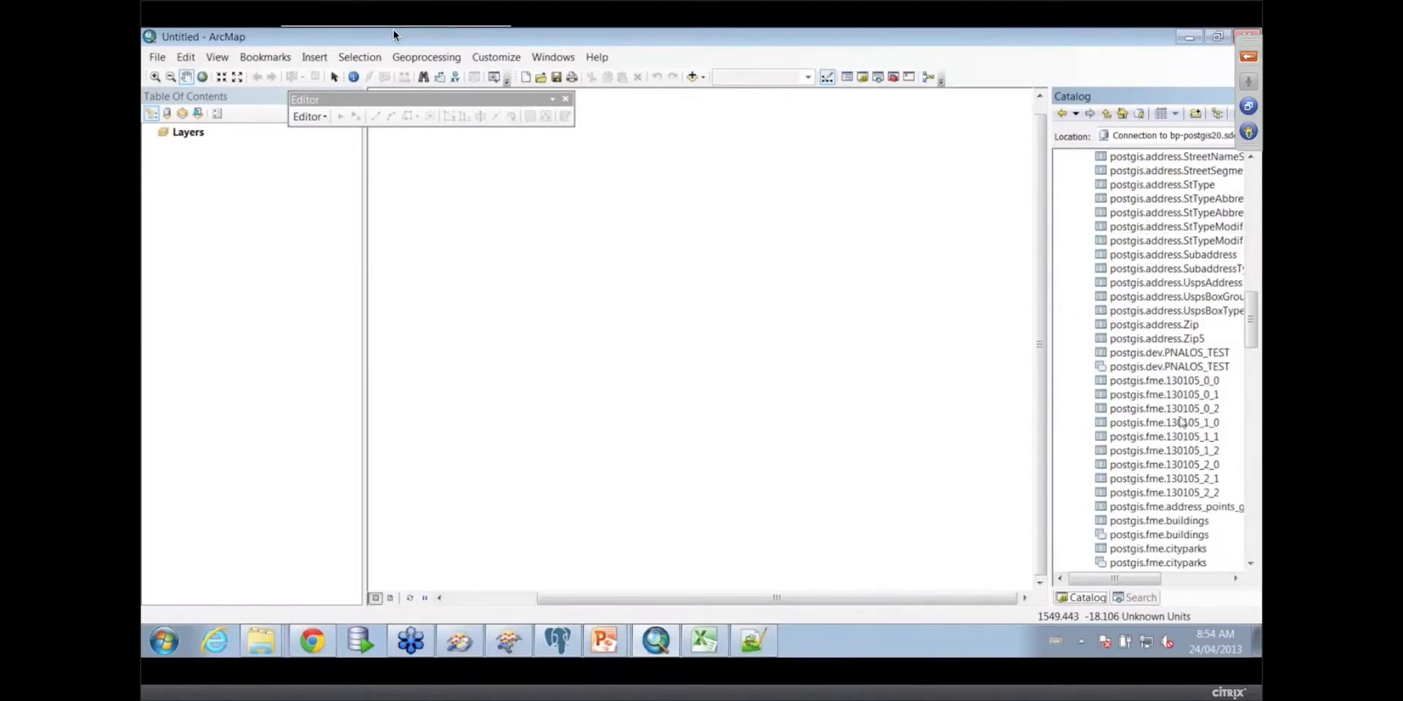
{"action": "scroll", "scroll_direction": "down", "scroll_amount": 3}
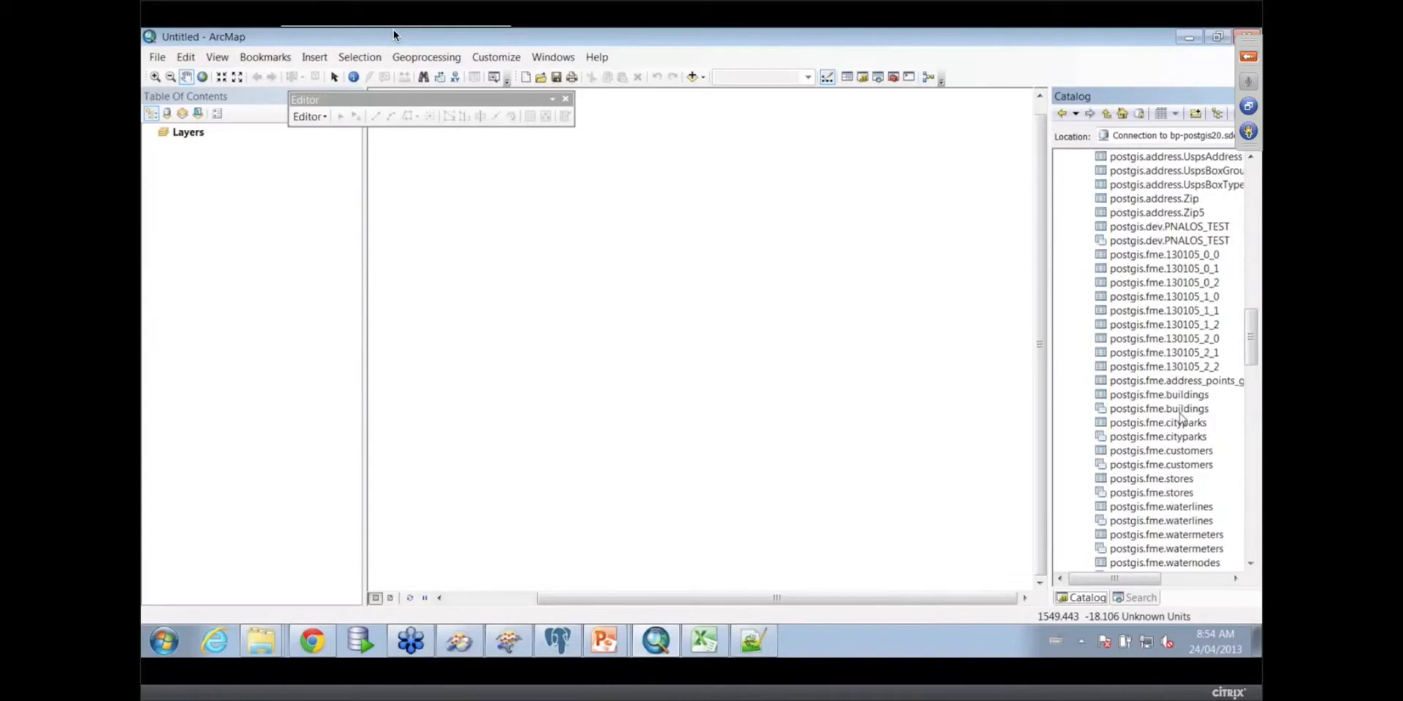
{"action": "scroll", "scroll_direction": "down", "scroll_amount": 3}
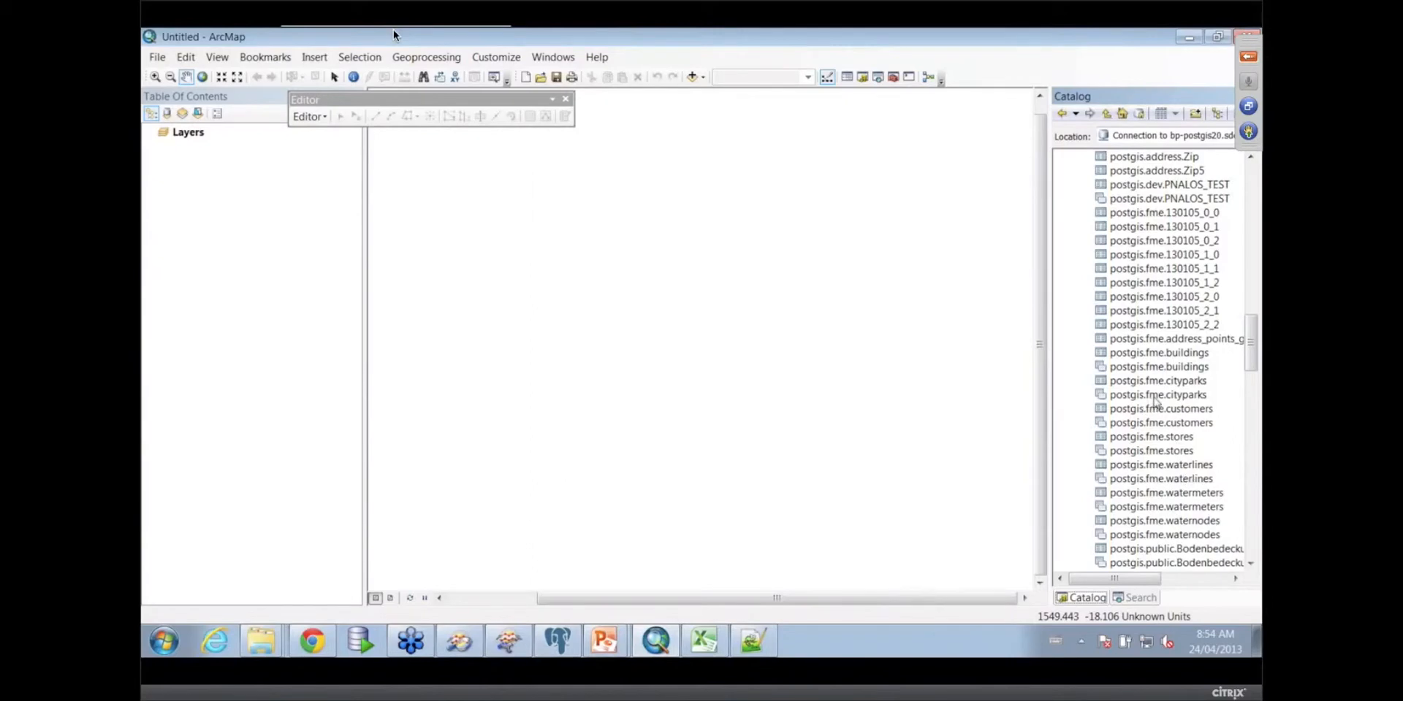
{"action": "left_click", "coordinate": [1157, 395]}
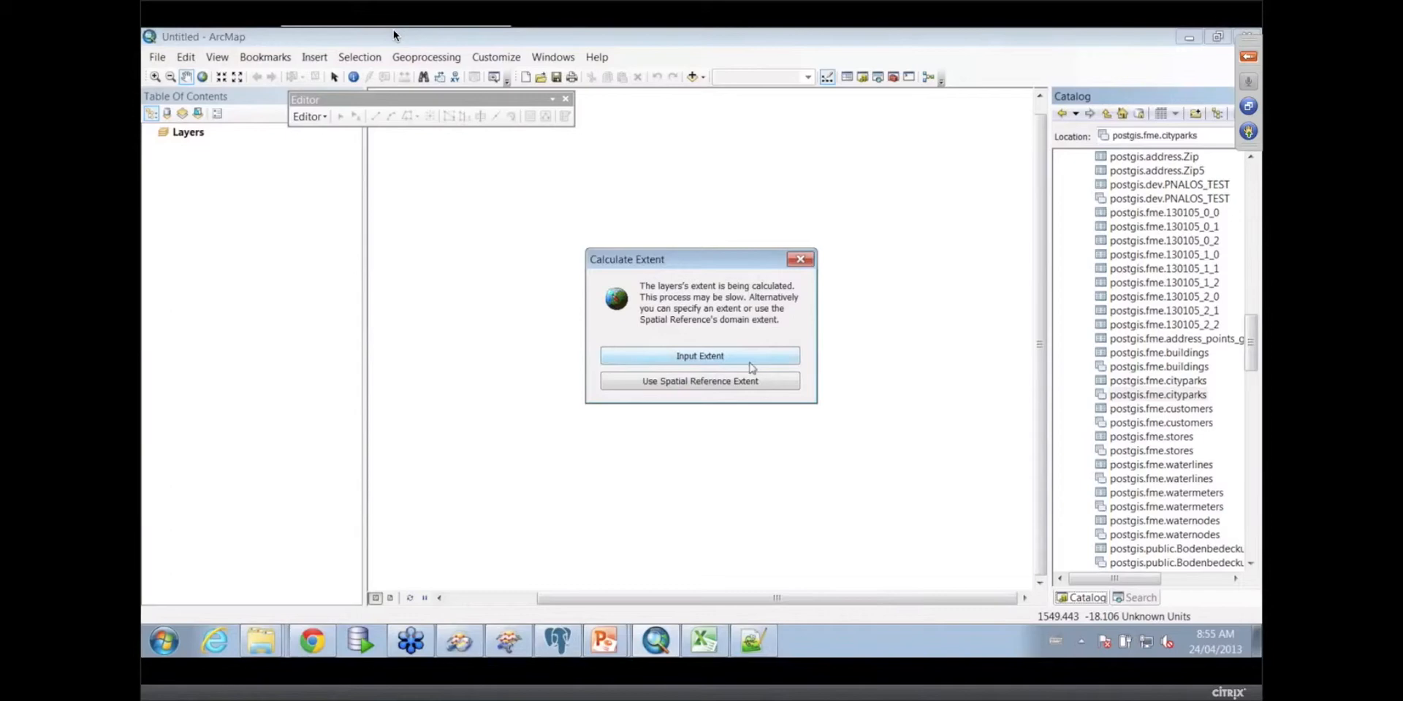
{"action": "mouse_move", "coordinate": [939, 329]}
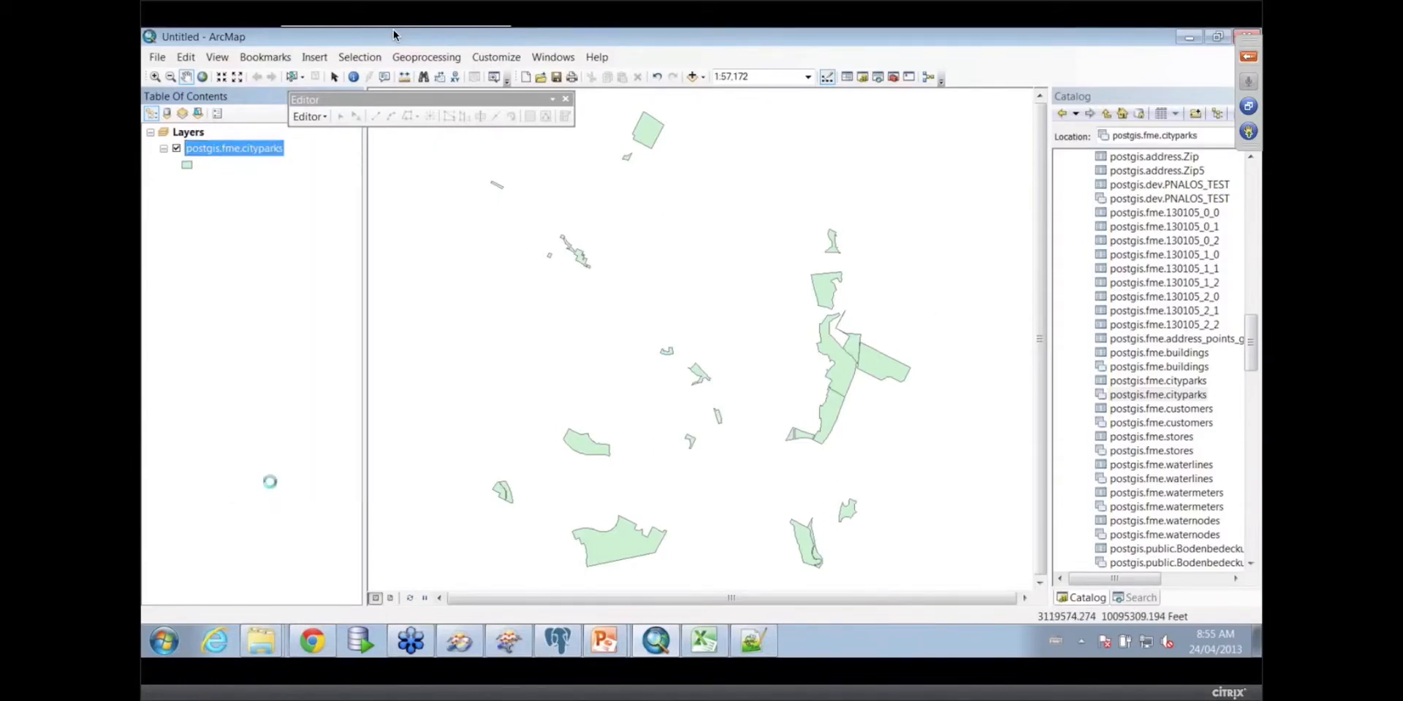
Symbolize the cityparks layer by unique values, adding all park names as categories
{"action": "double_click", "coordinate": [234, 147]}
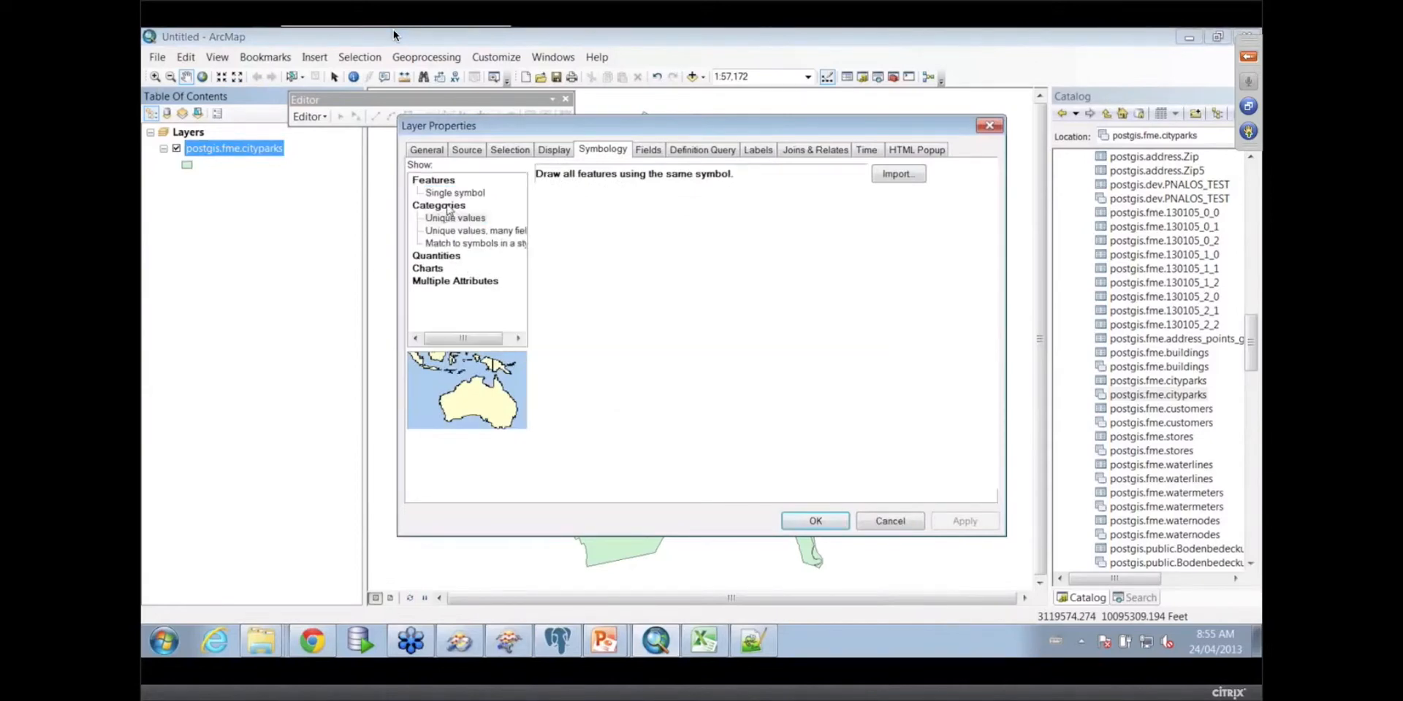
{"action": "left_click", "coordinate": [455, 204]}
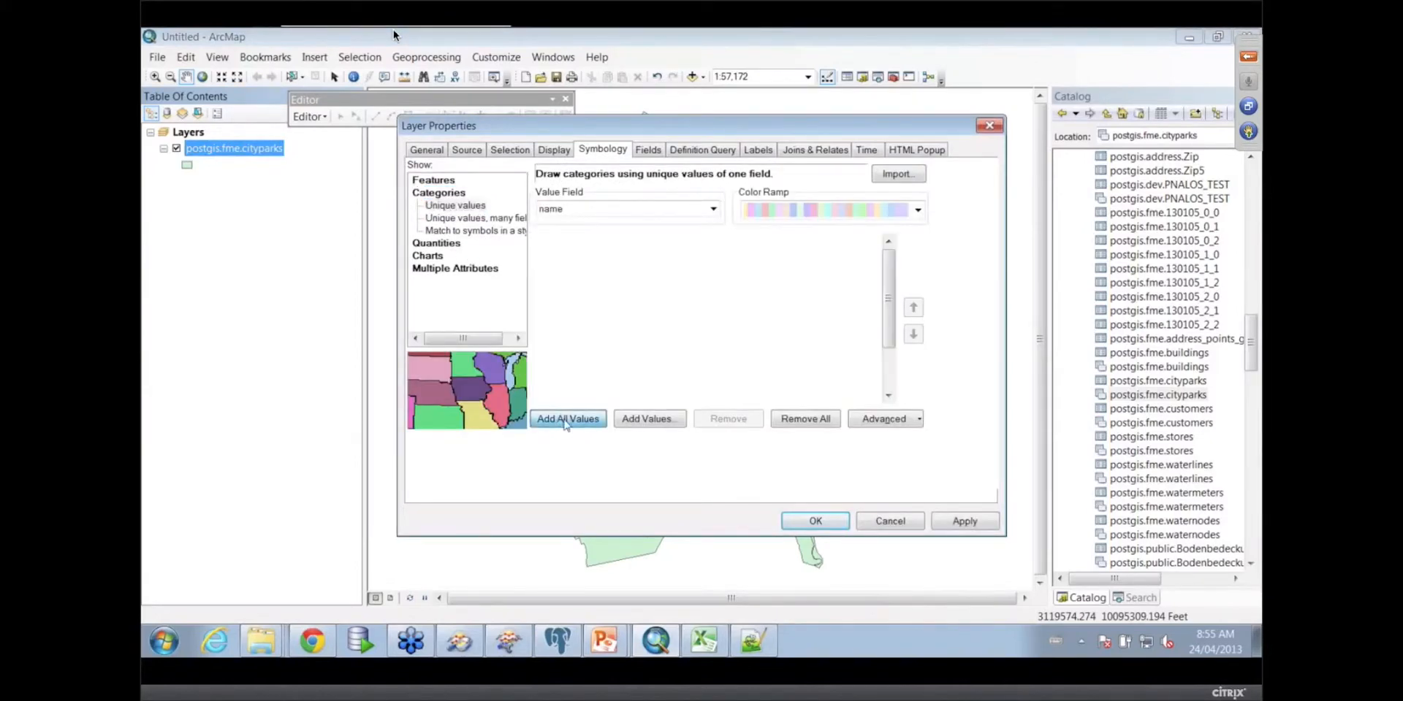
{"action": "left_click", "coordinate": [814, 521]}
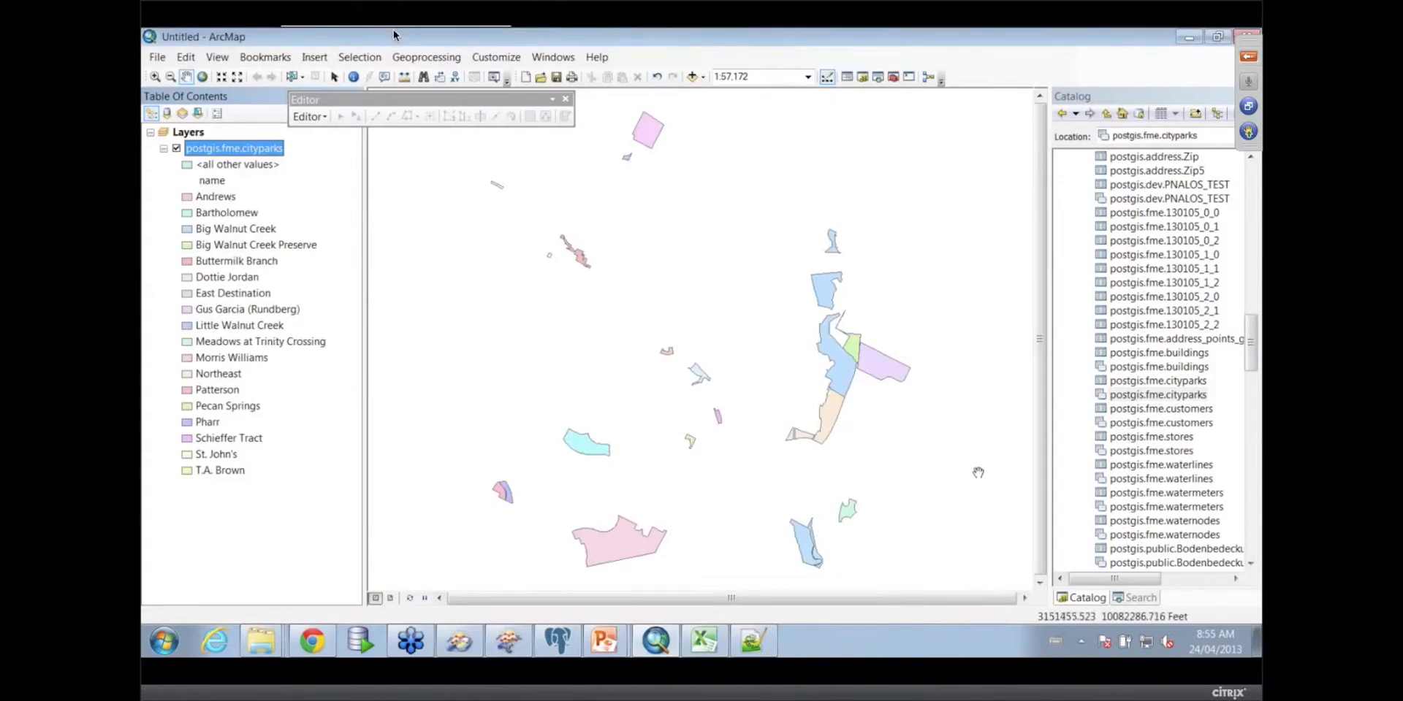
Try starting an edit session on the parks and dismiss the cannot-edit error
{"action": "left_click", "coordinate": [307, 117]}
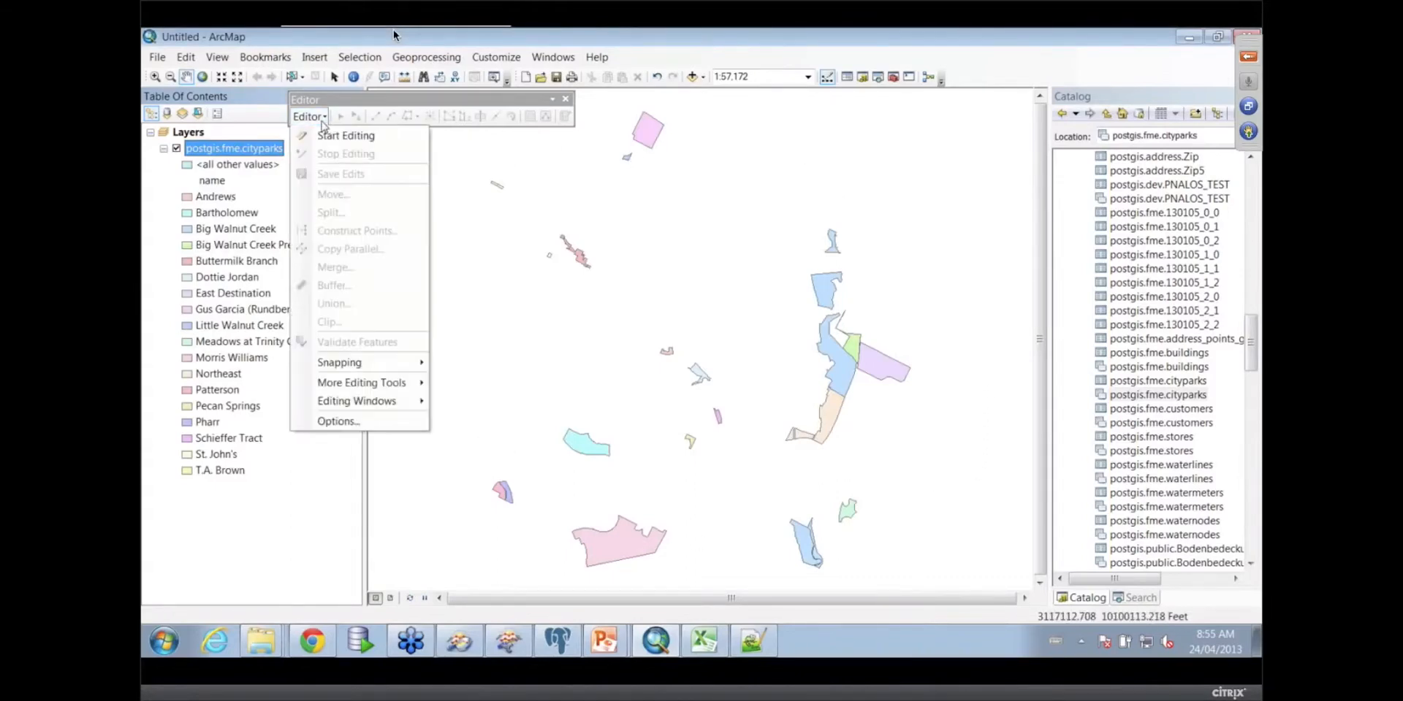
{"action": "mouse_move", "coordinate": [346, 135]}
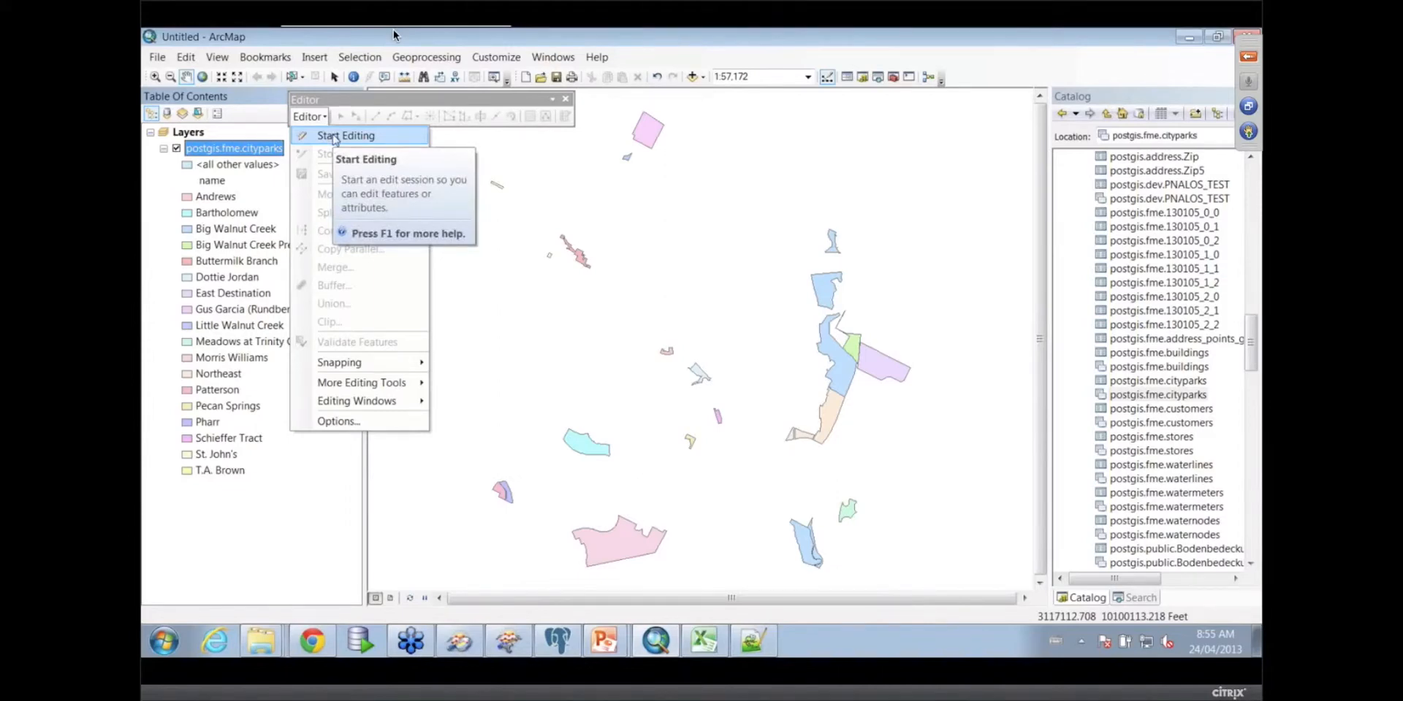
{"action": "left_click", "coordinate": [346, 135]}
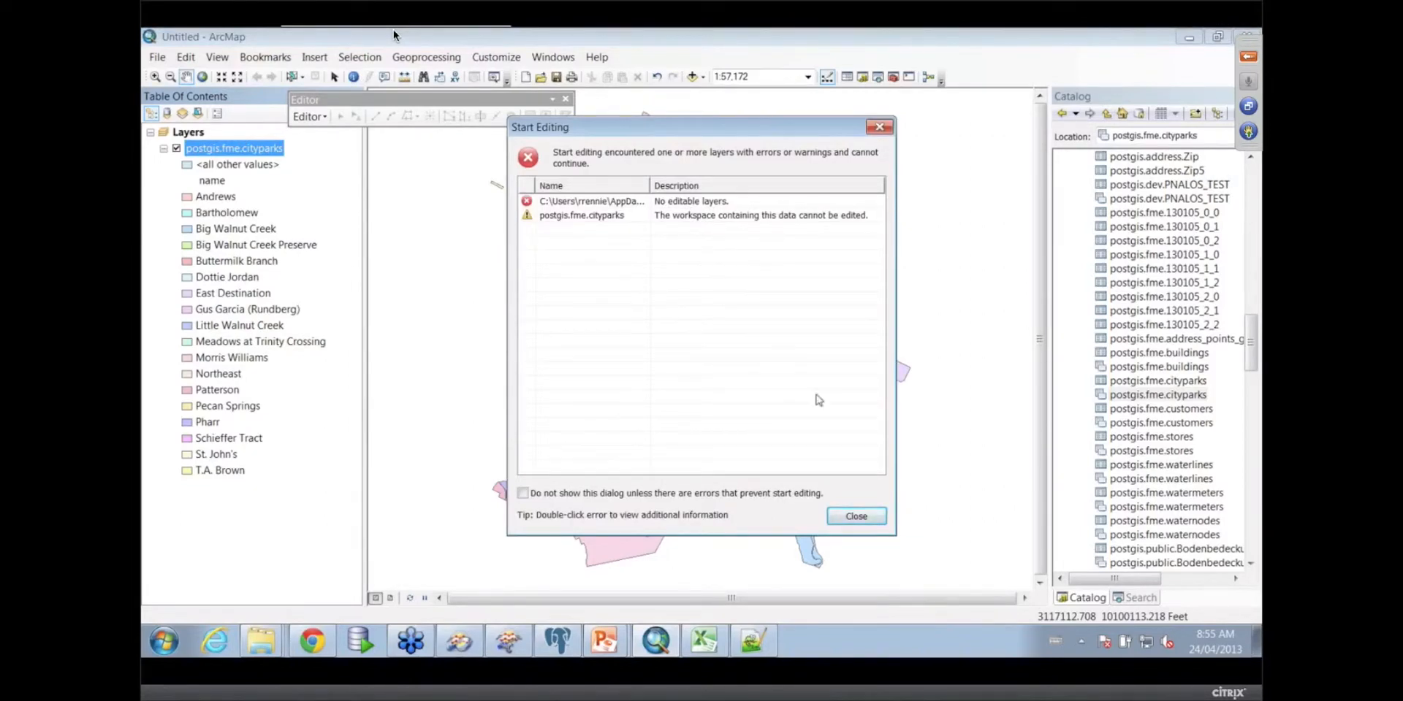
{"action": "left_click", "coordinate": [854, 517]}
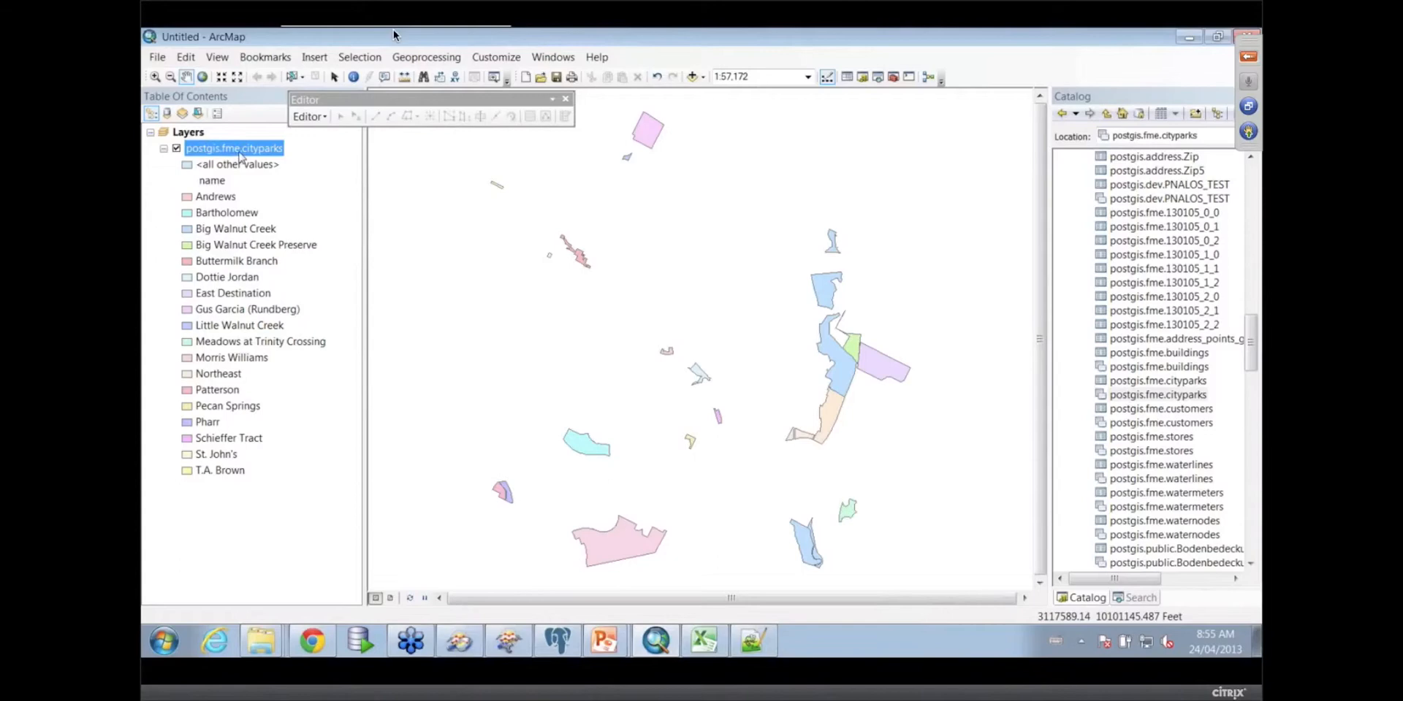
Open Export Data for the cityparks layer, then cancel without exporting
{"action": "right_click", "coordinate": [234, 147]}
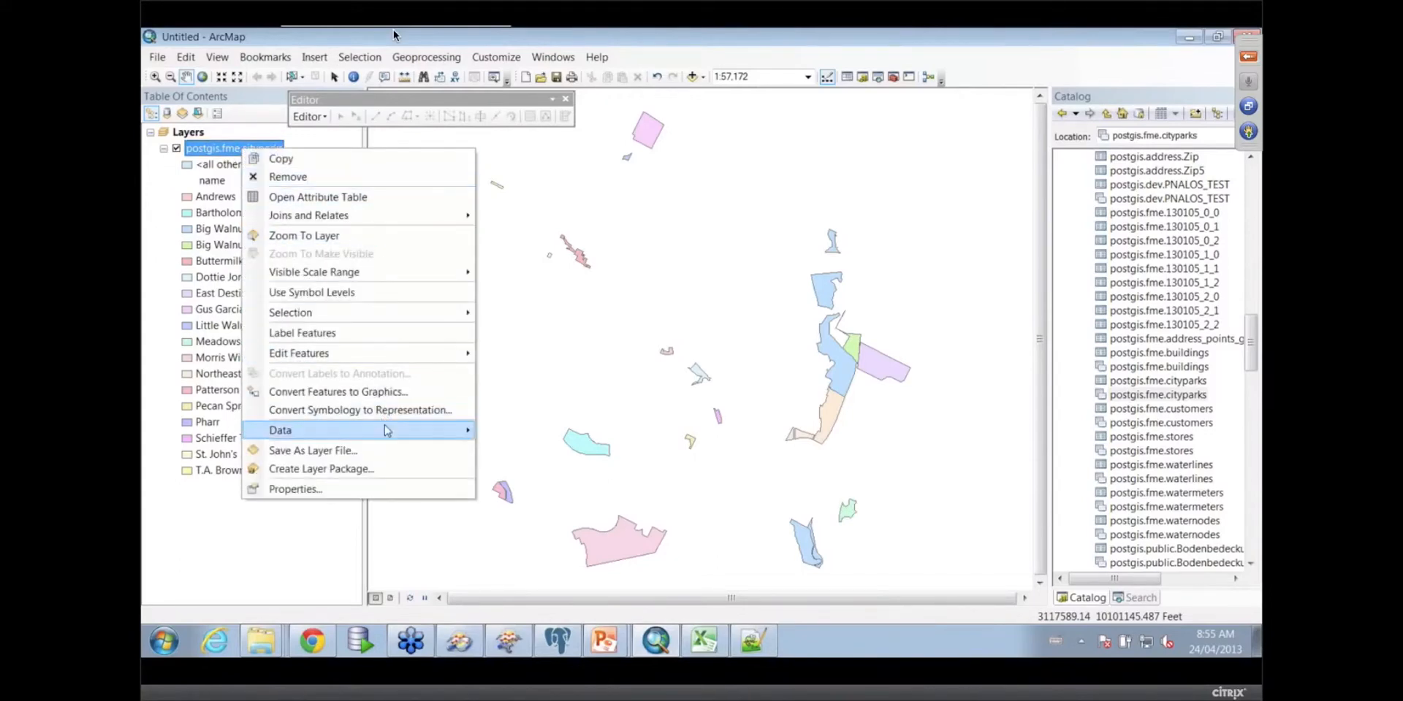
{"action": "mouse_move", "coordinate": [280, 430]}
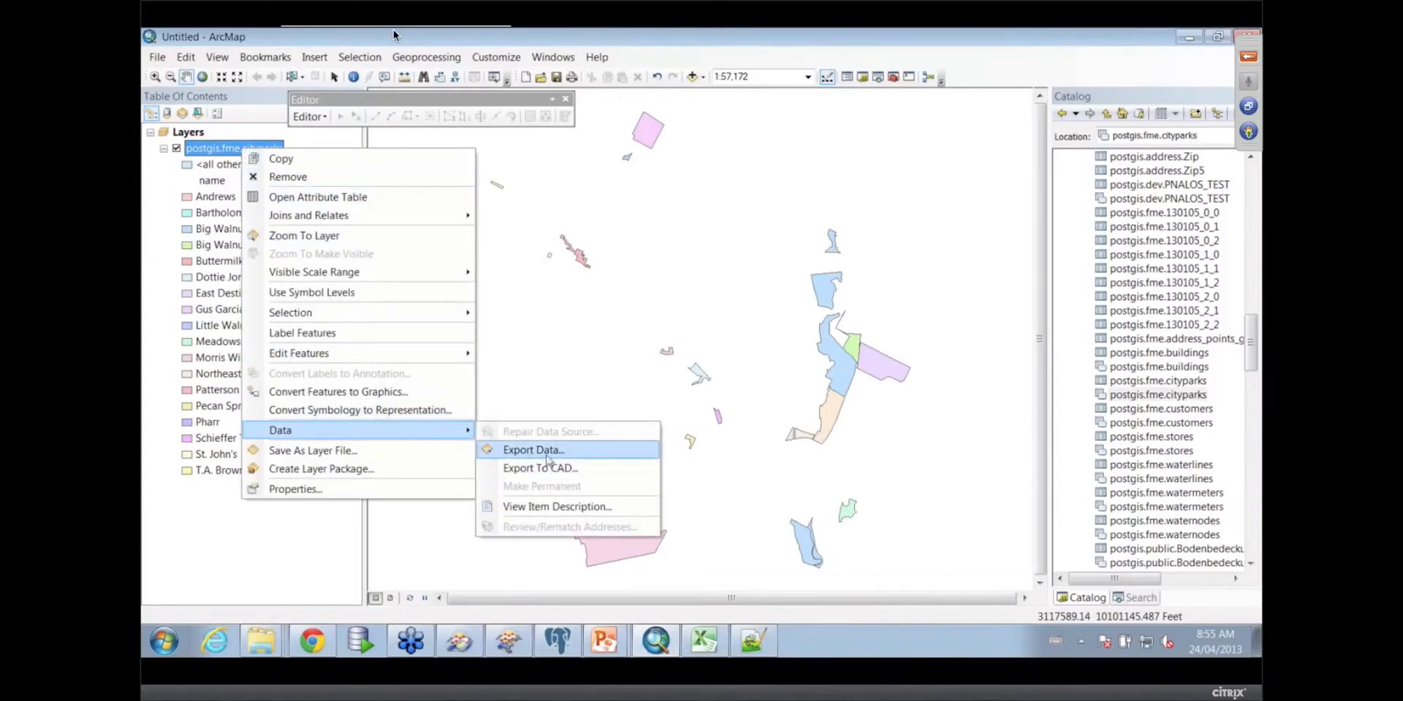
{"action": "left_click", "coordinate": [534, 449]}
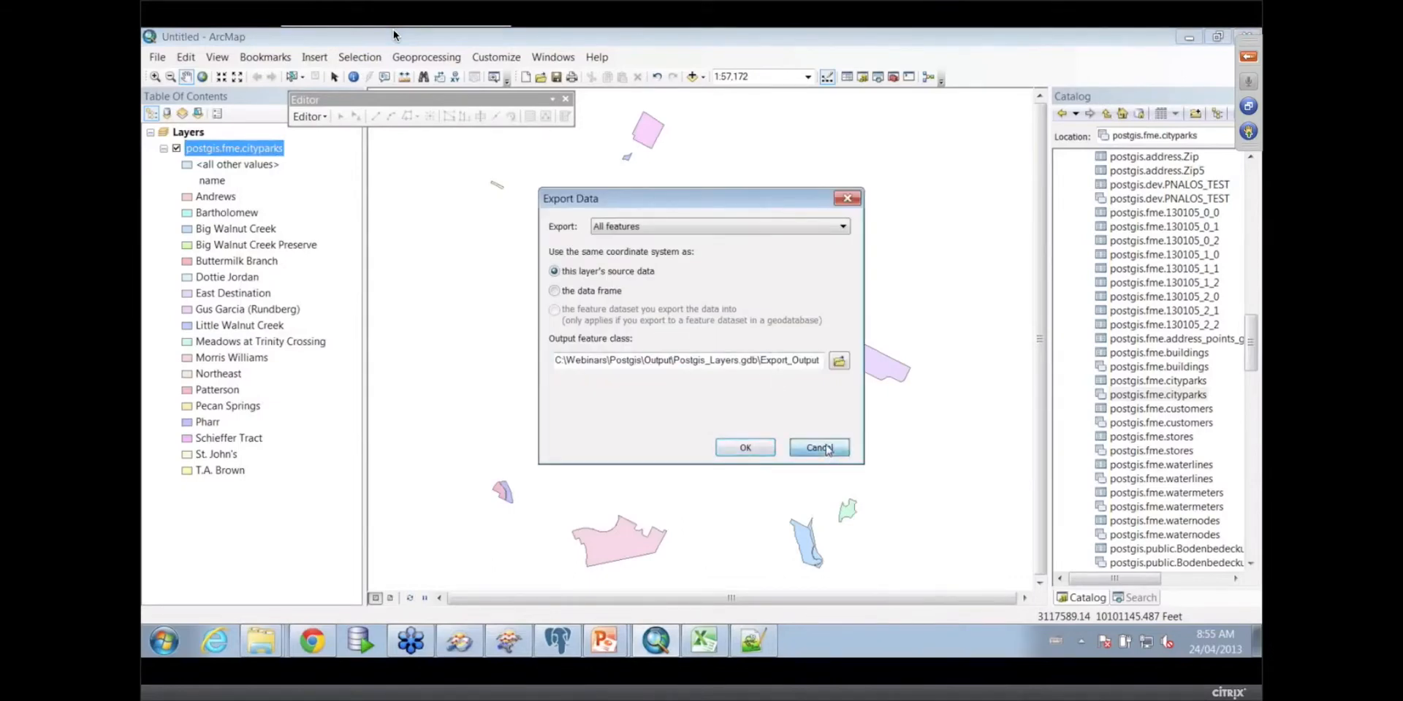
{"action": "left_click", "coordinate": [817, 447]}
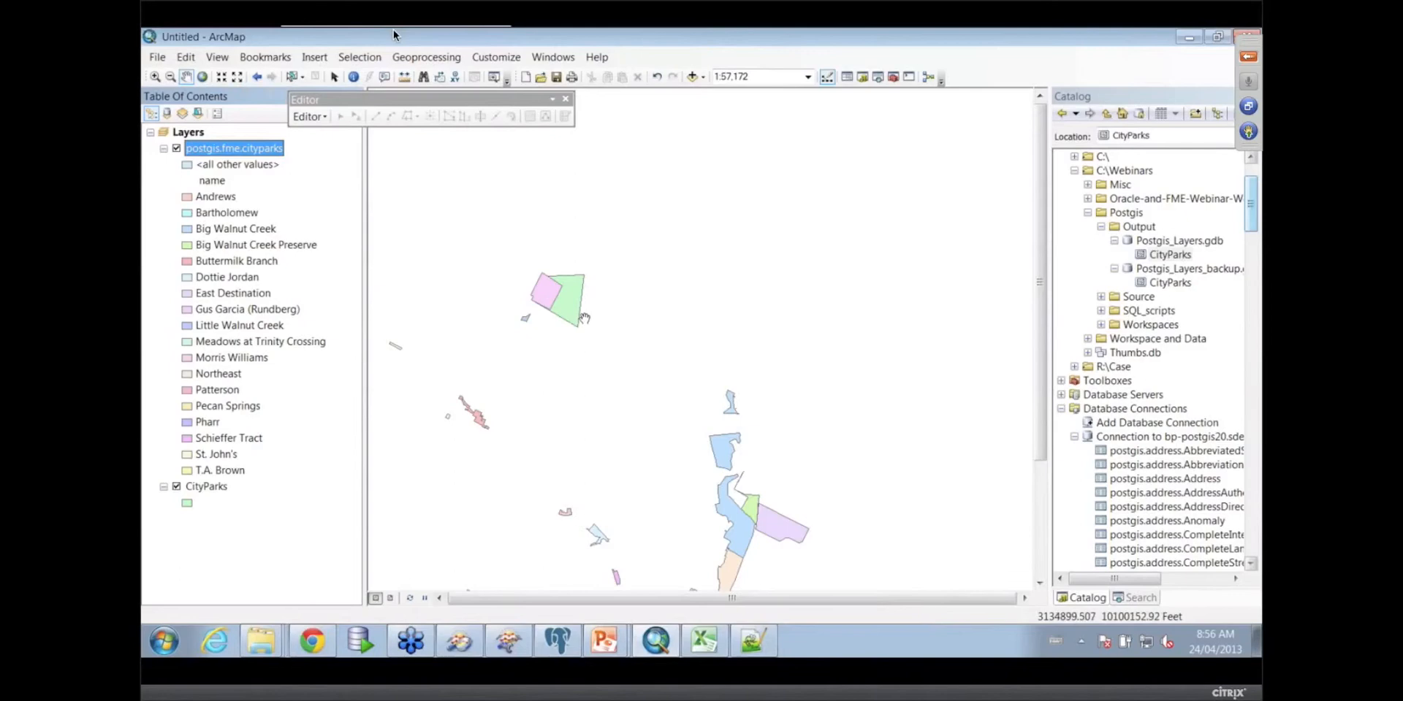
{"action": "mouse_move", "coordinate": [585, 358]}
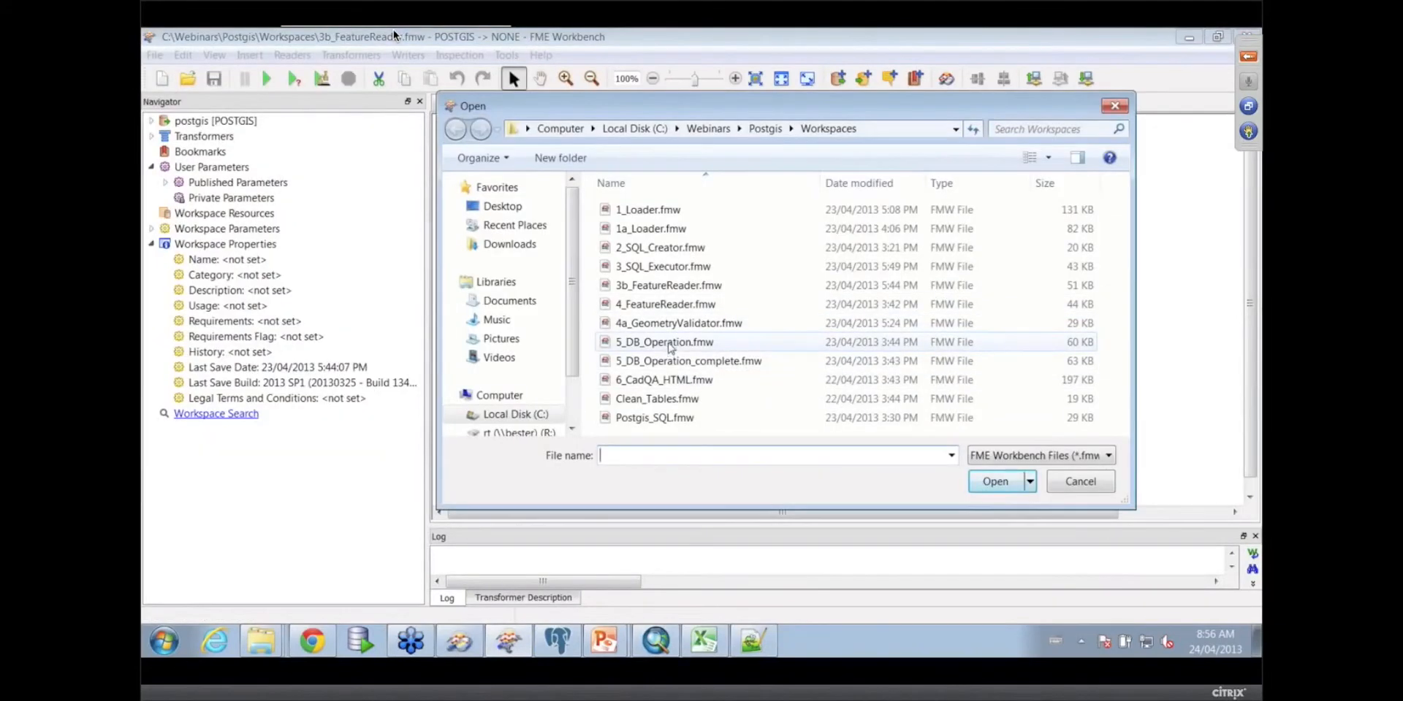
Open the 5_DB_Operation_complete.fmw workspace
{"action": "left_click", "coordinate": [688, 360]}
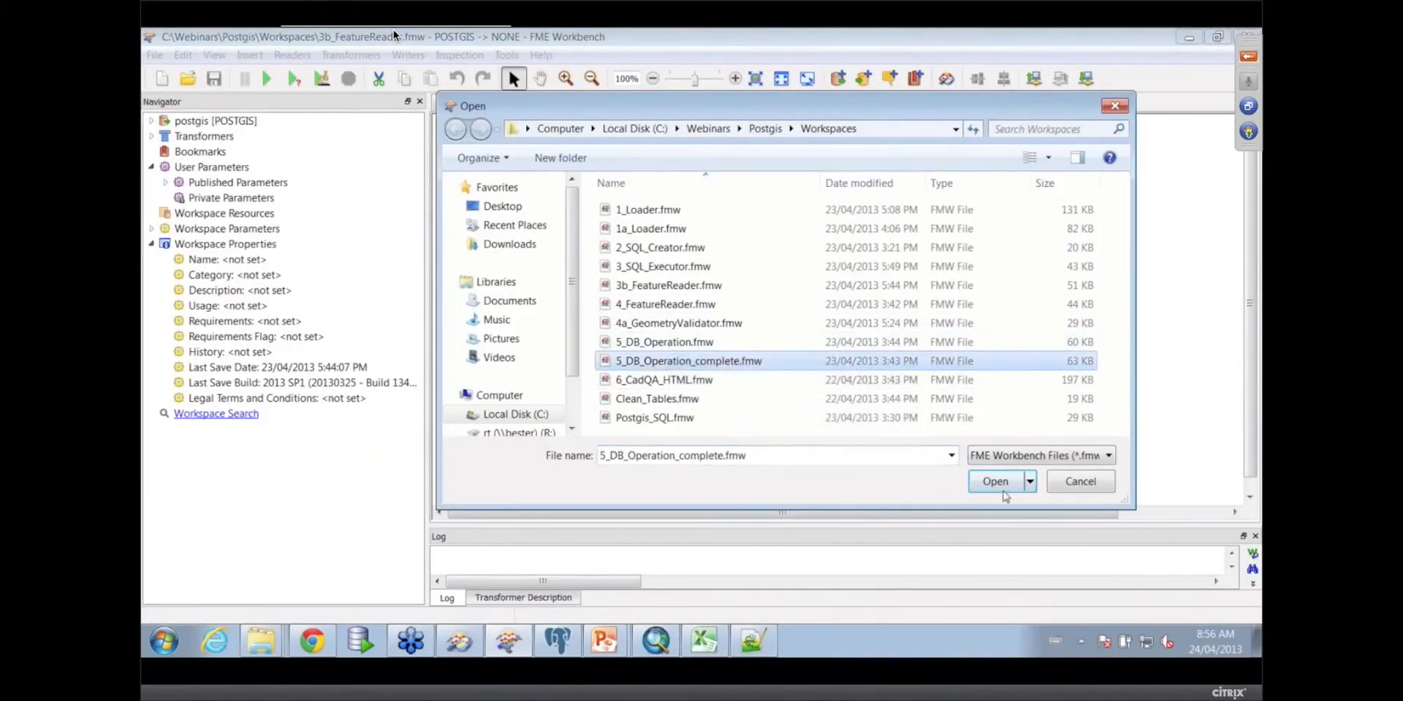
{"action": "left_click", "coordinate": [995, 482]}
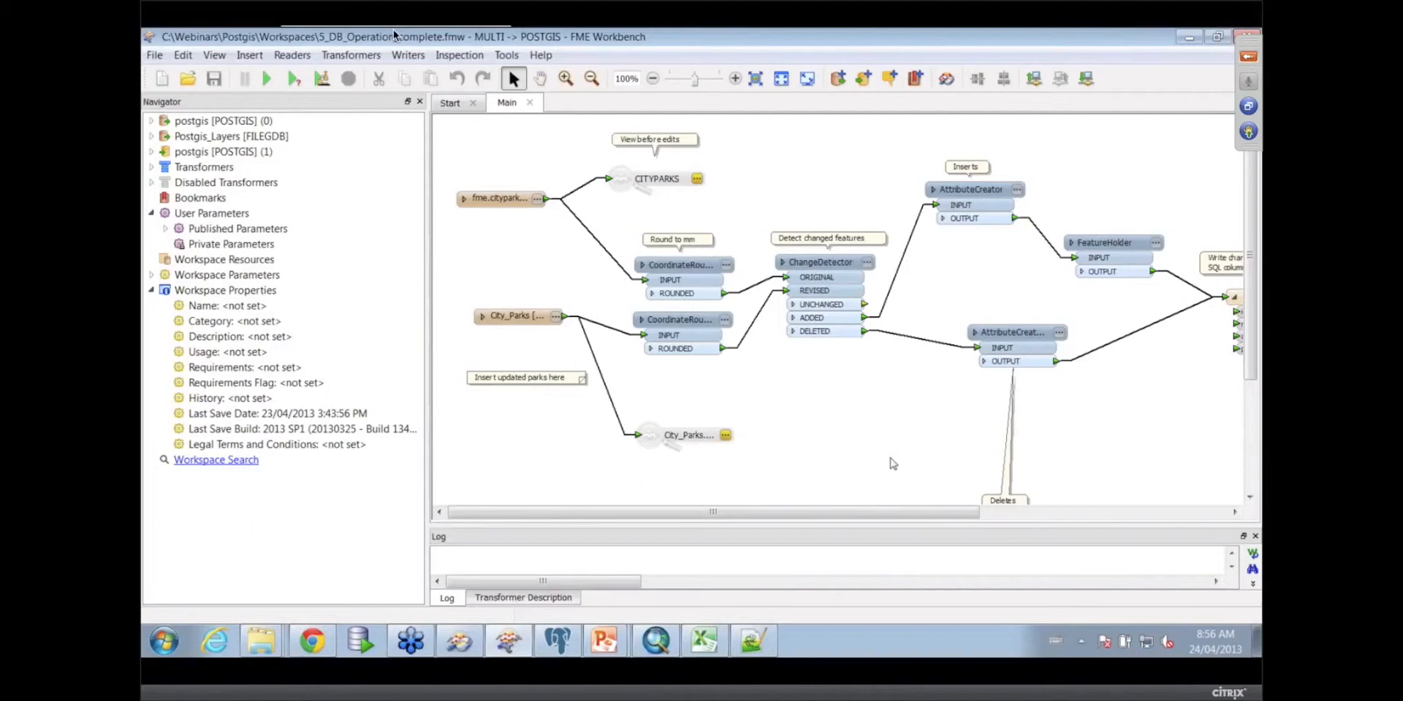
{"action": "mouse_move", "coordinate": [765, 455]}
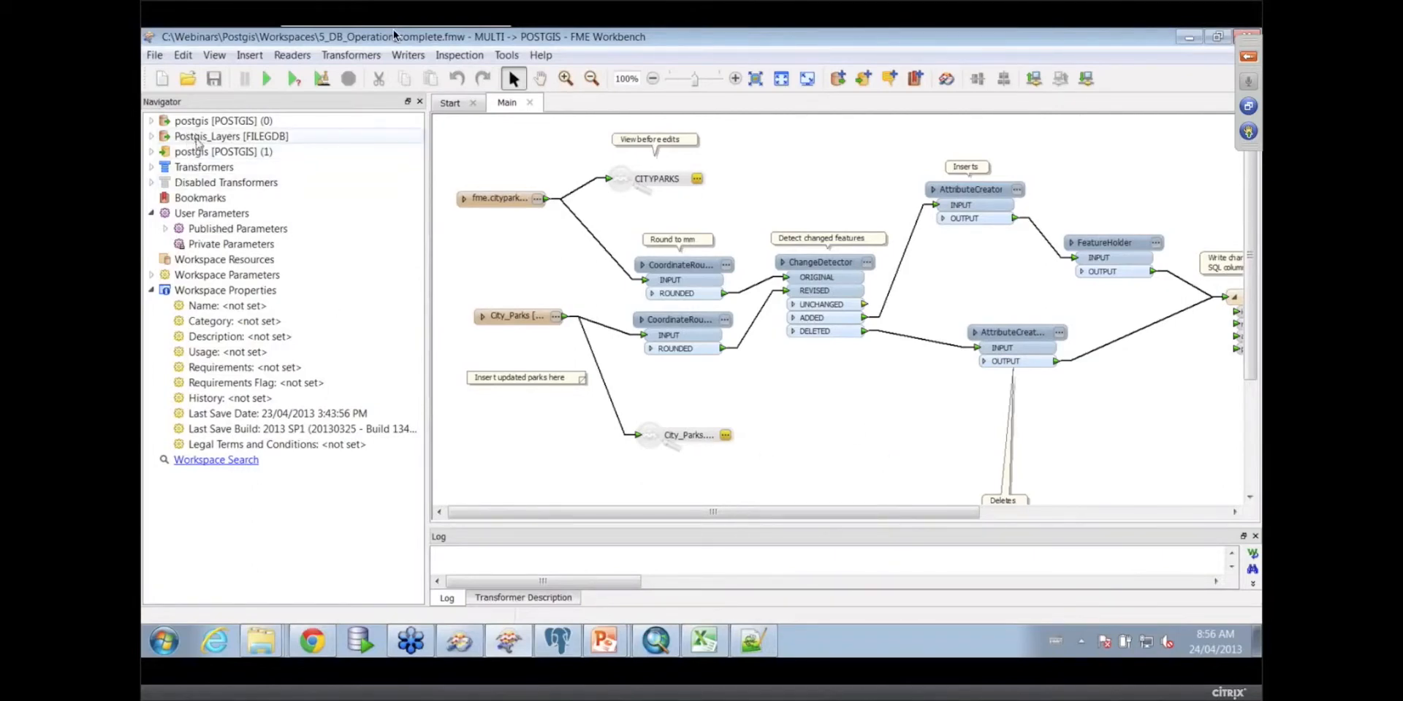
{"action": "mouse_move", "coordinate": [231, 136]}
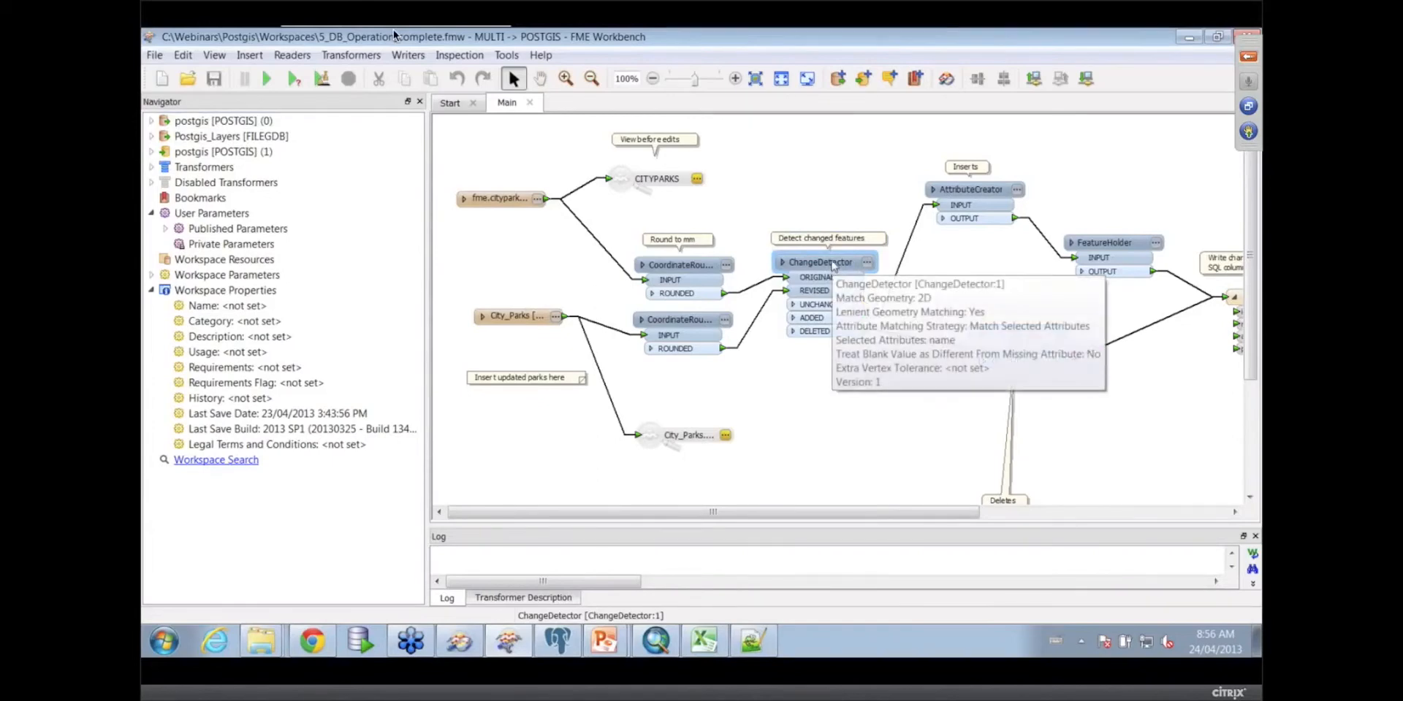
{"action": "mouse_move", "coordinate": [832, 442]}
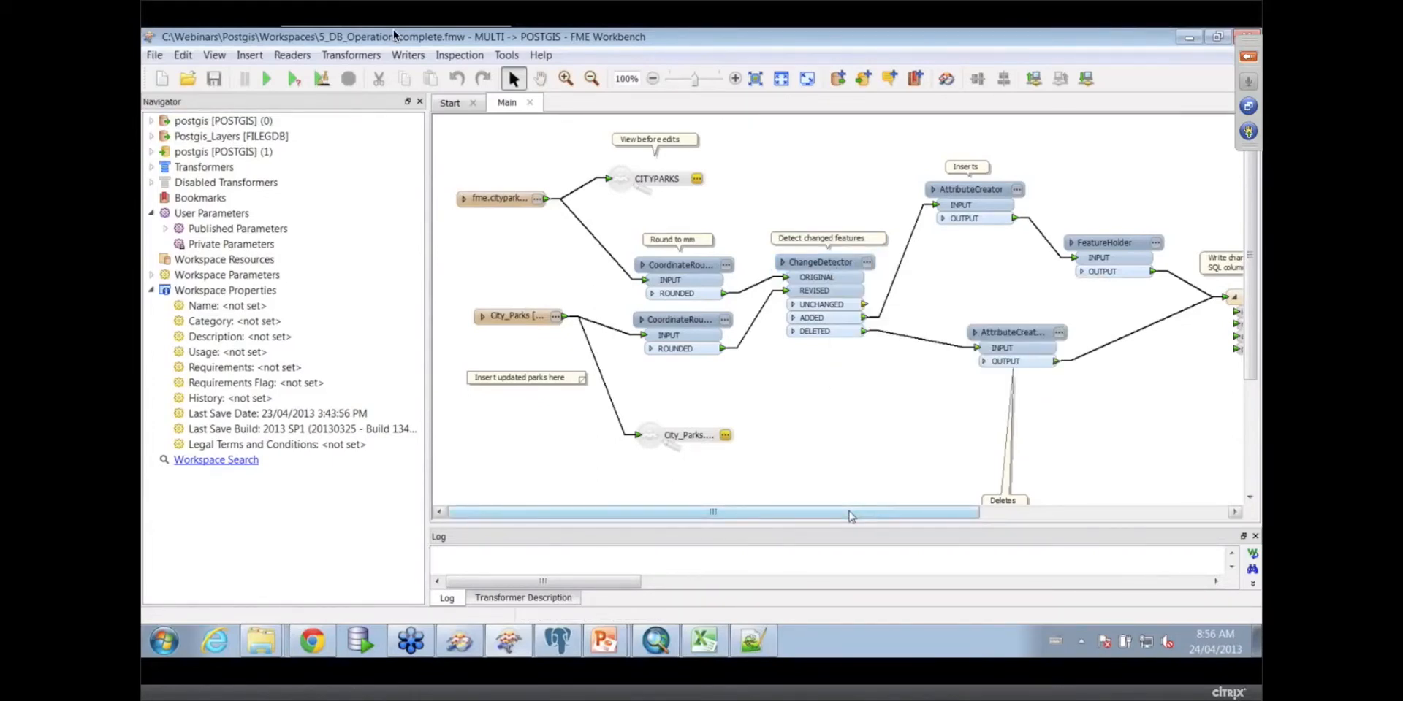
Inspect the Inserts (fme_db_operation INSERT) and Deletes AttributeCreators, then switch to PowerPoint
{"action": "scroll", "scroll_direction": "right", "scroll_amount": 3}
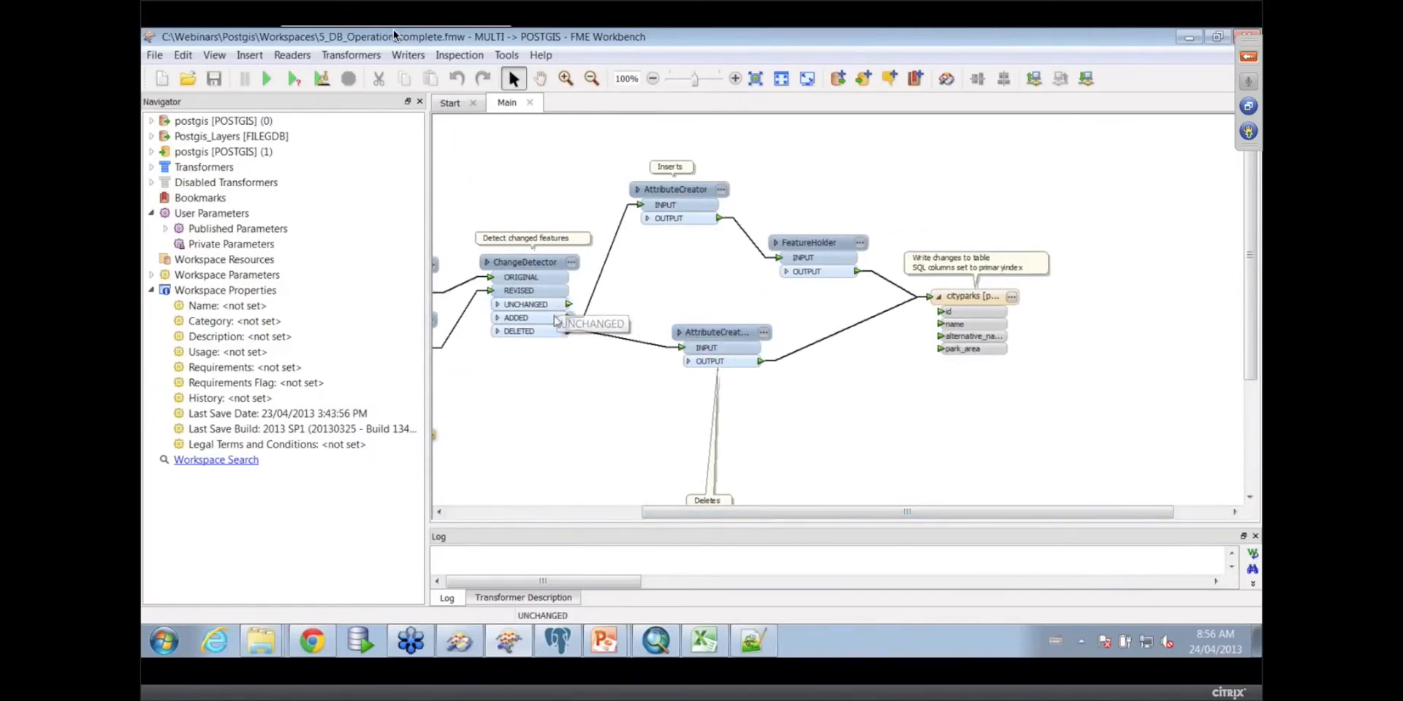
{"action": "left_click", "coordinate": [675, 188]}
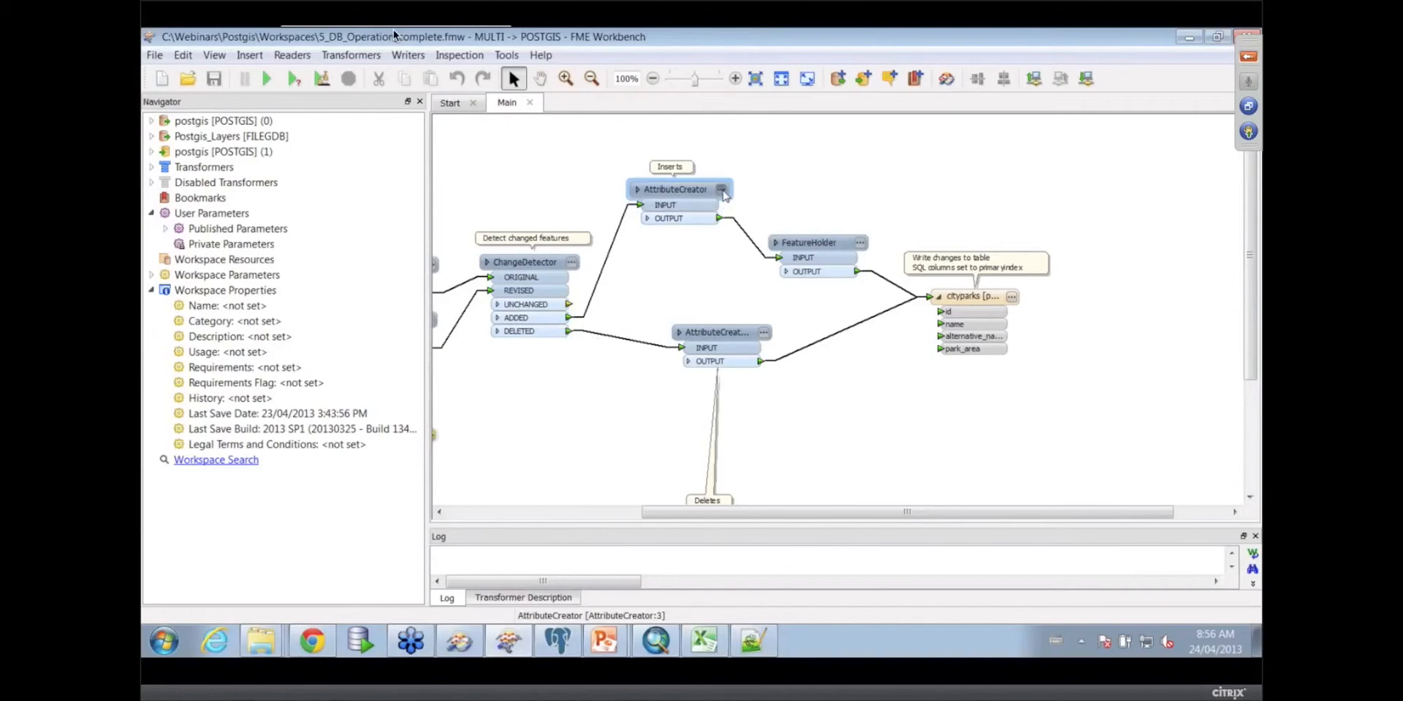
{"action": "double_click", "coordinate": [675, 189]}
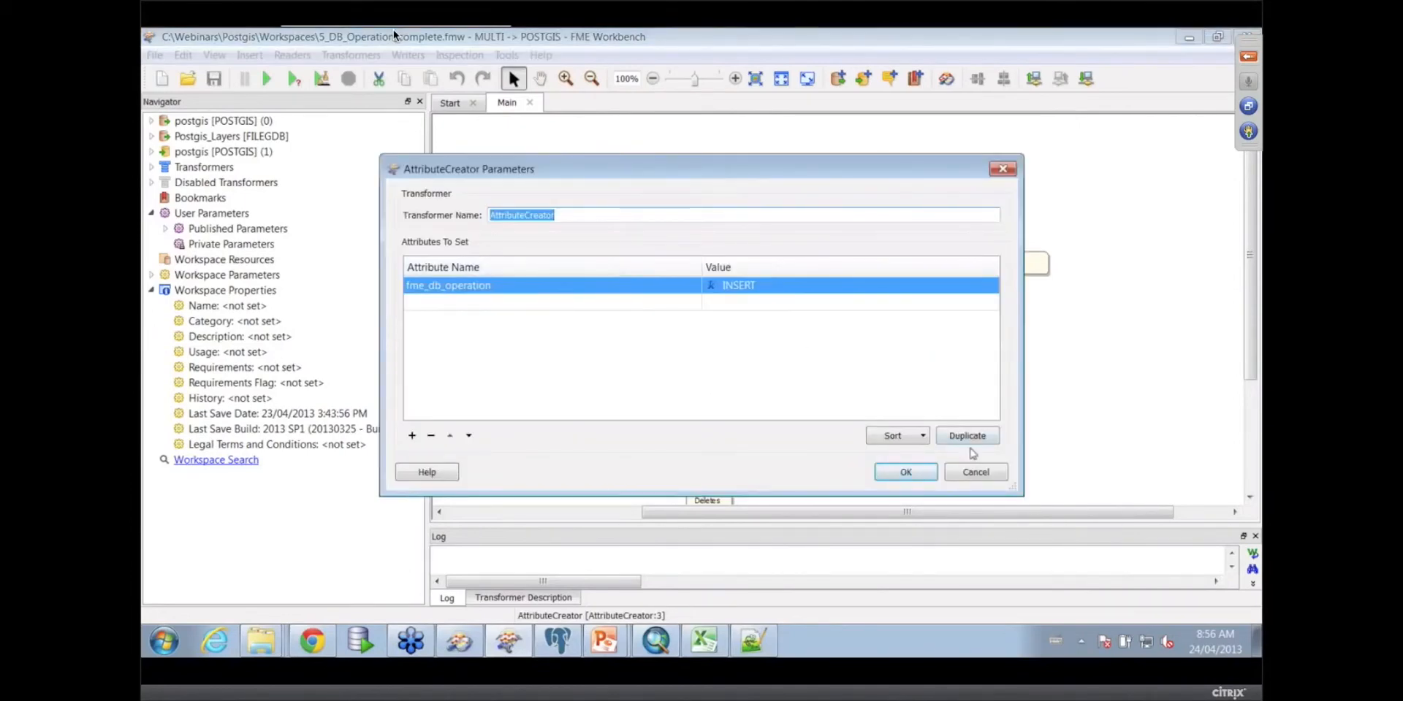
{"action": "left_click", "coordinate": [904, 471]}
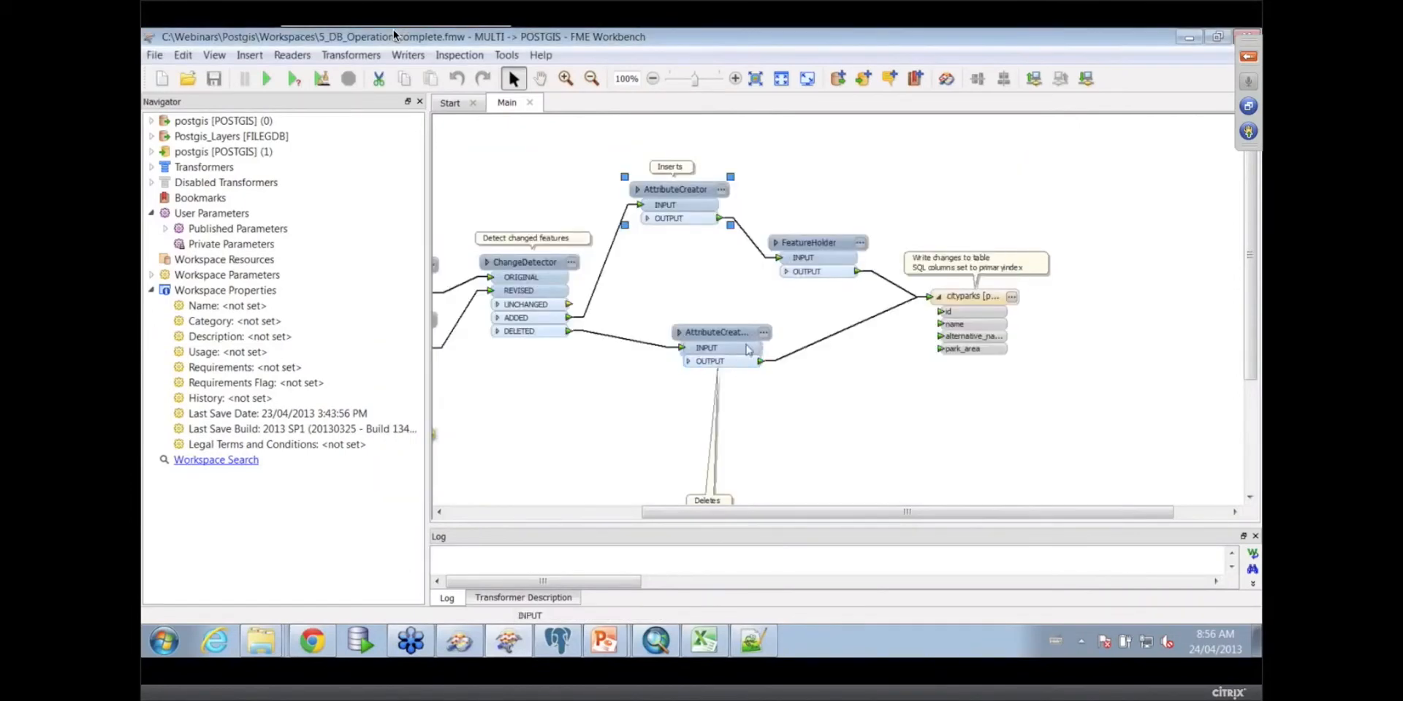
{"action": "double_click", "coordinate": [715, 331]}
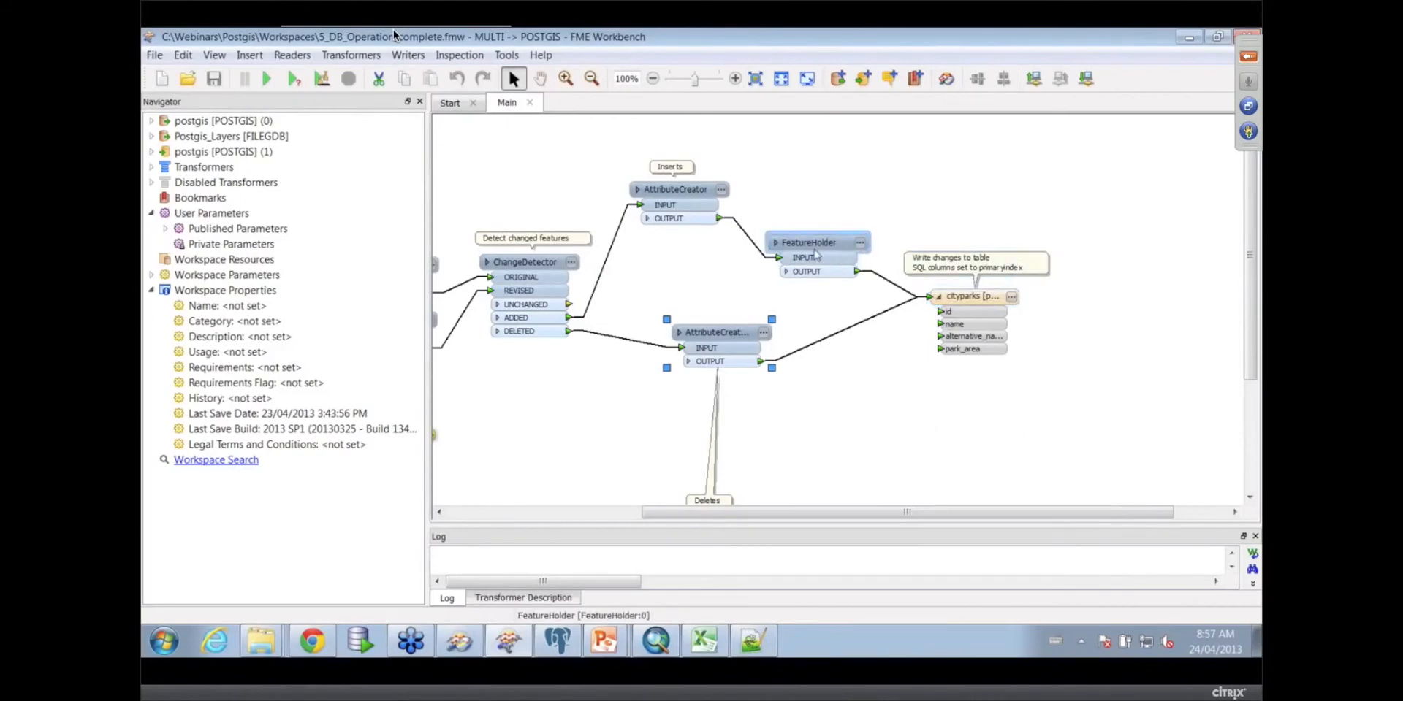
{"action": "mouse_move", "coordinate": [808, 243]}
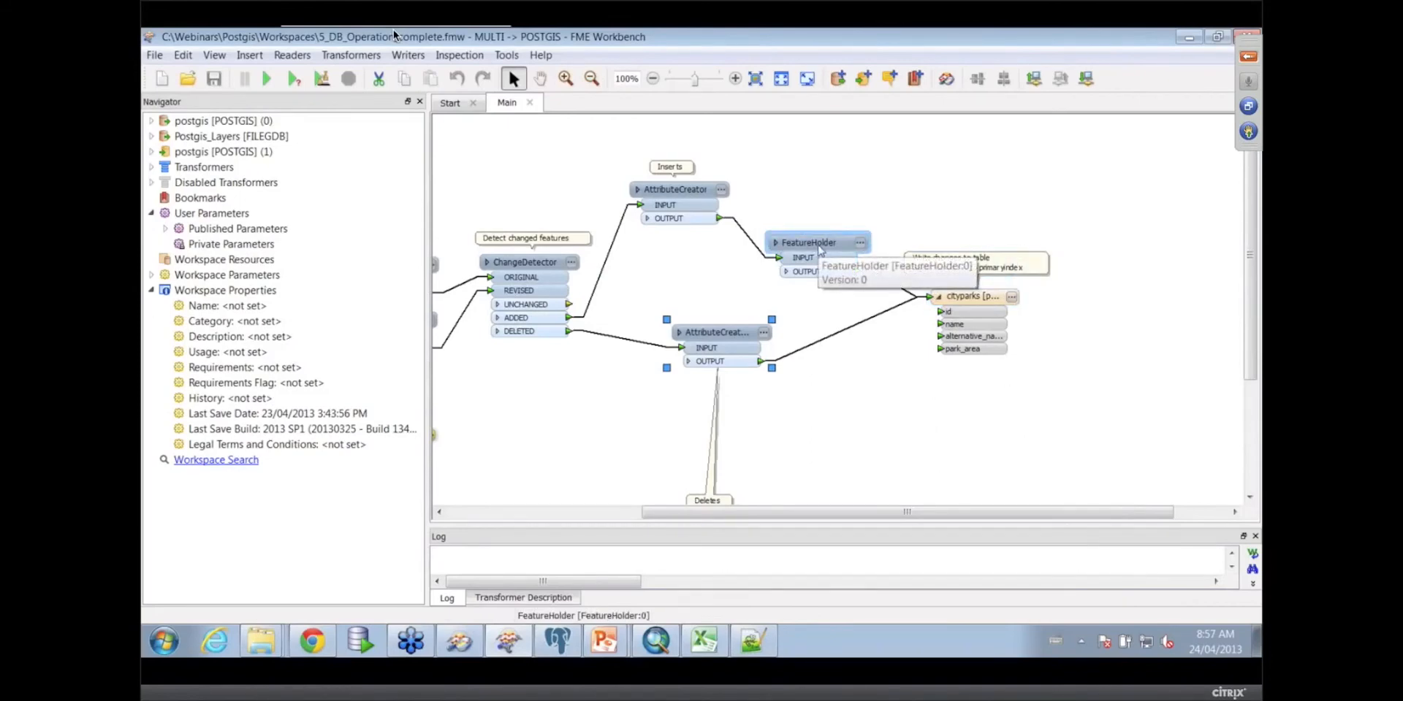
{"action": "mouse_move", "coordinate": [841, 184]}
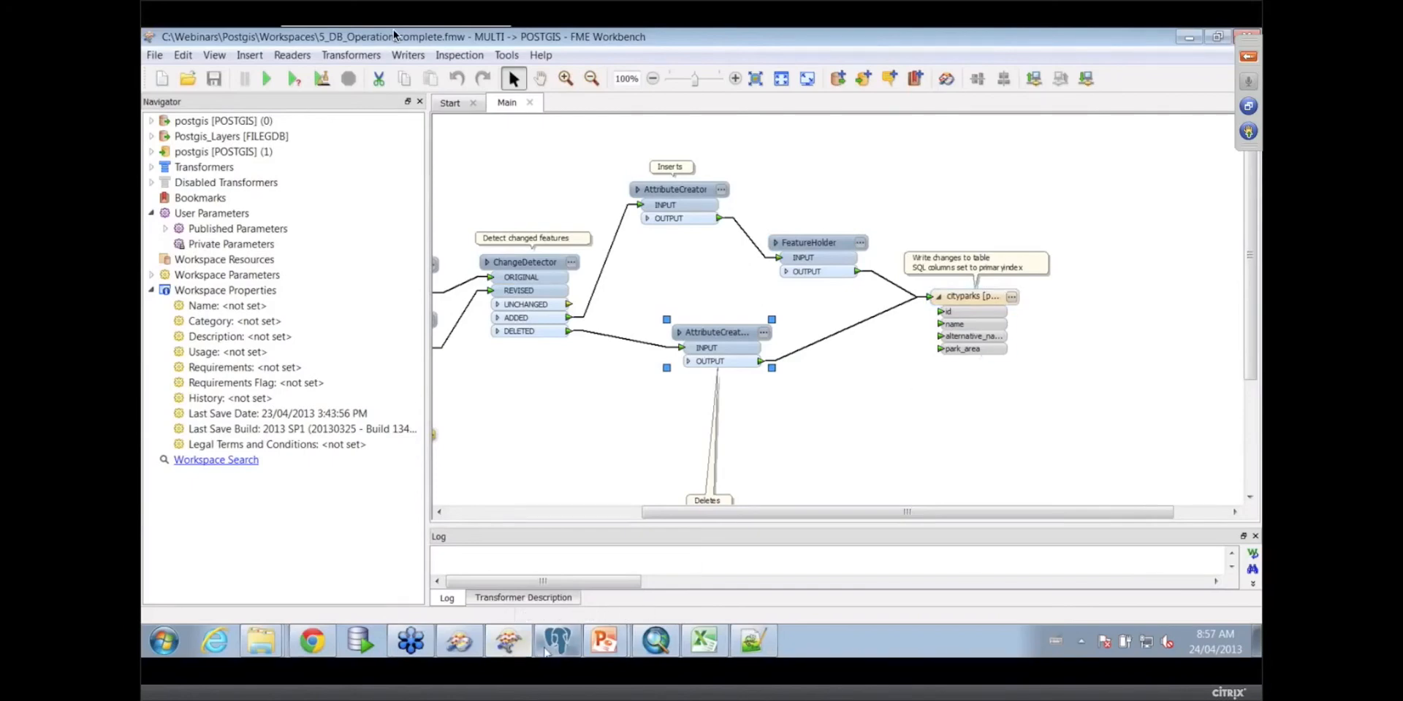
{"action": "left_click", "coordinate": [605, 641]}
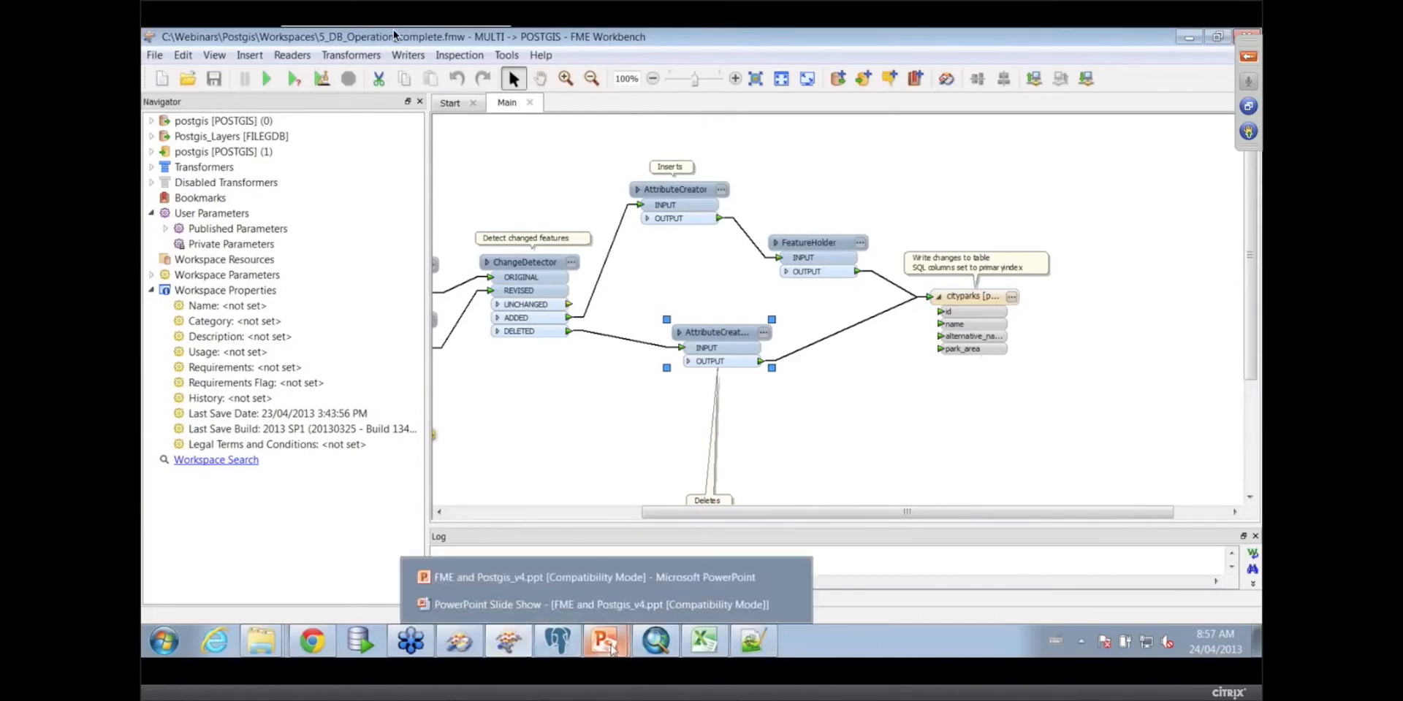